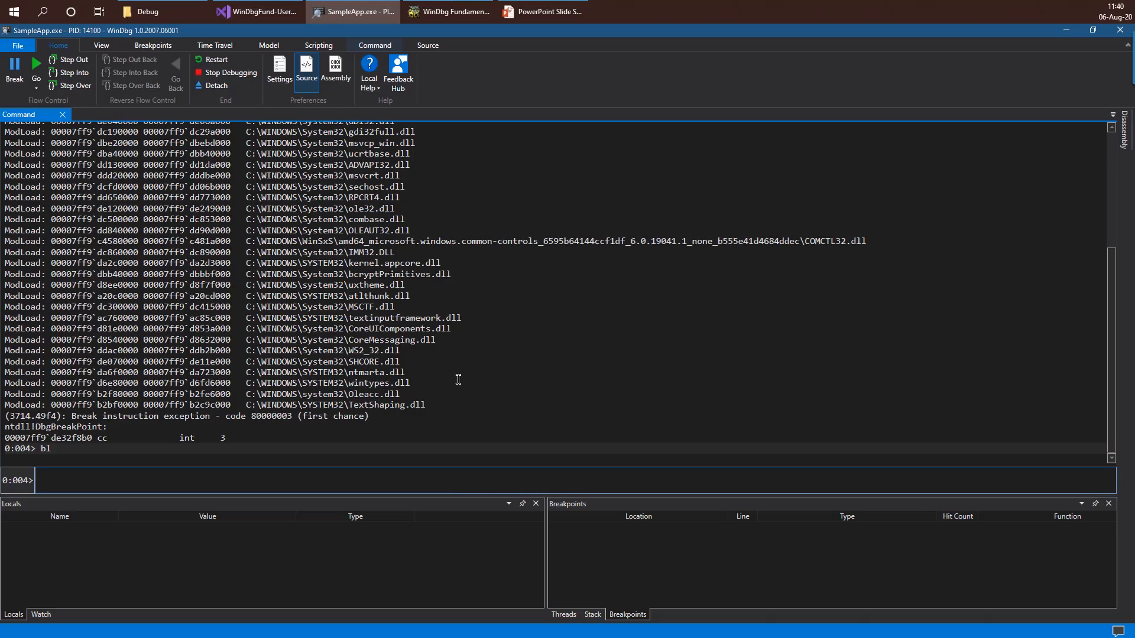
mouse_move(364, 190)
type("3")
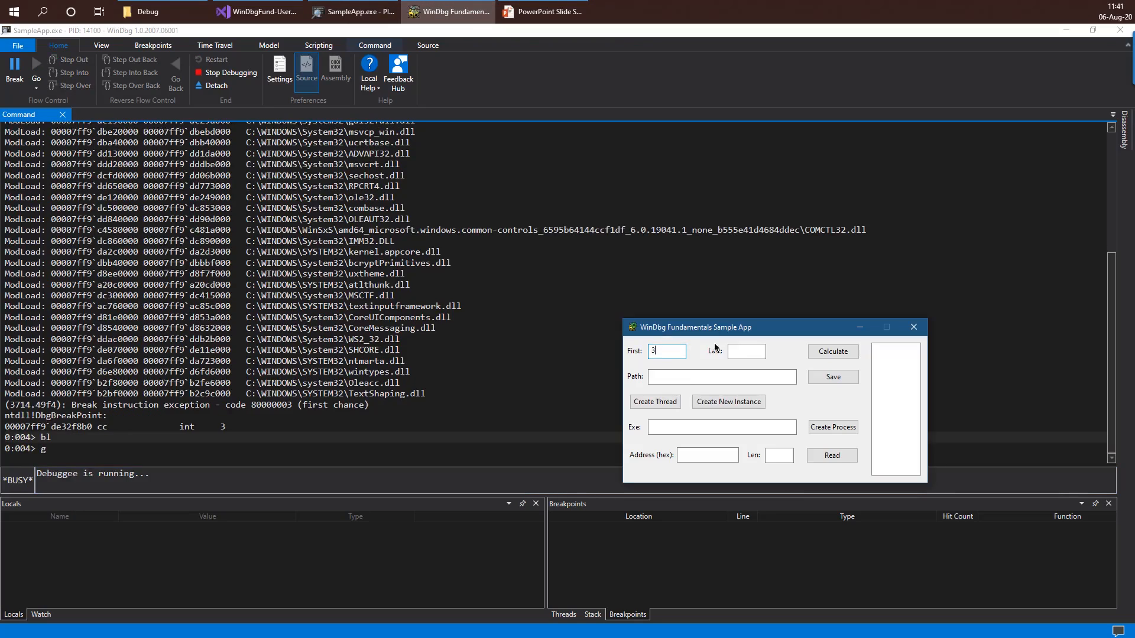
- Enter 111 as Last in the Sample App and calculate the primes from 3 to 111
type("111")
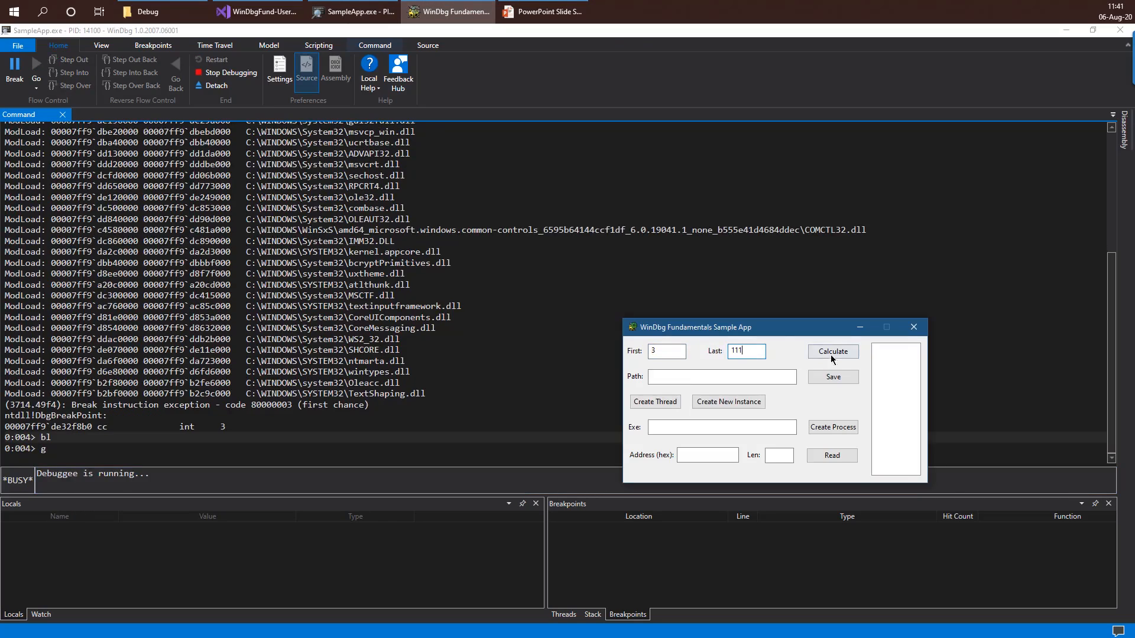
left_click(831, 351)
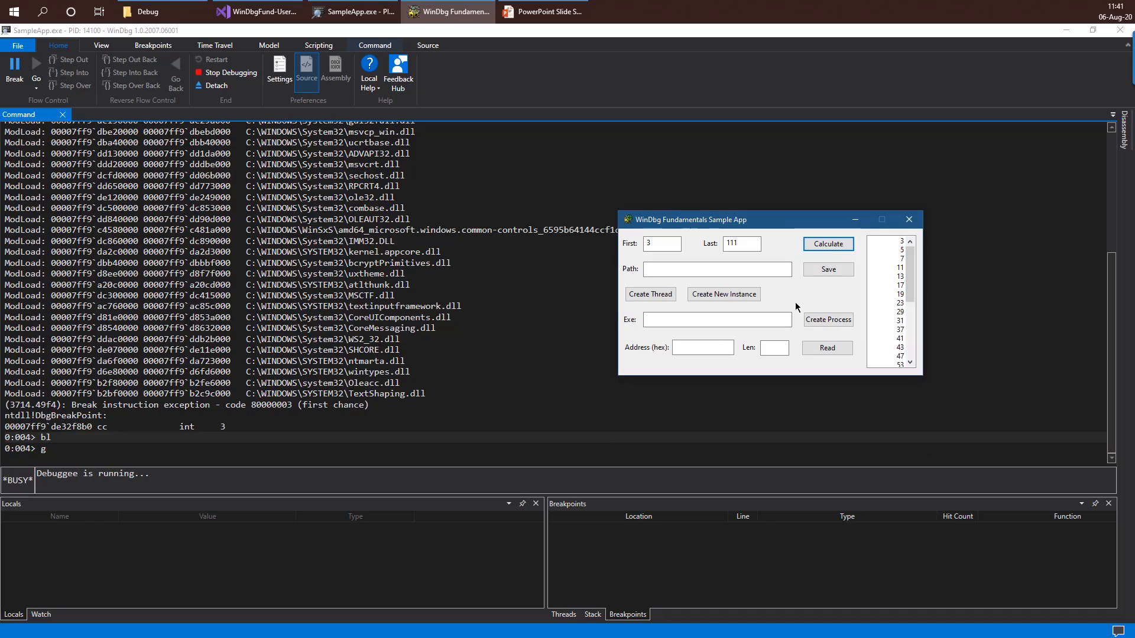
left_click(660, 243)
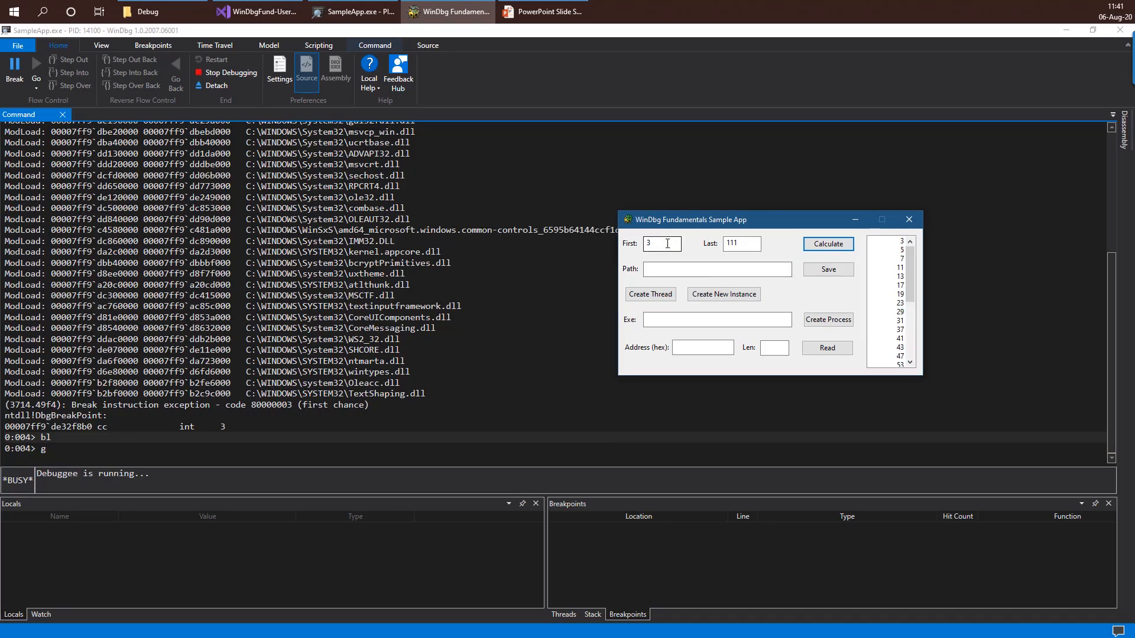
mouse_move(732, 286)
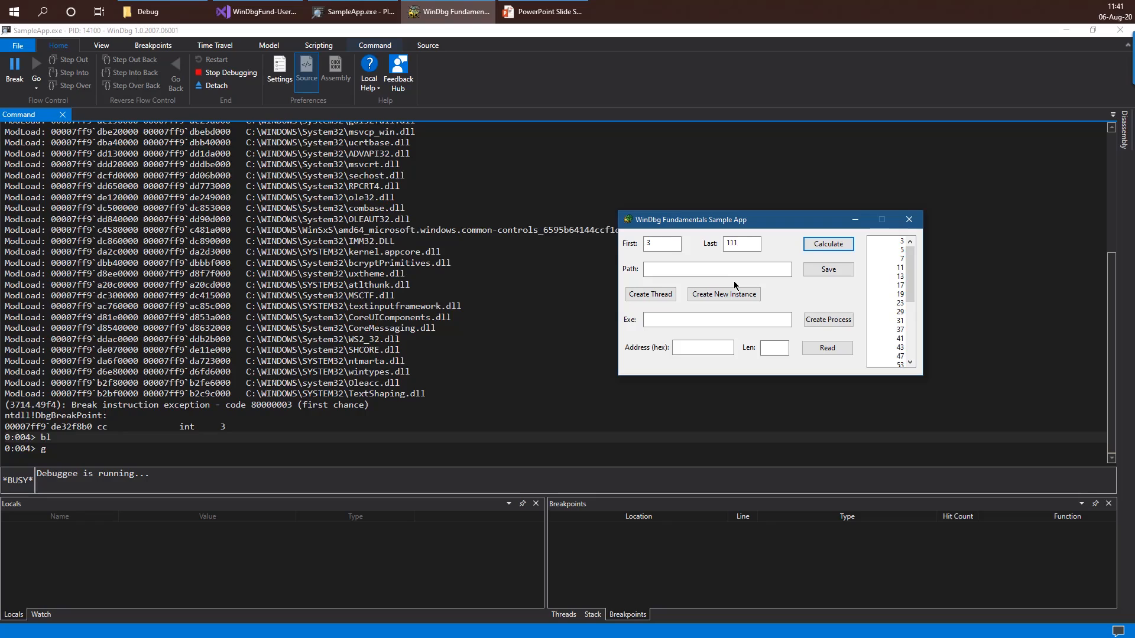
mouse_move(586, 311)
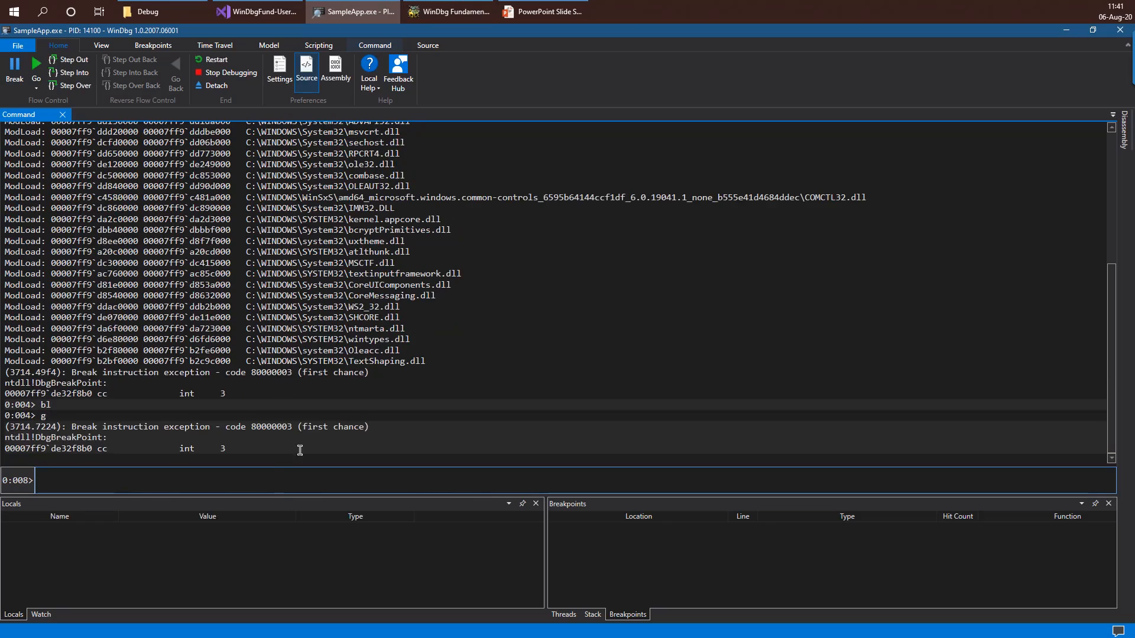
mouse_move(442, 338)
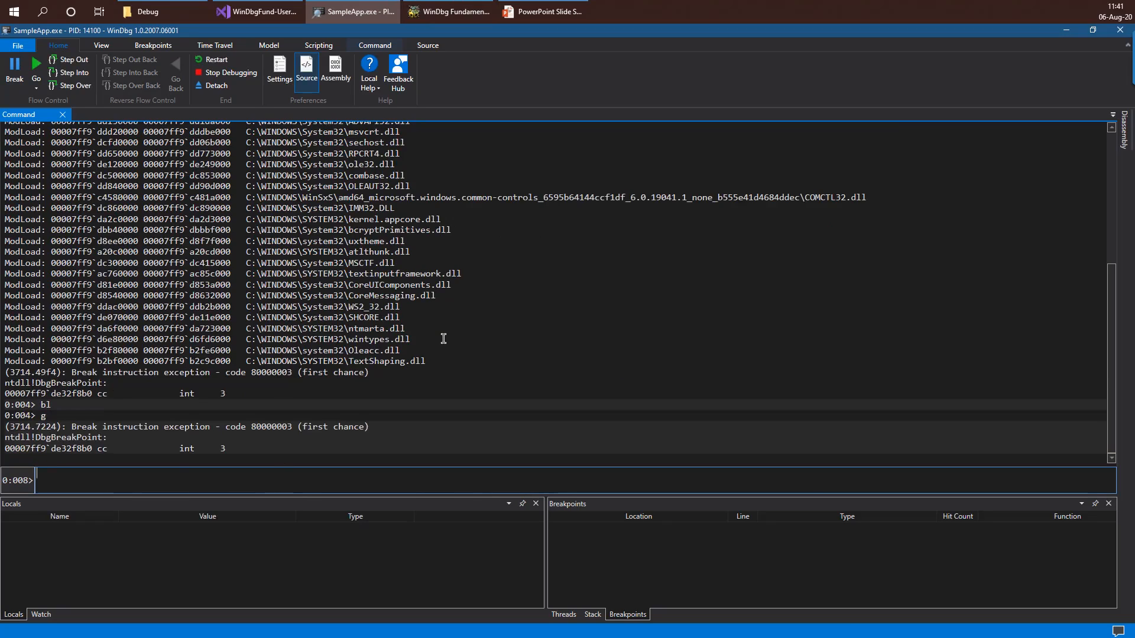
- Set a breakpoint with bp `sampleapp!primescalculator.cpp:6` on source line 6
type("bp `")
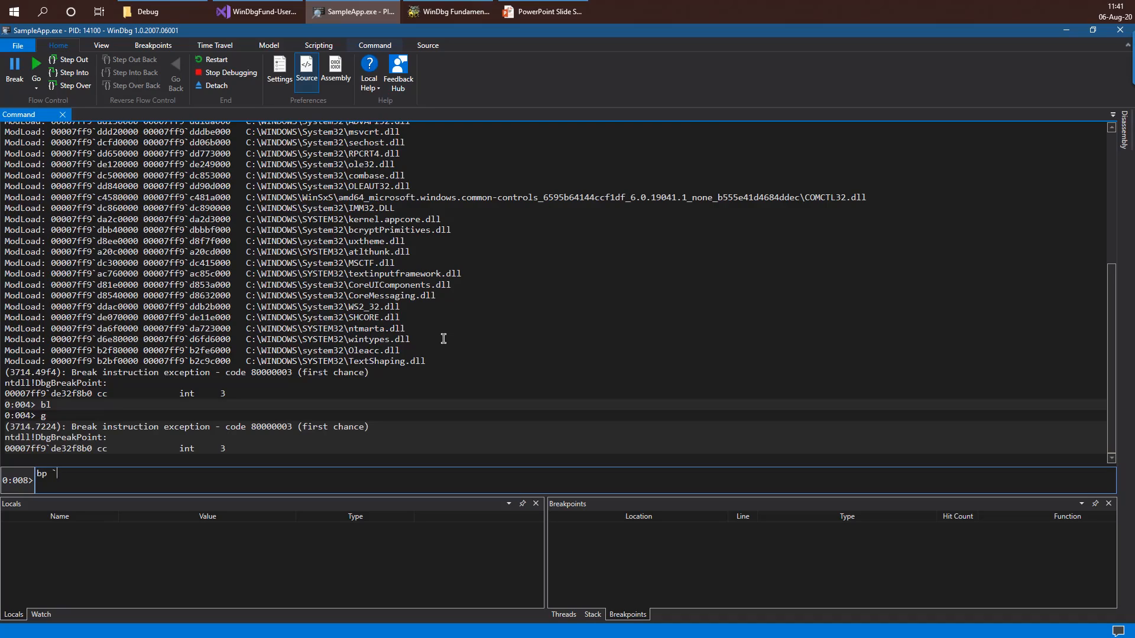
type("sampleapp")
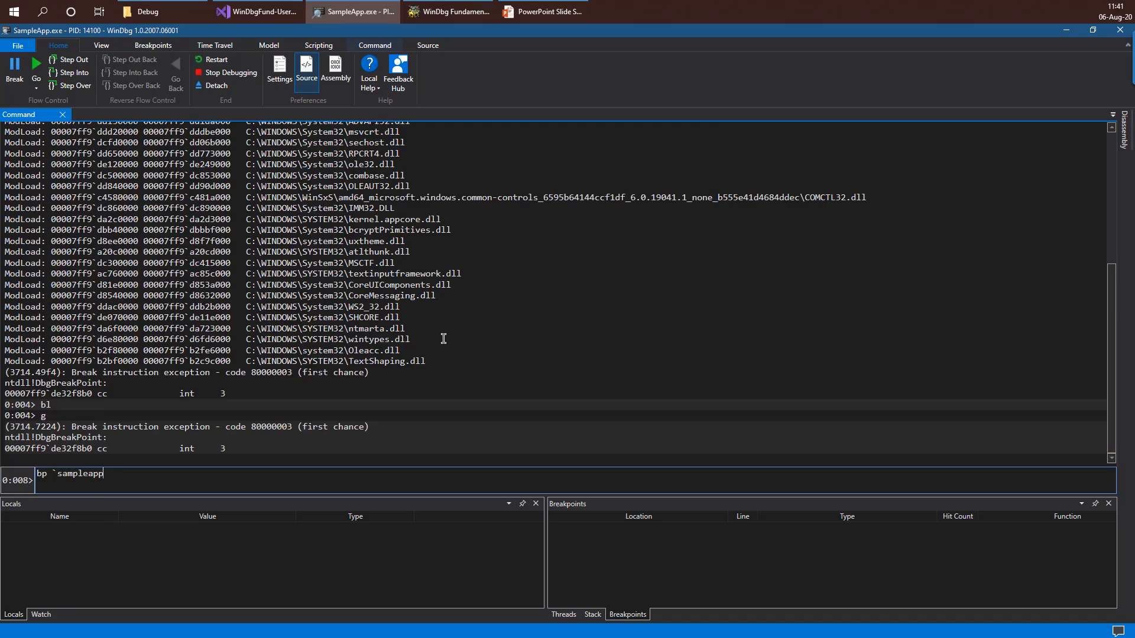
type("!")
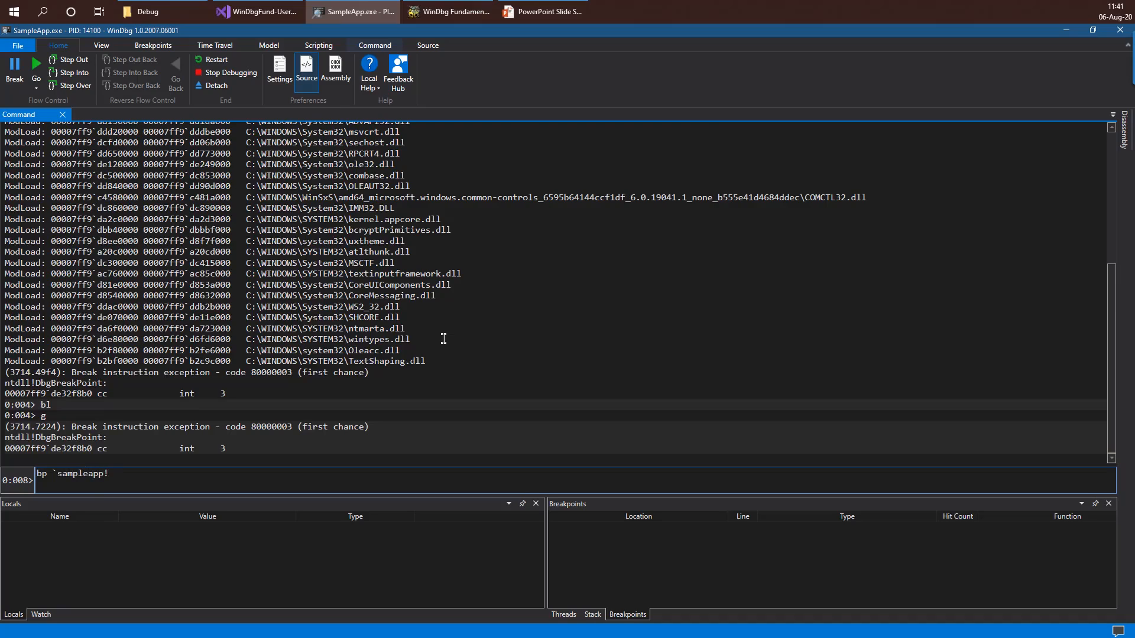
type("primesca")
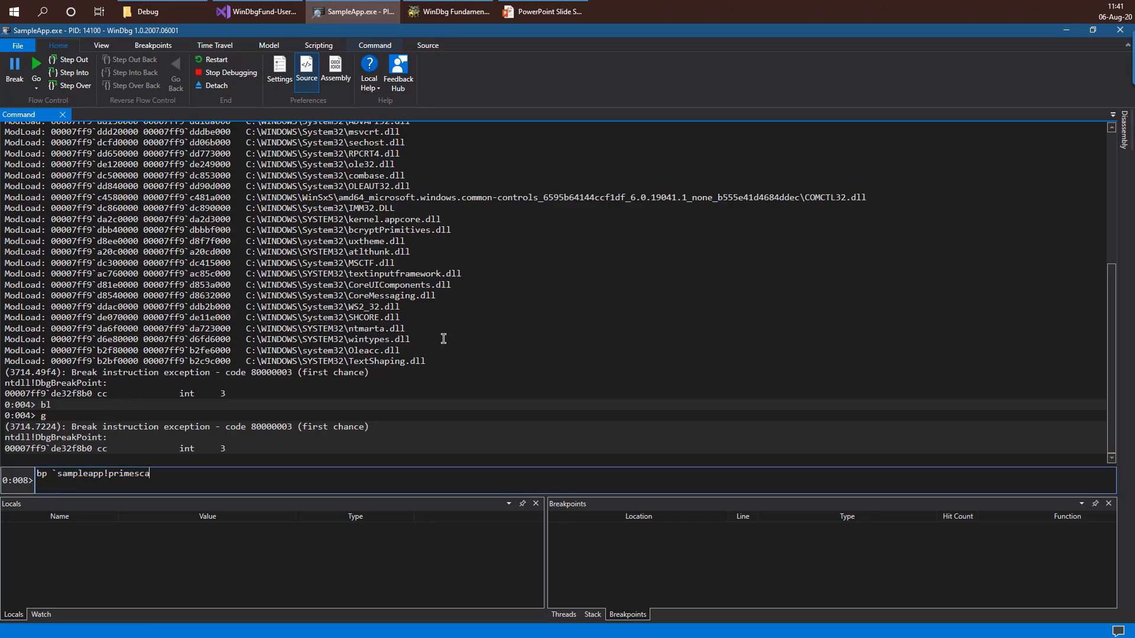
type("lculator.cpp")
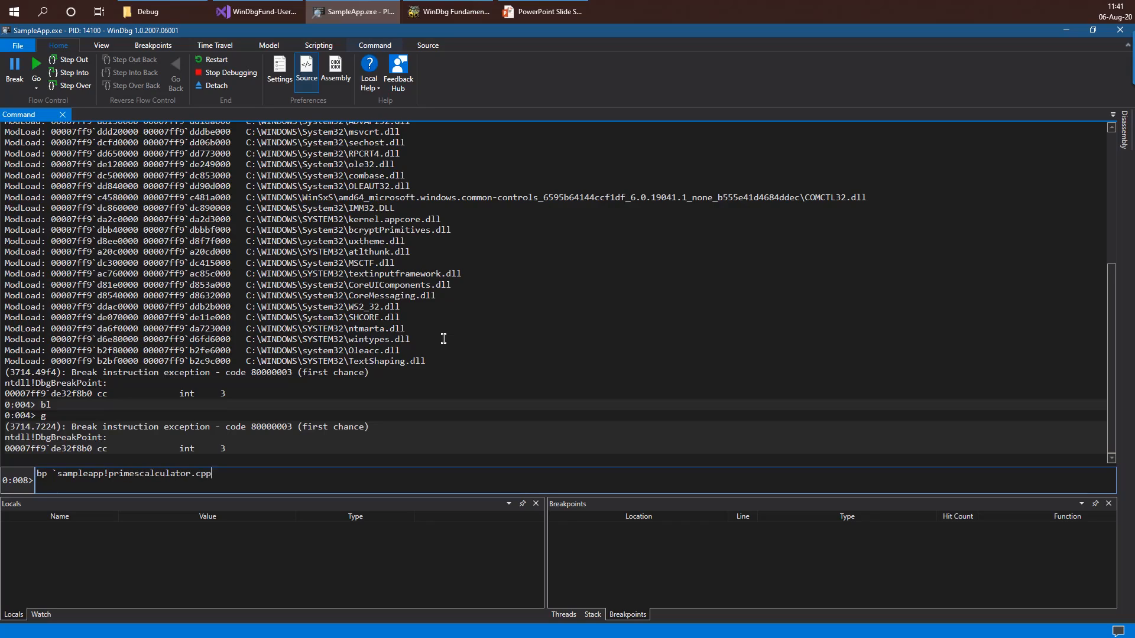
type(":")
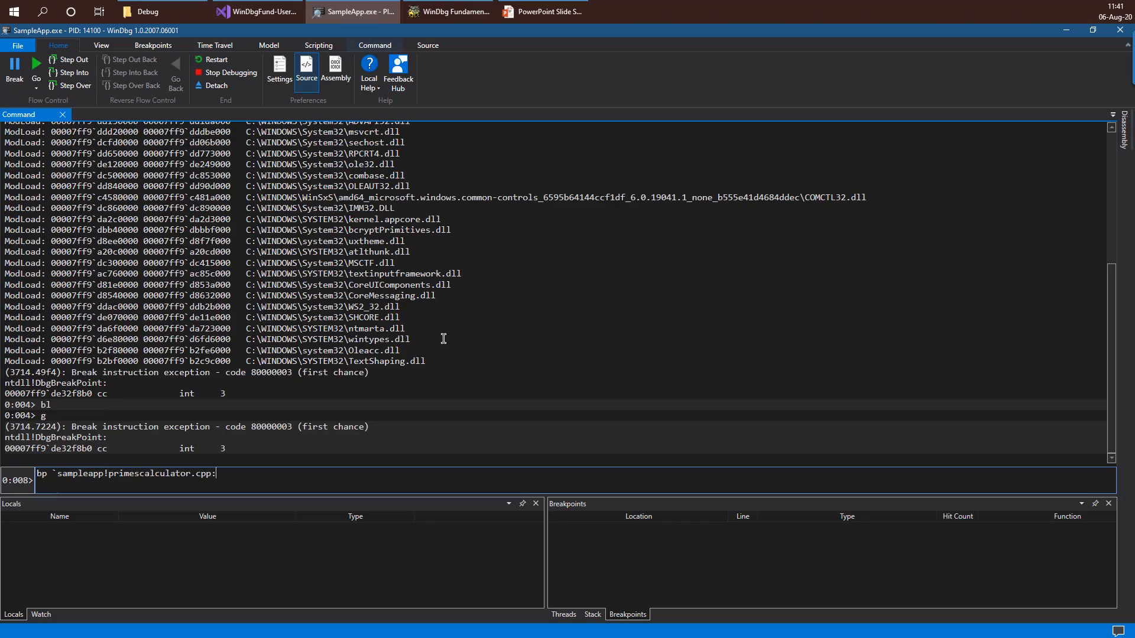
type("6`")
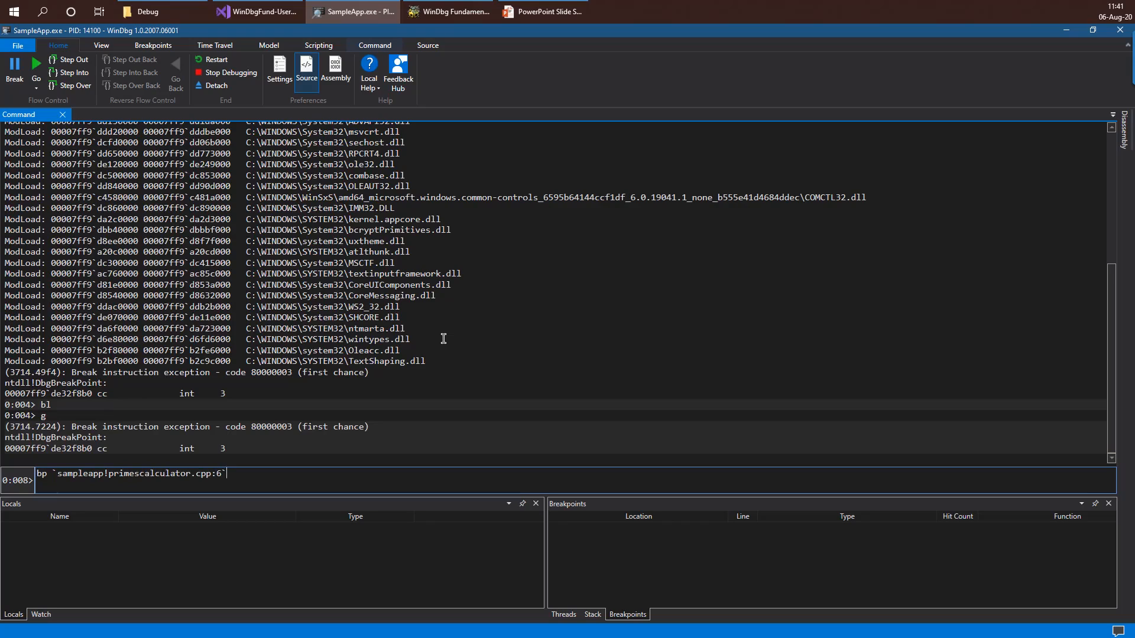
key("Return")
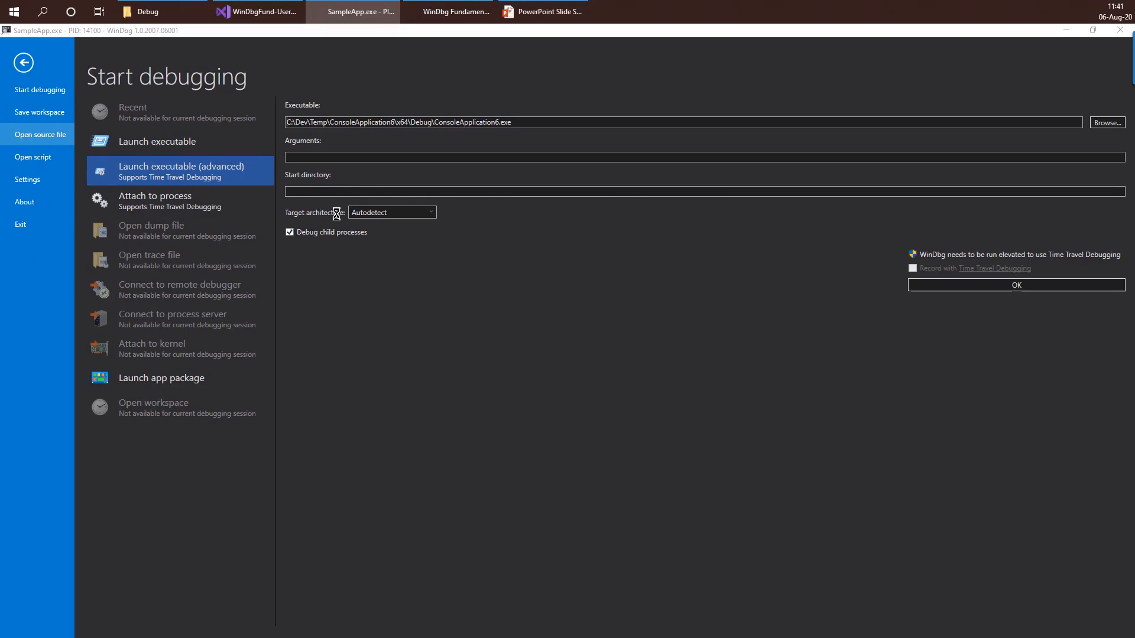
- Open PrimesCalculator.cpp from the SampleApp folder as a source file
left_click(38, 135)
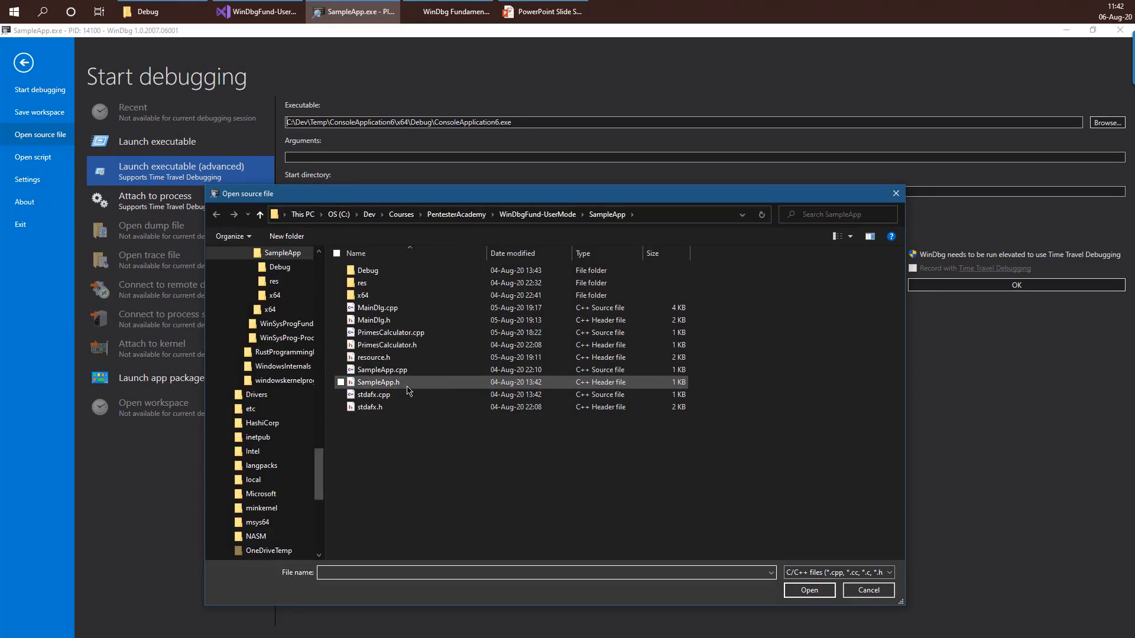
left_click(389, 332)
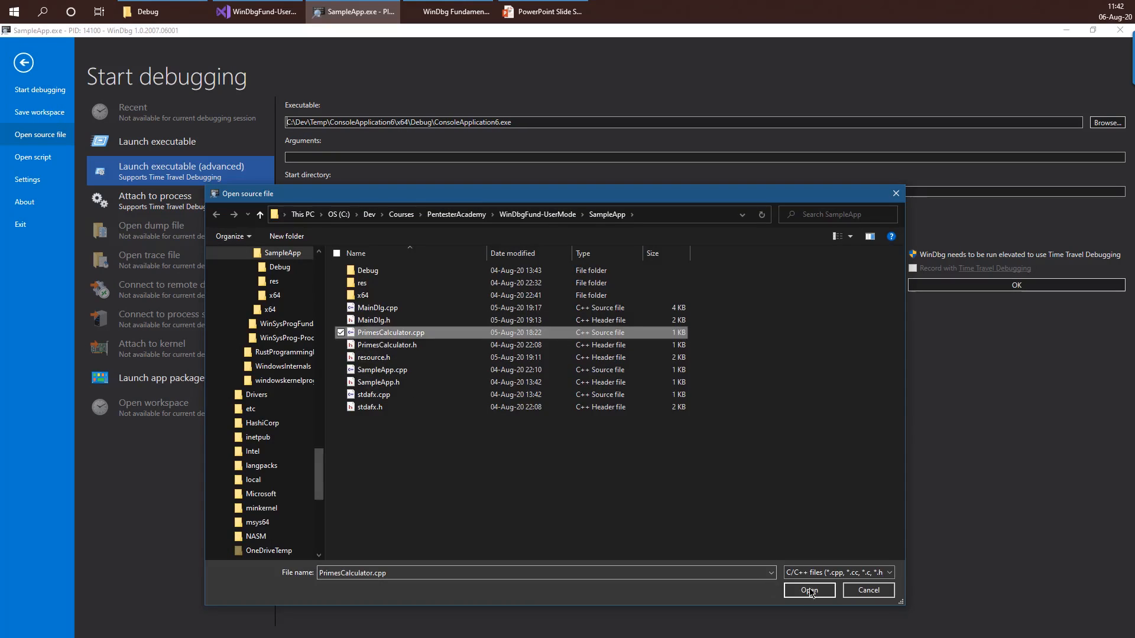
left_click(808, 590)
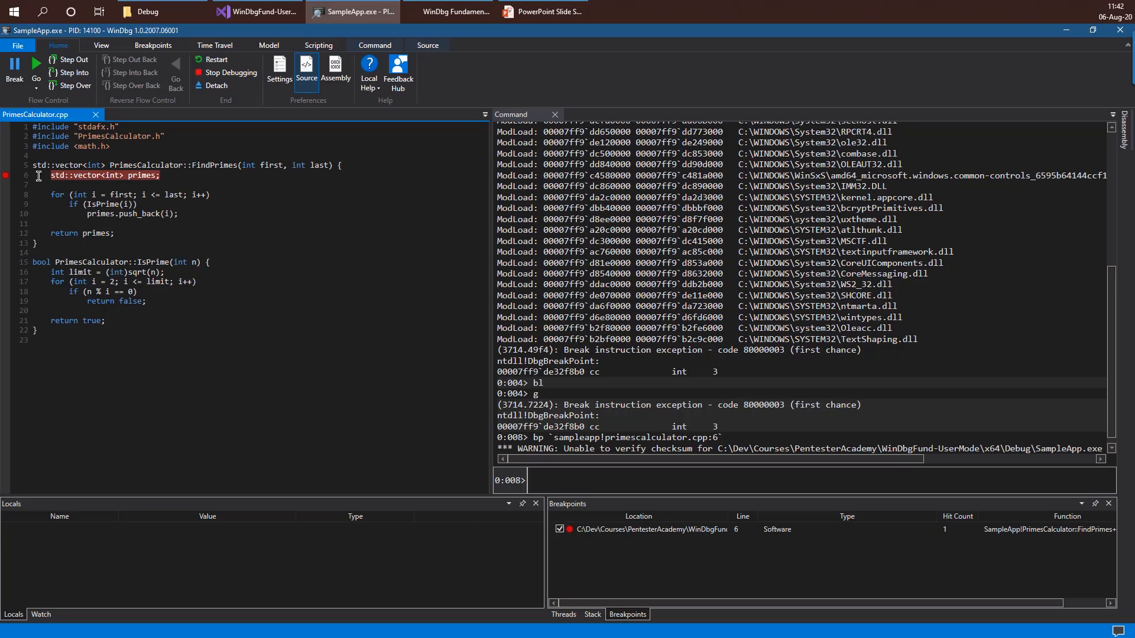
mouse_move(493, 249)
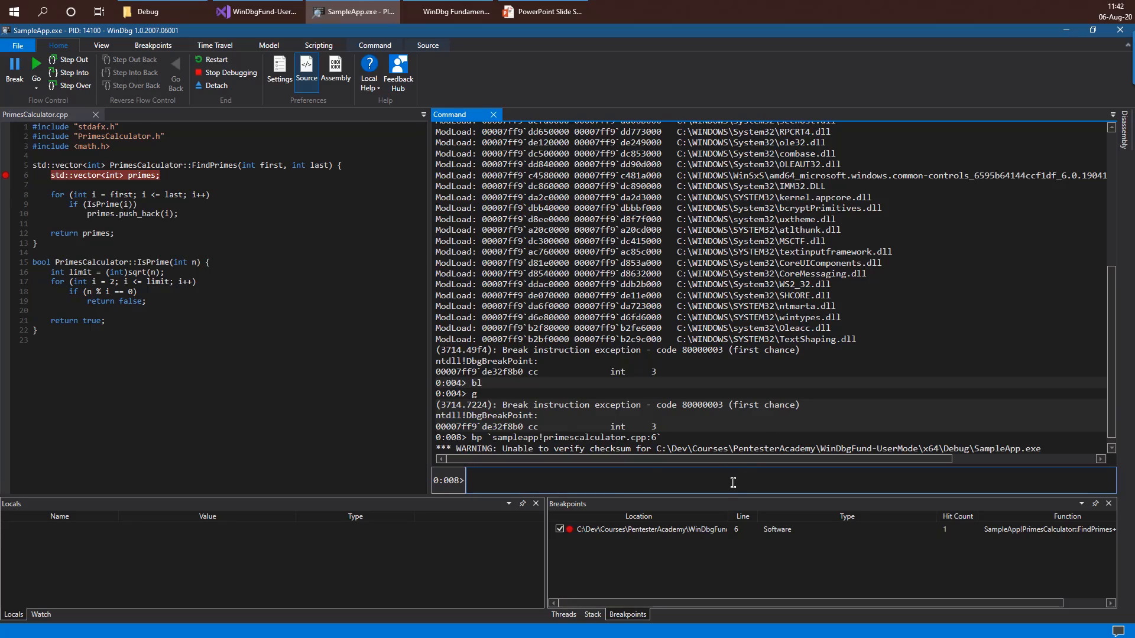
- Redefine the line-6 breakpoint with the command ".echo FindPrimes; gc" so it logs and continues
type("bp `sampleapp!primescalculator.cpp:6`")
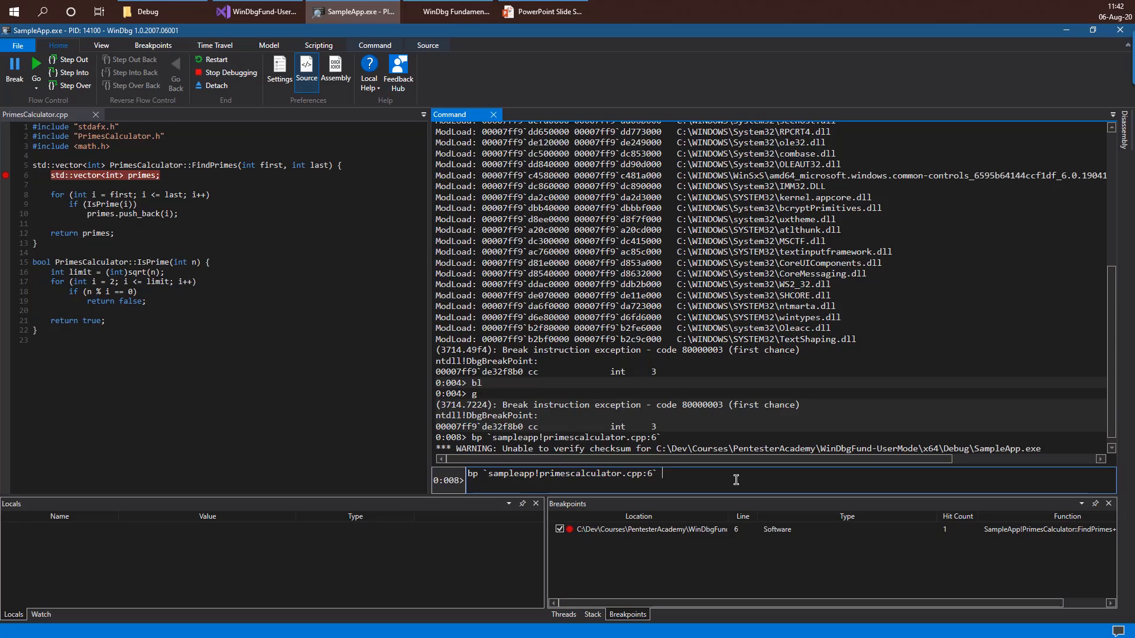
type("\"")
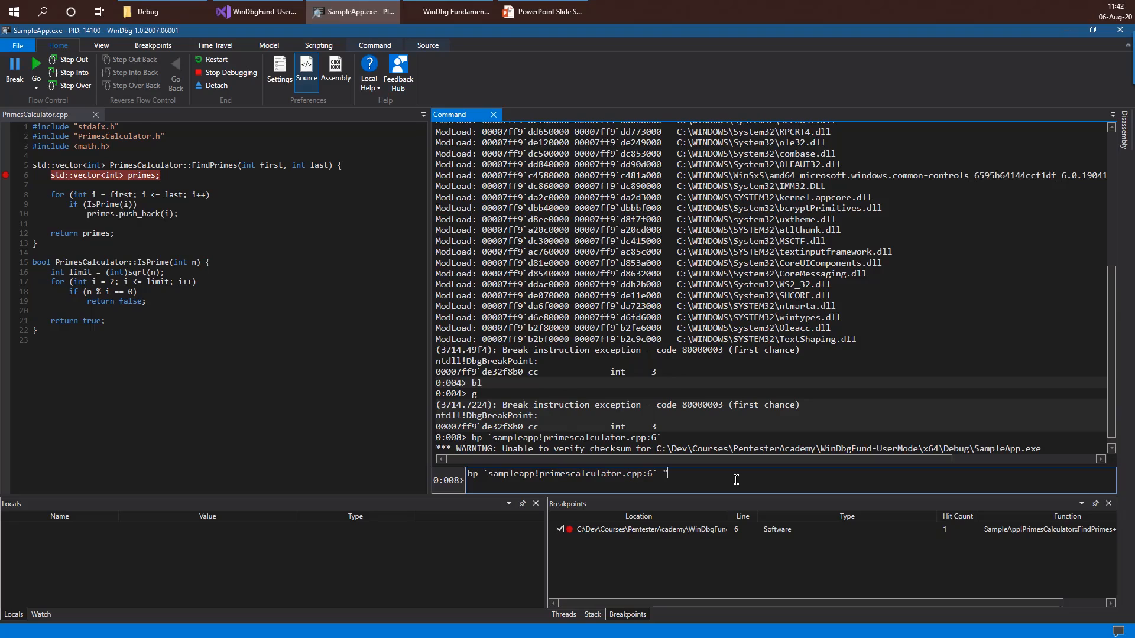
type(".echo")
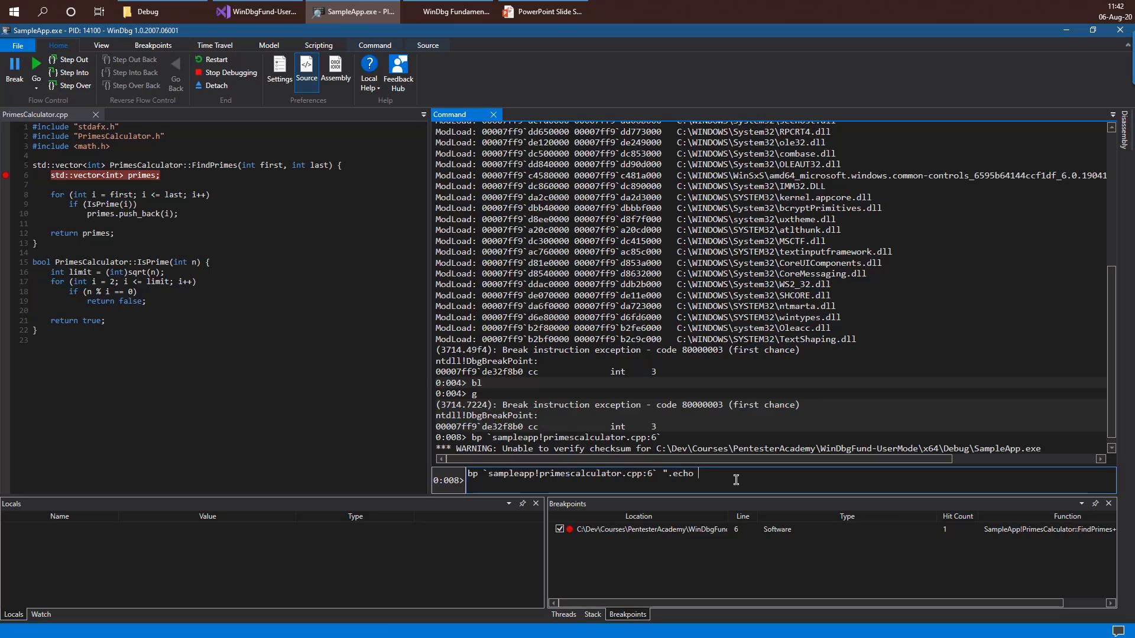
type("br")
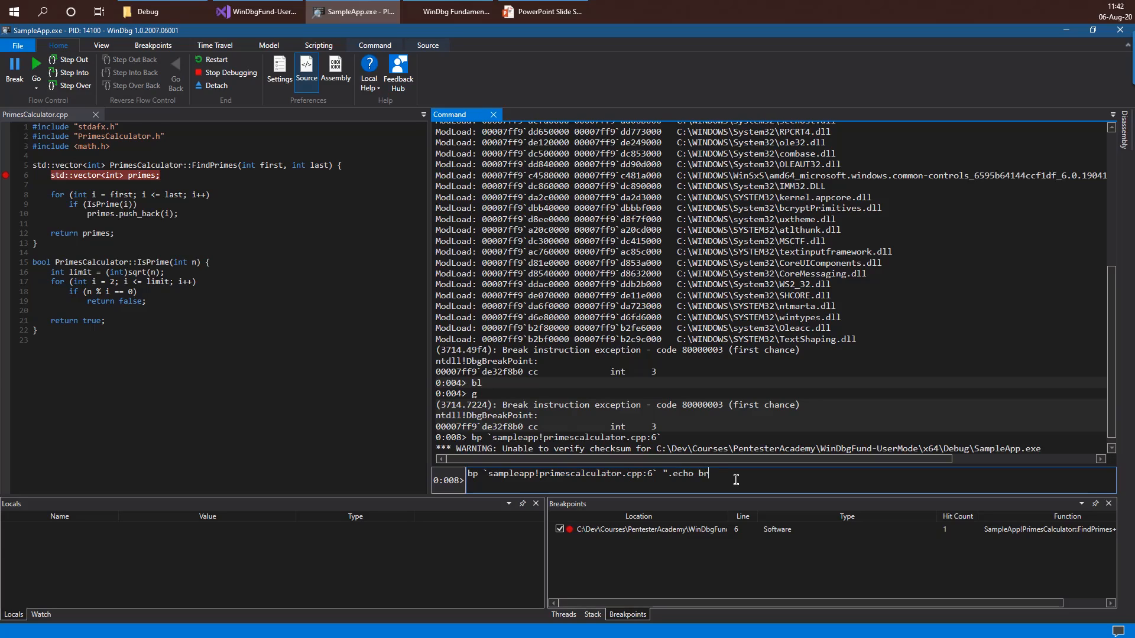
key("BackSpace")
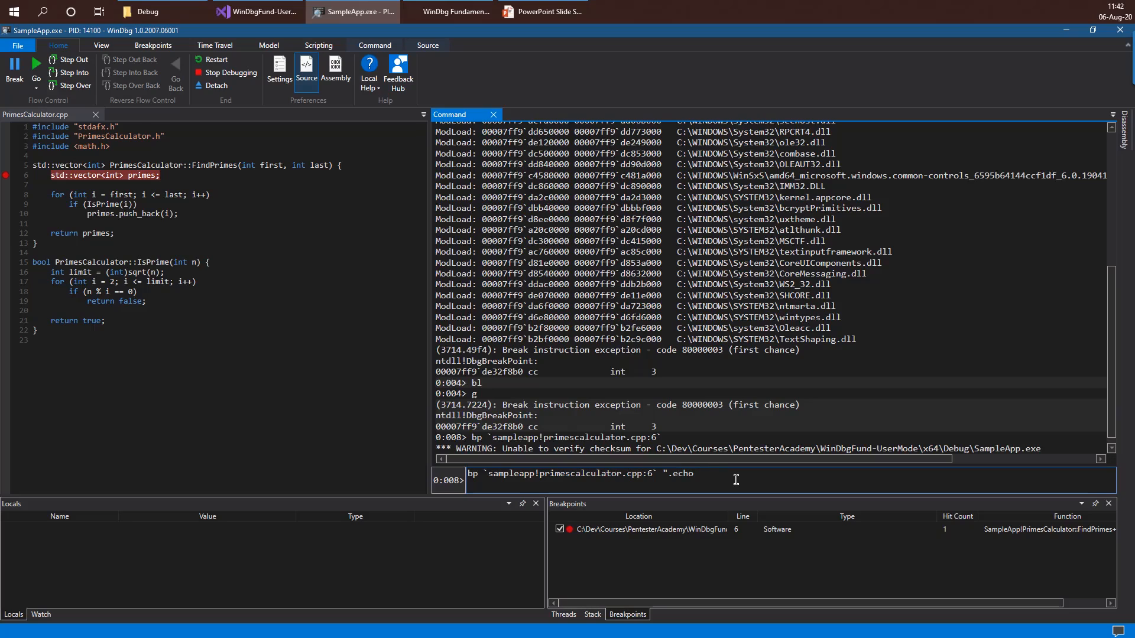
type("FindPrimes")
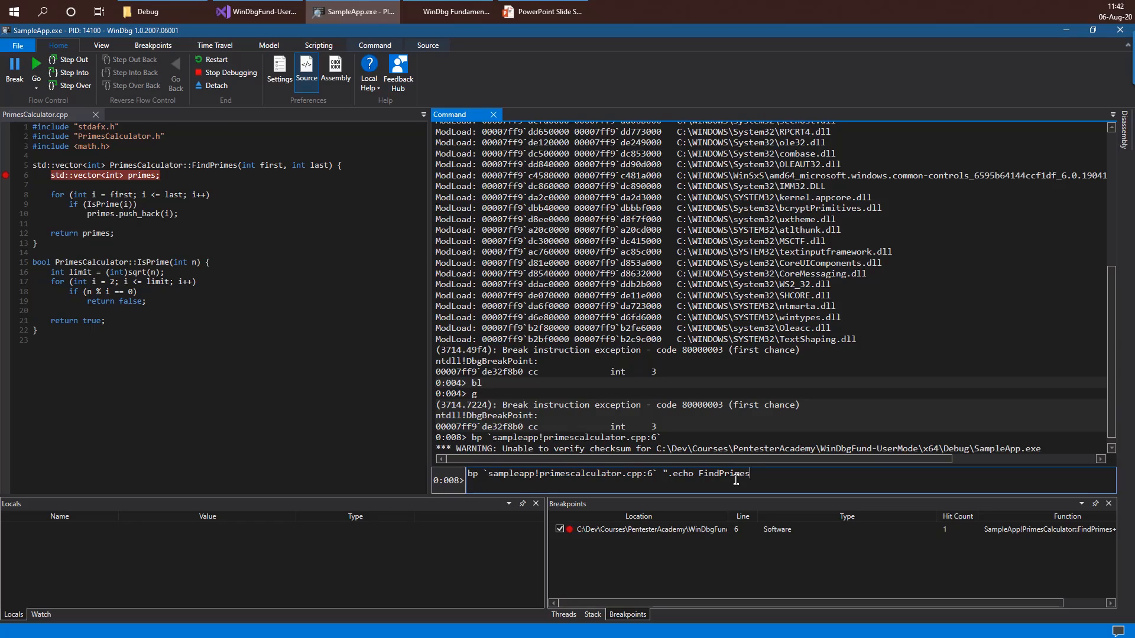
type("; gc")
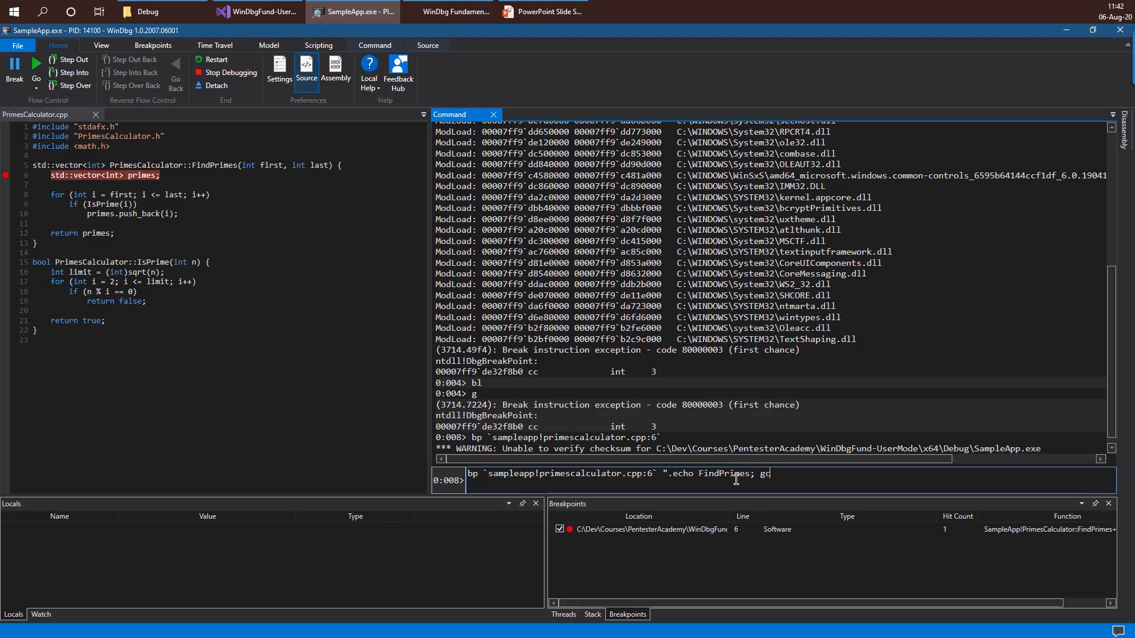
type("\"")
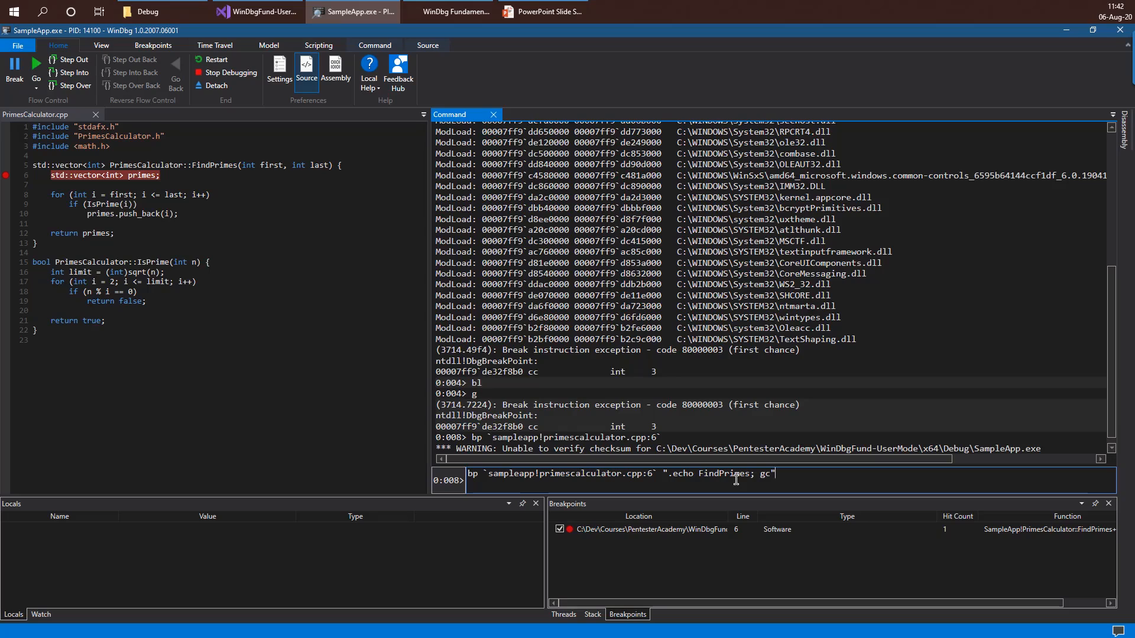
key("Return")
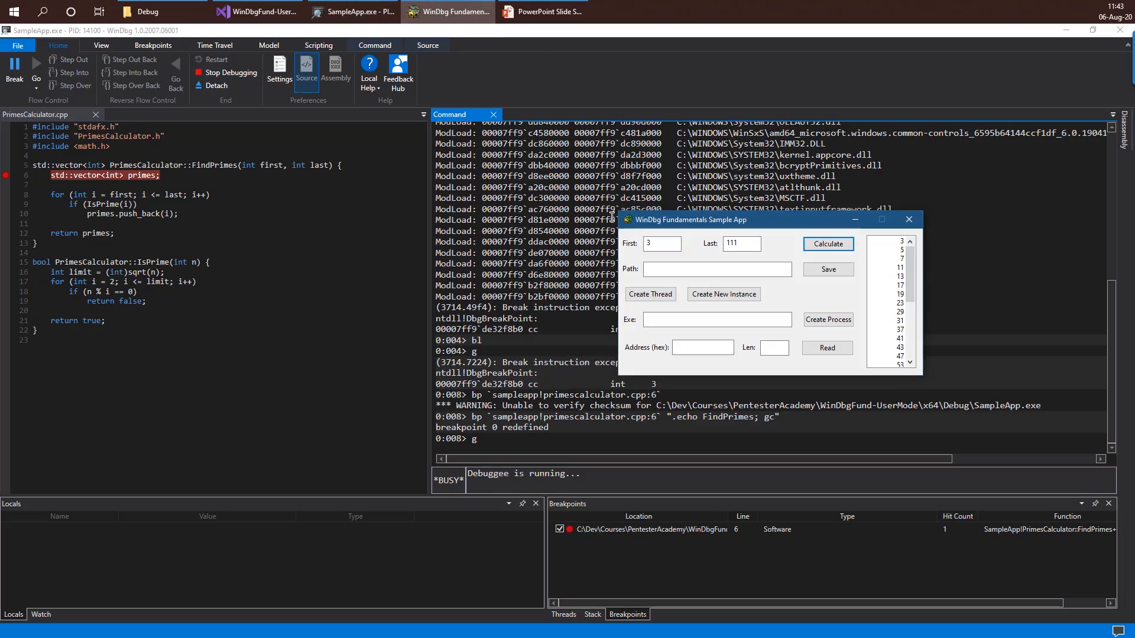
- Calculate in the sample app to trigger the FindPrimes echo, then move the app window aside
left_click(827, 244)
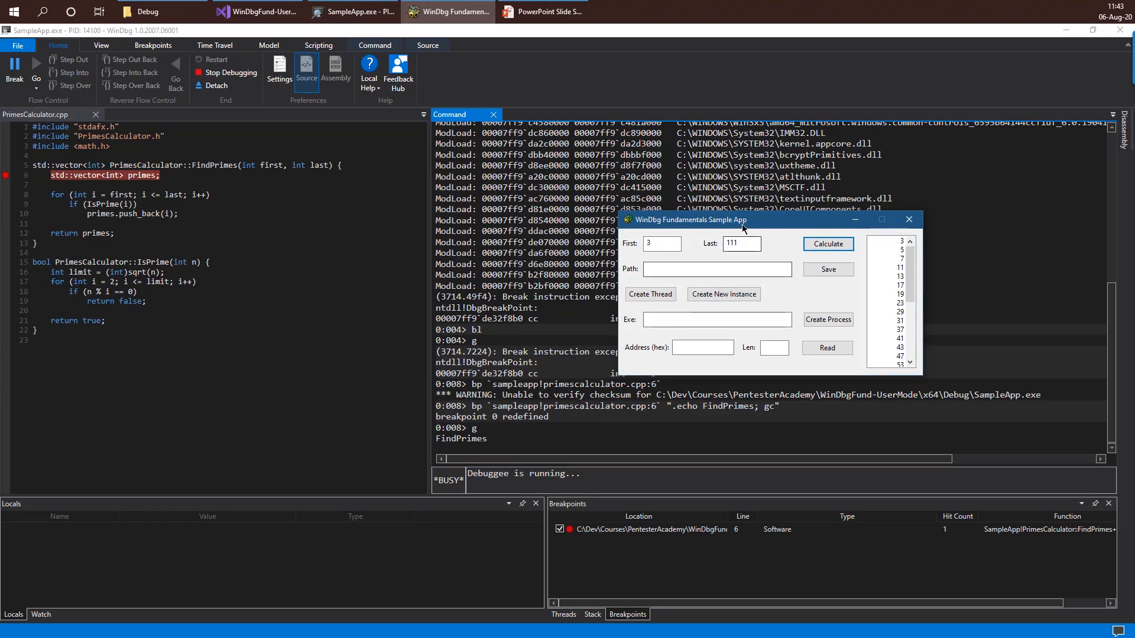
left_click_drag(742, 220, 665, 205)
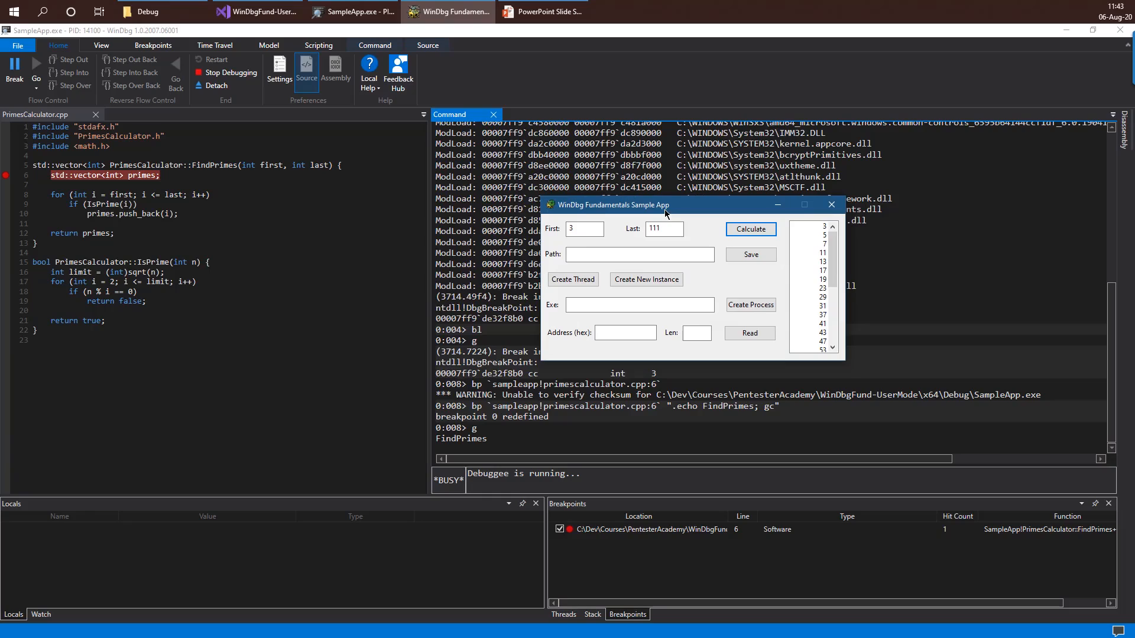
left_click_drag(666, 204, 640, 179)
type("bp `sampleapp!primescalculator.cpp:6` \".")
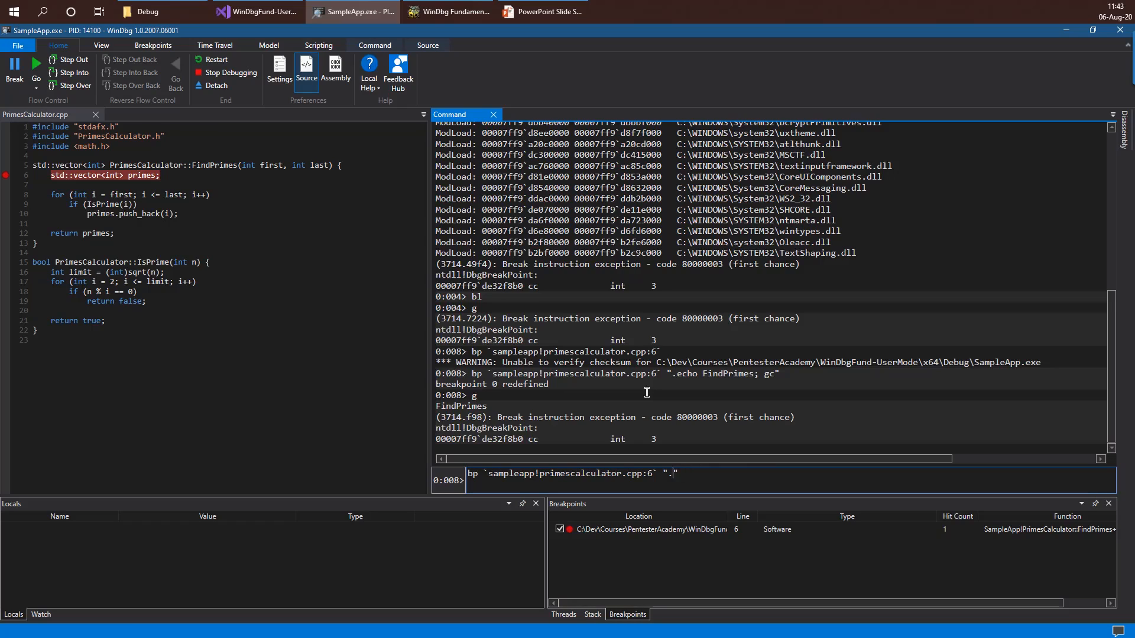
- Write the breakpoint condition .if (first>100) {} .else { gc } for line 6
type("if (")
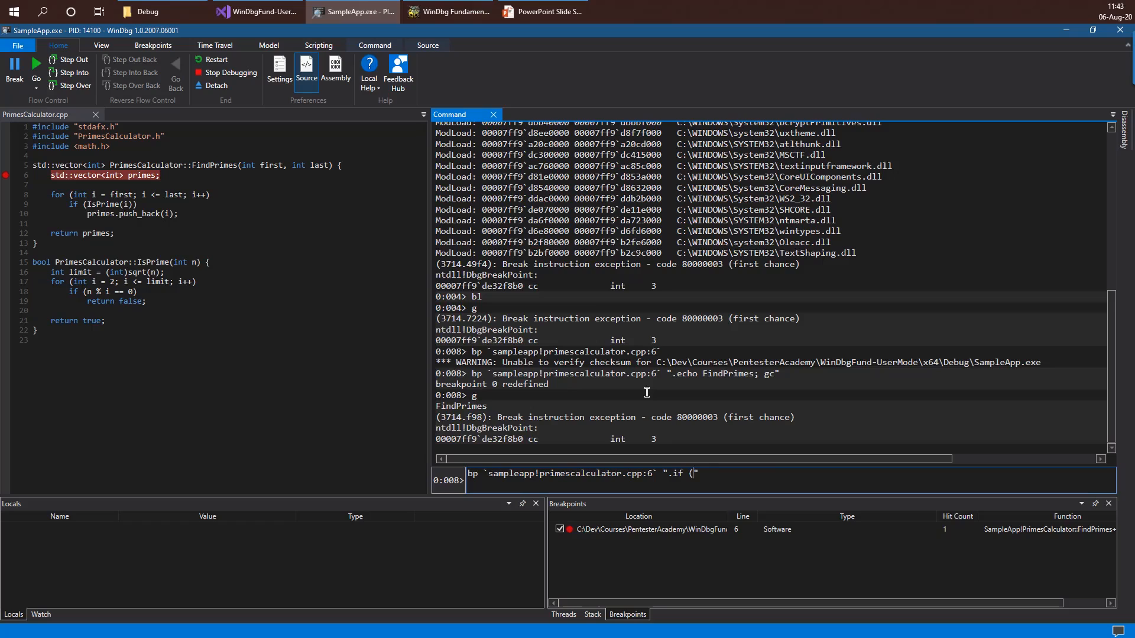
type("first")
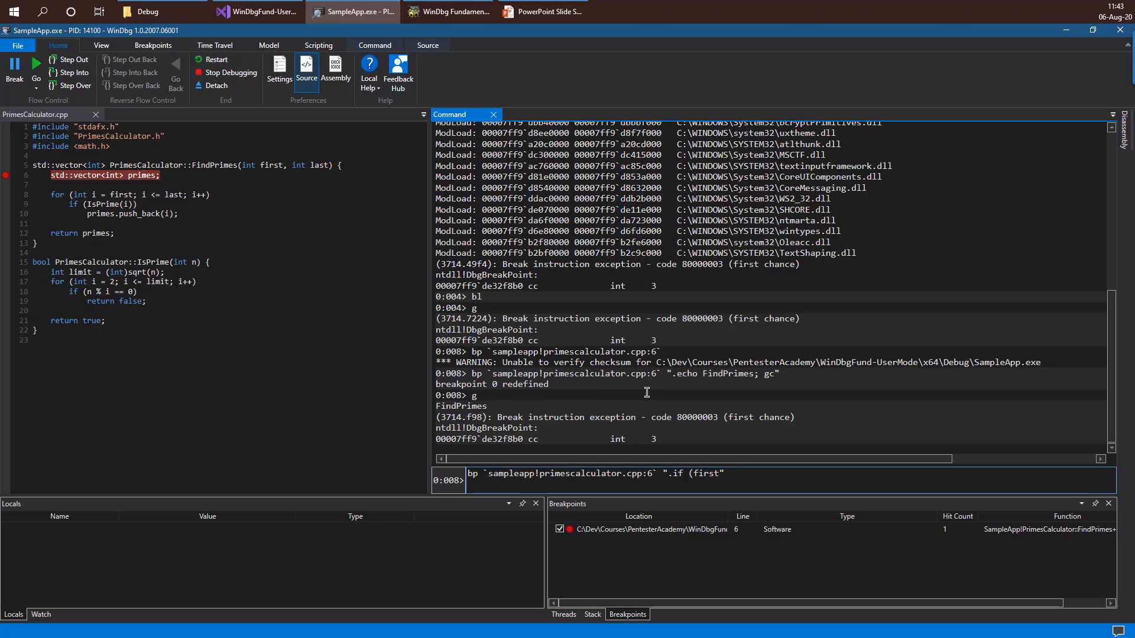
type(">100)")
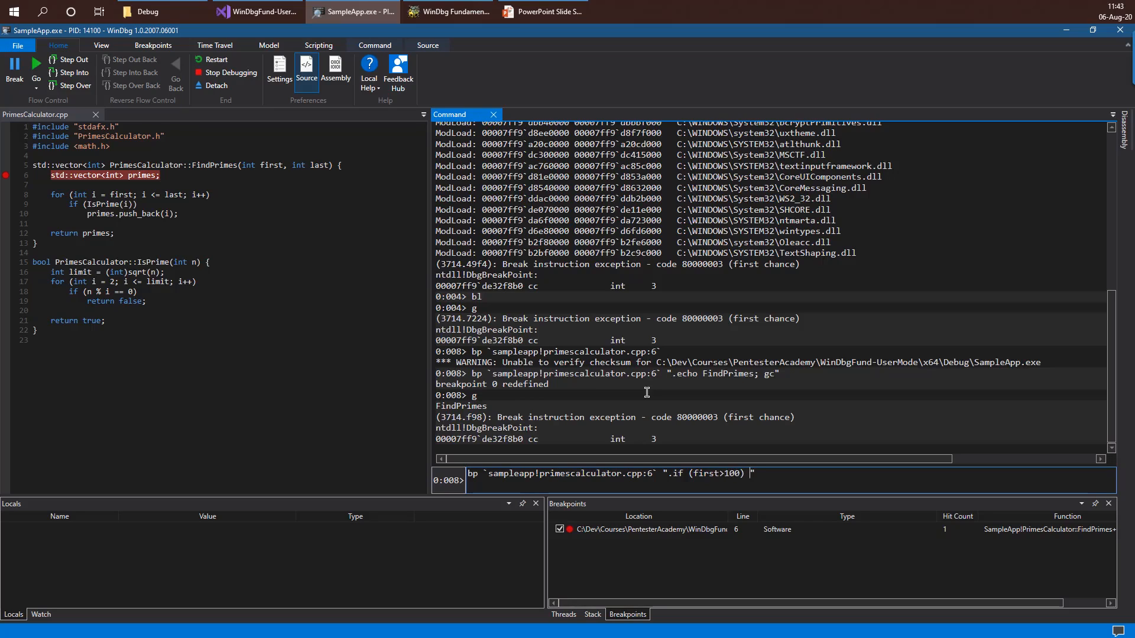
type("{}")
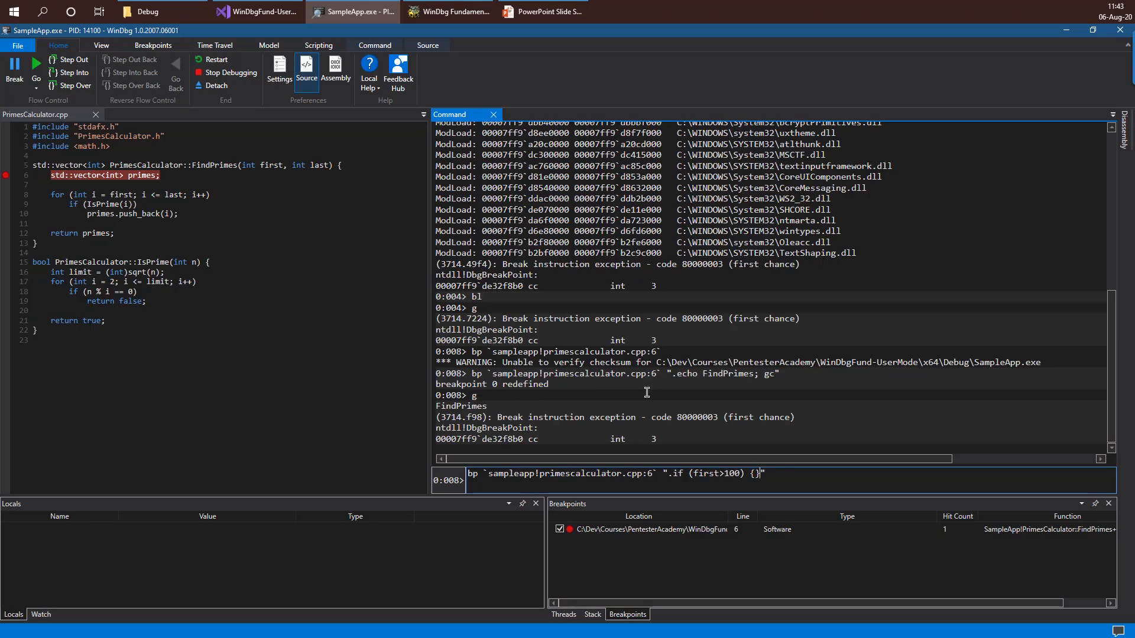
type(".e")
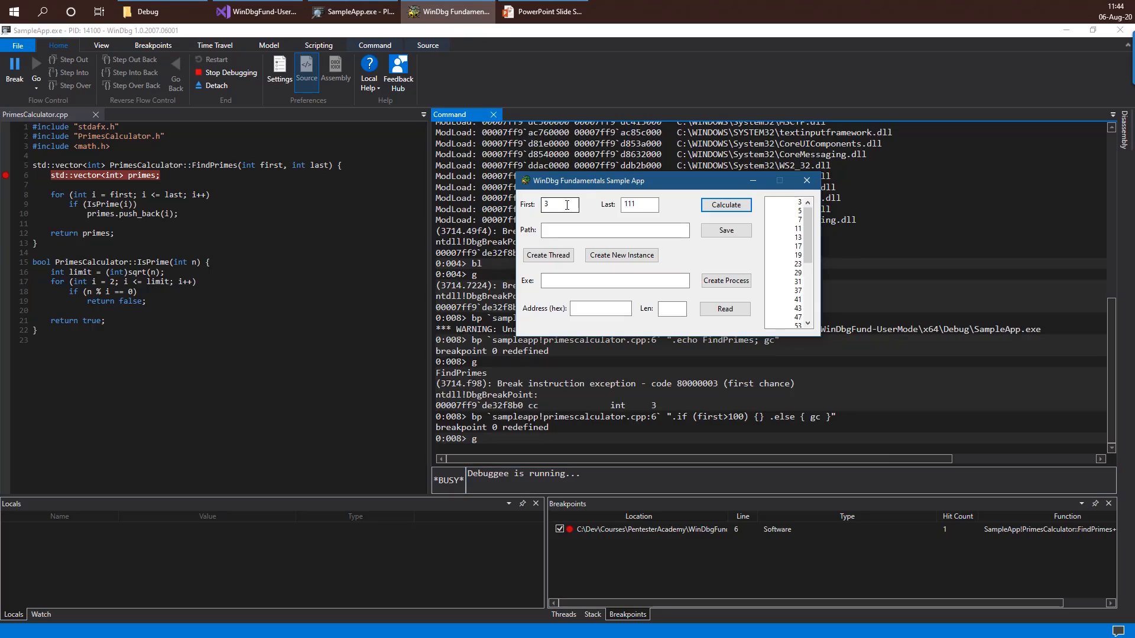
- Calculate from 3 to see the wrong break, then recall the bp command and wrap first in dwo()
left_click(725, 204)
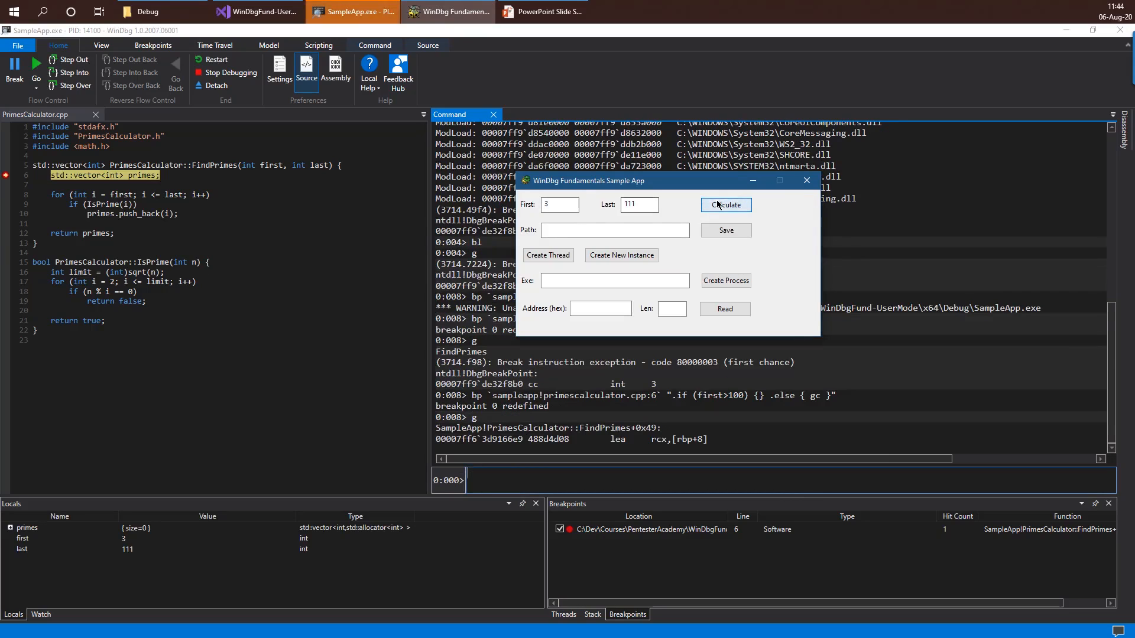
mouse_move(645, 479)
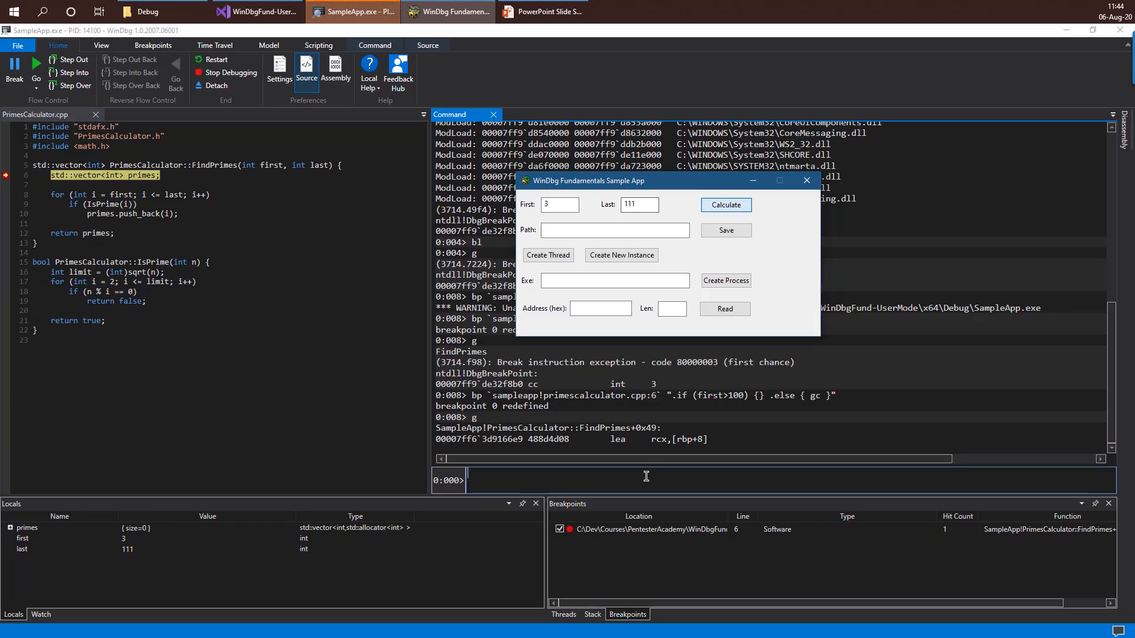
left_click(805, 180)
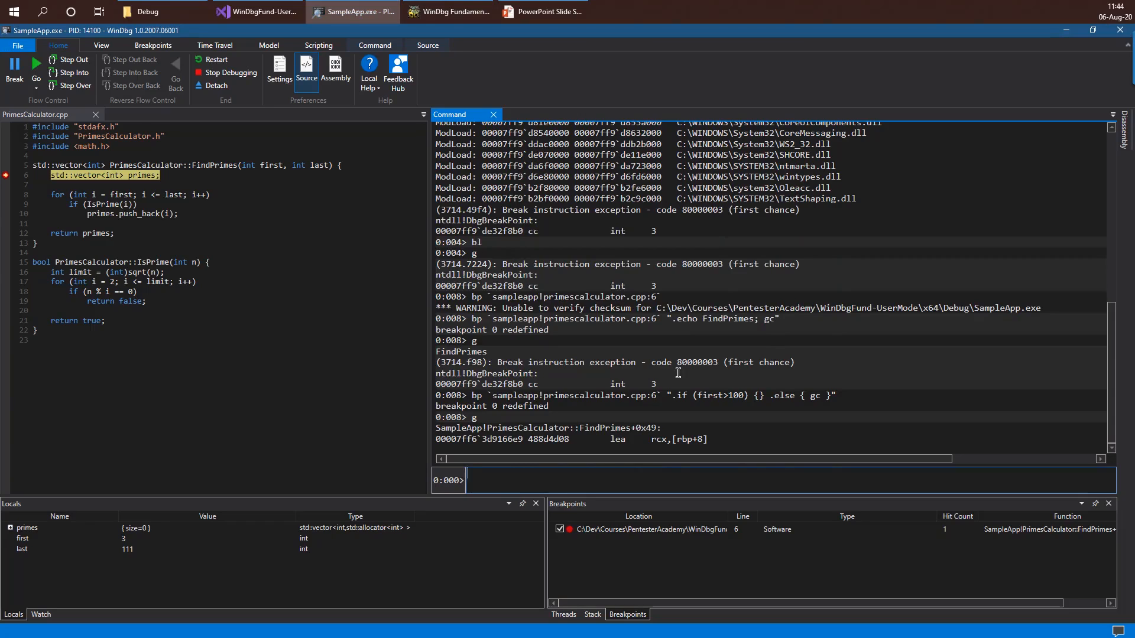
type("bp `sampleapp!primescalculator.cpp:6` \".if (first>100) {} .else { gc }\"")
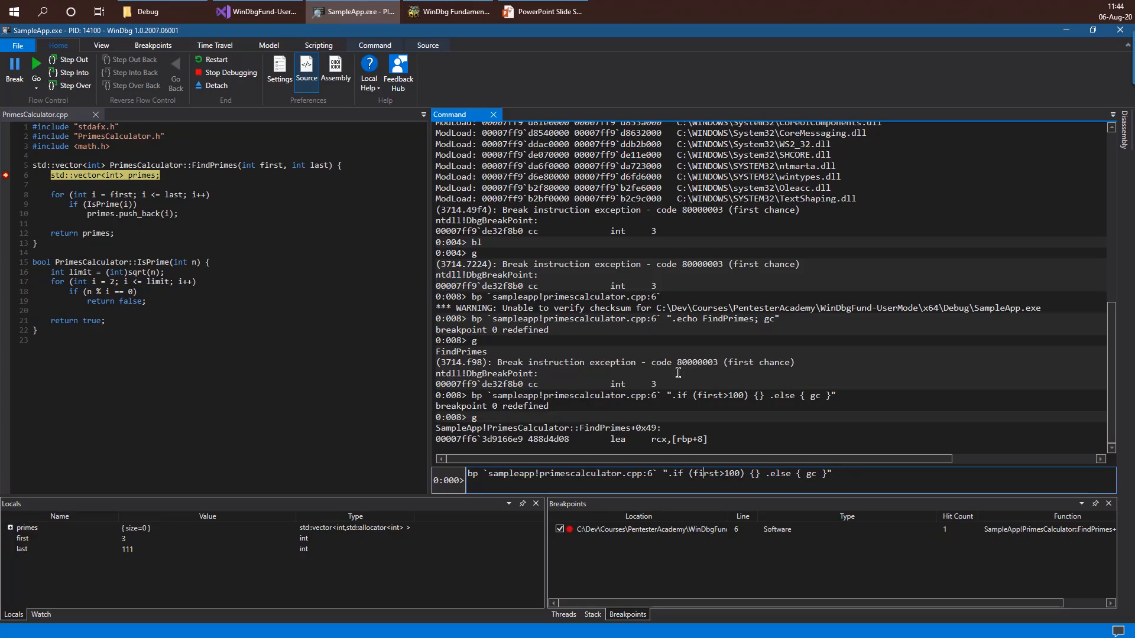
double_click(703, 472)
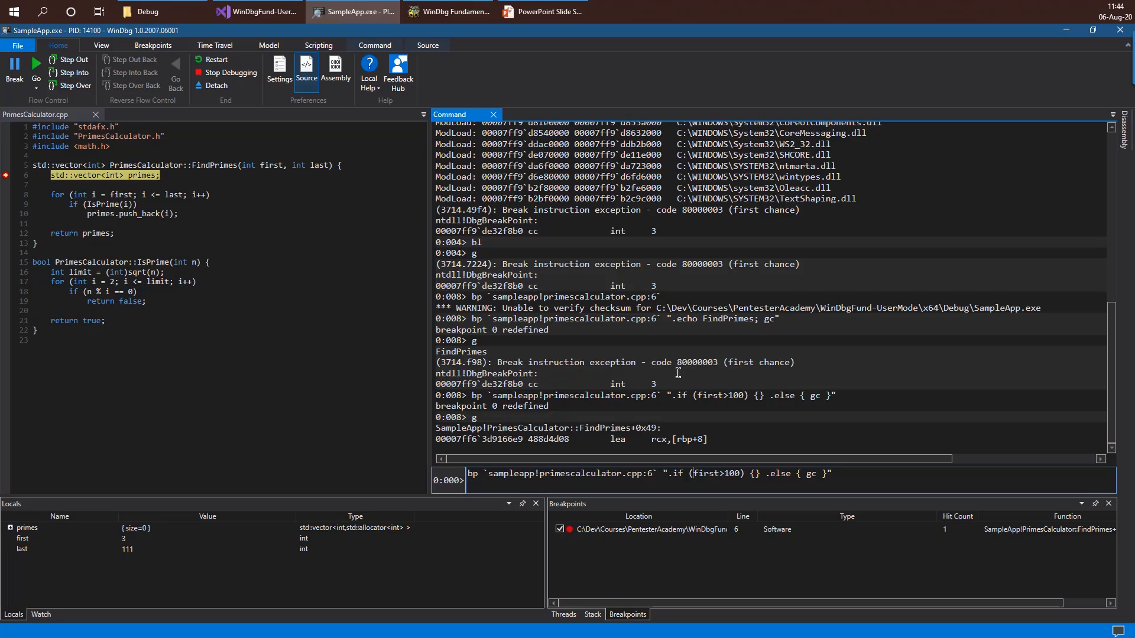
type("dwo(")
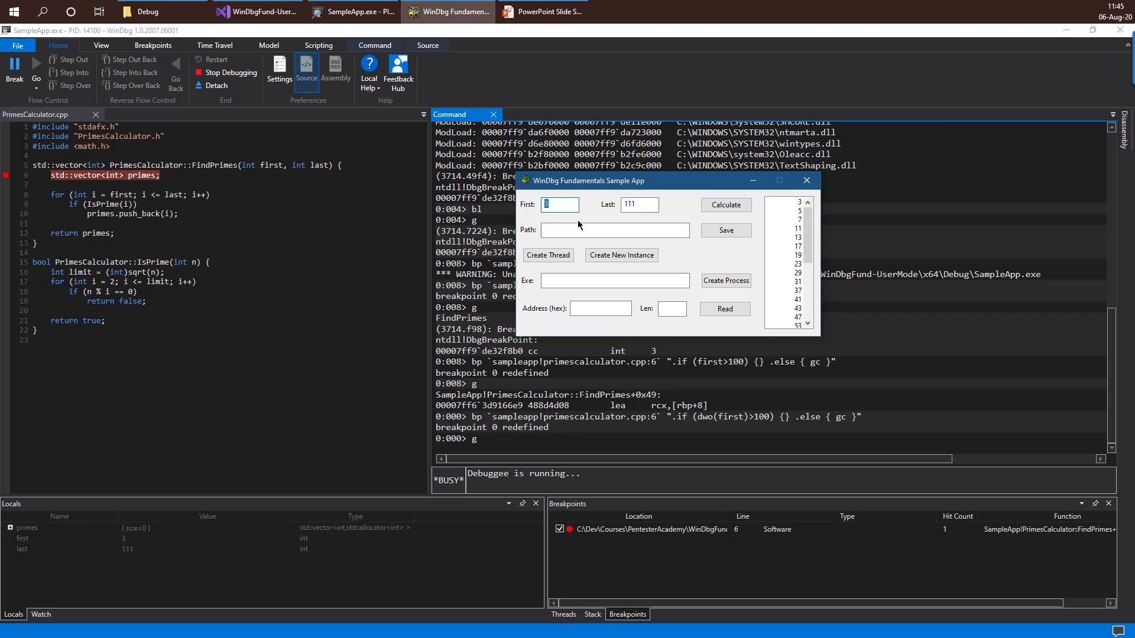
- Calculate with First 101 and then 300, and recall the dwo(first)>100 breakpoint command for editing
type("101")
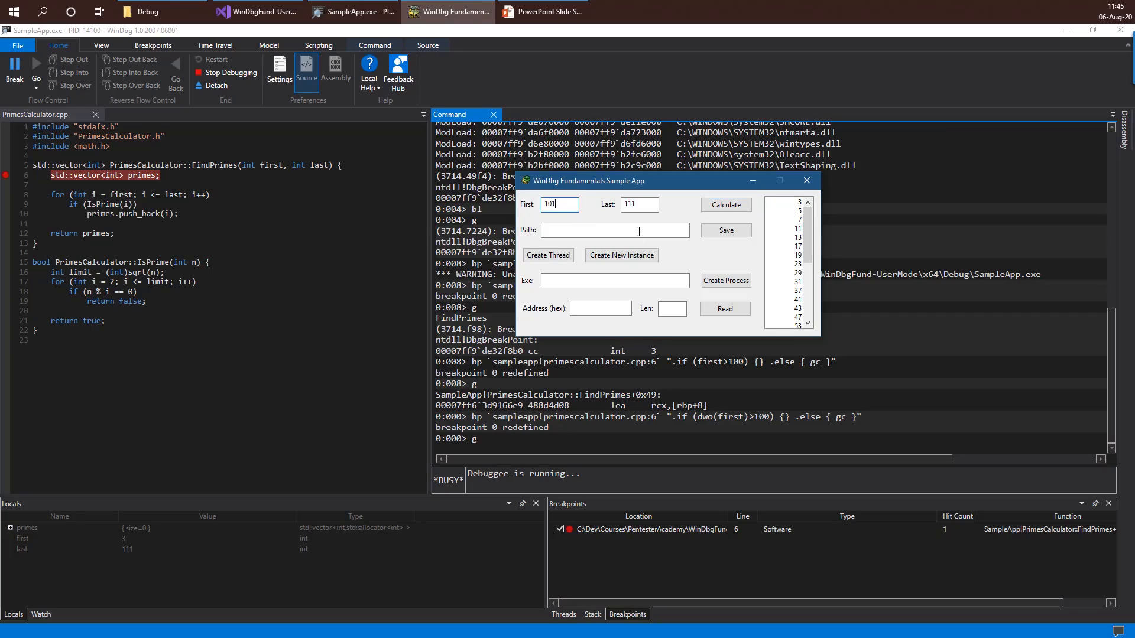
left_click(725, 205)
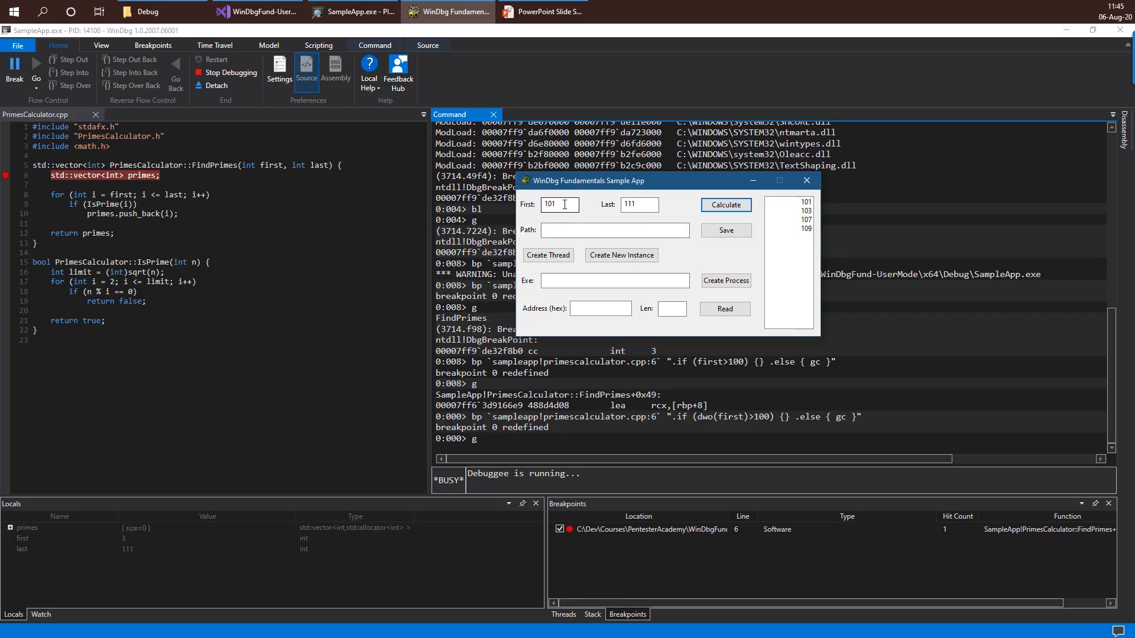
type("300")
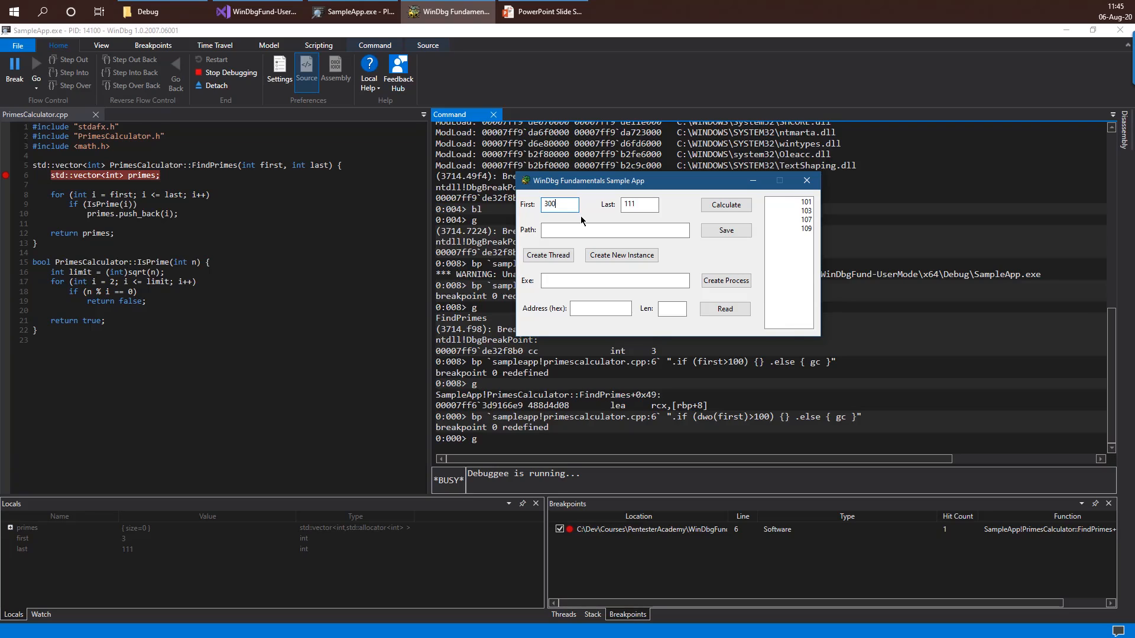
left_click(724, 204)
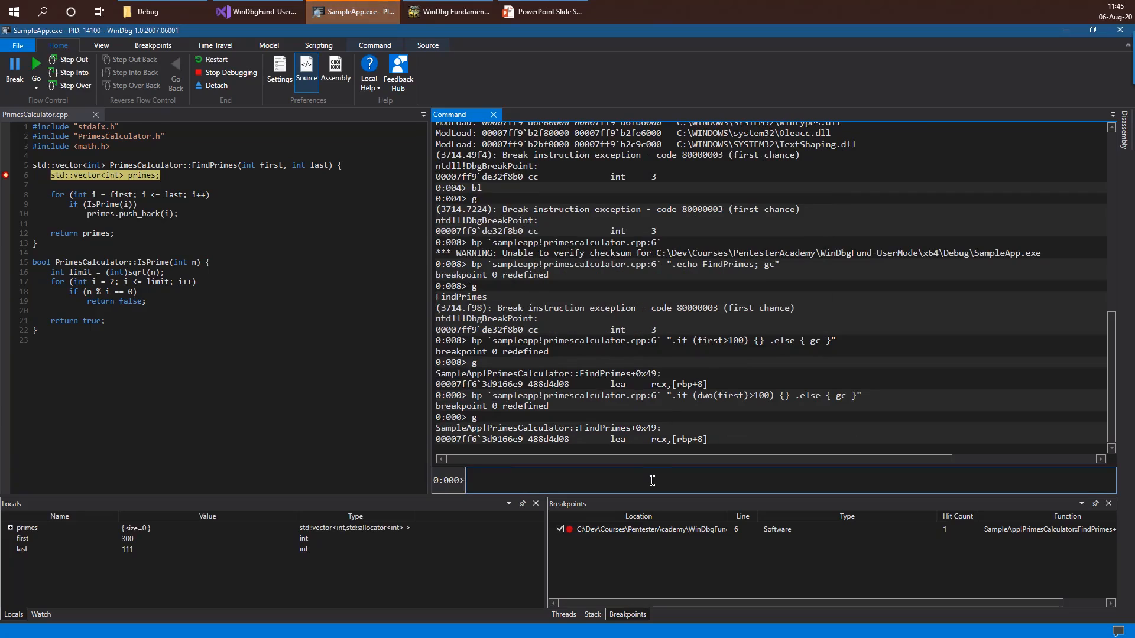
type("bp `sampleapp!primescalculator.cpp:6` \".if (dwo(first)>100) {} .else { gc }\"")
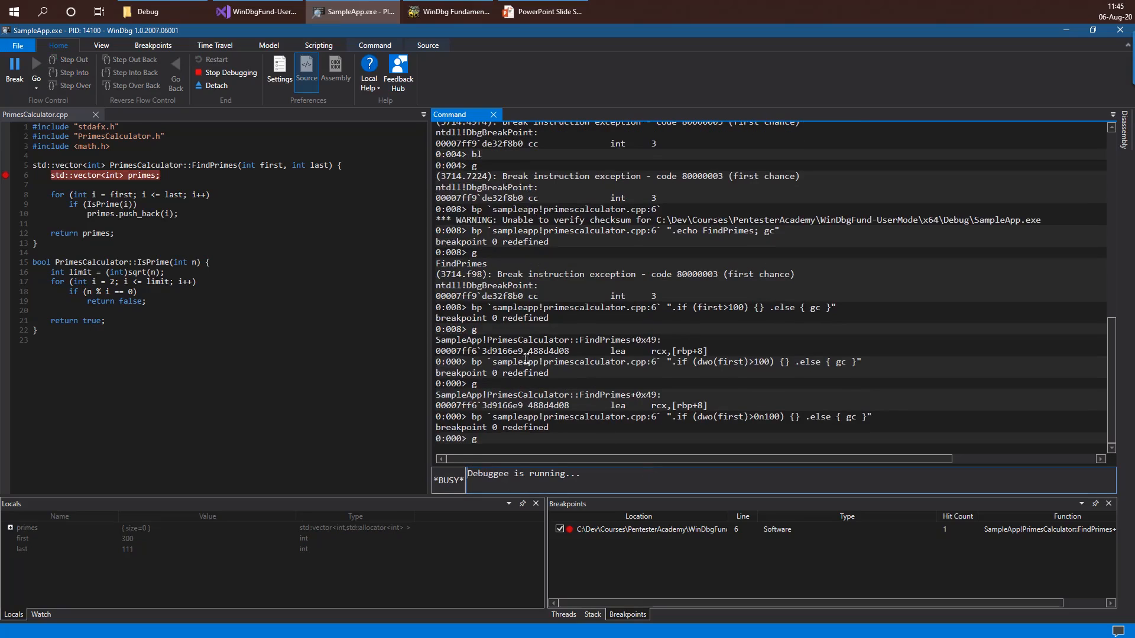
- Set First to 101 in the sample app and calculate so the decimal condition breaks
left_click(446, 12)
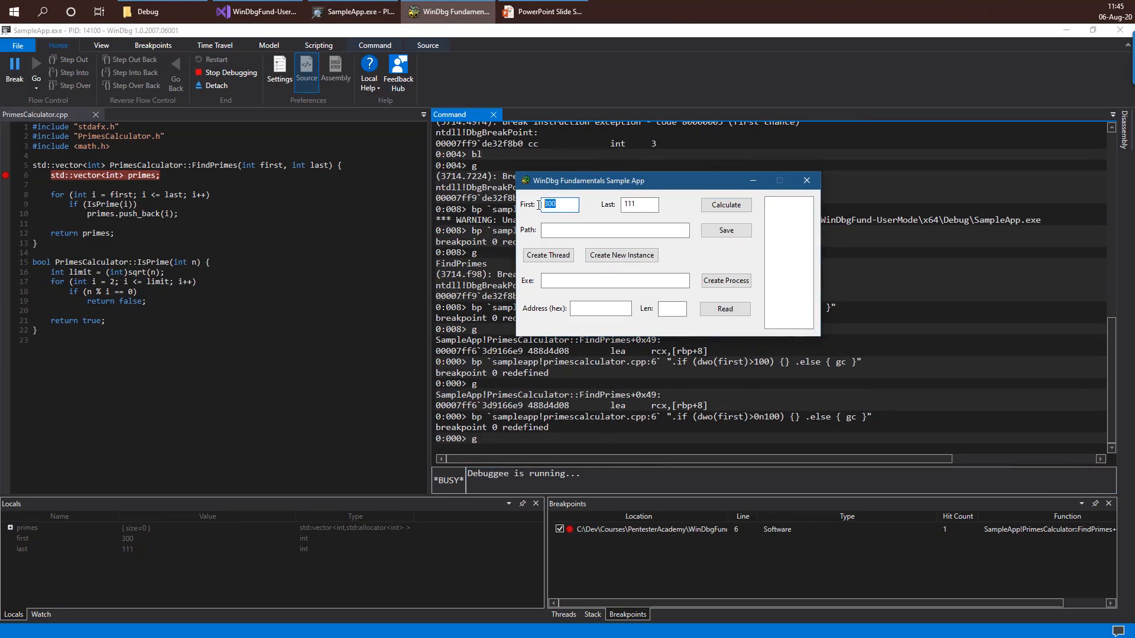
type("101")
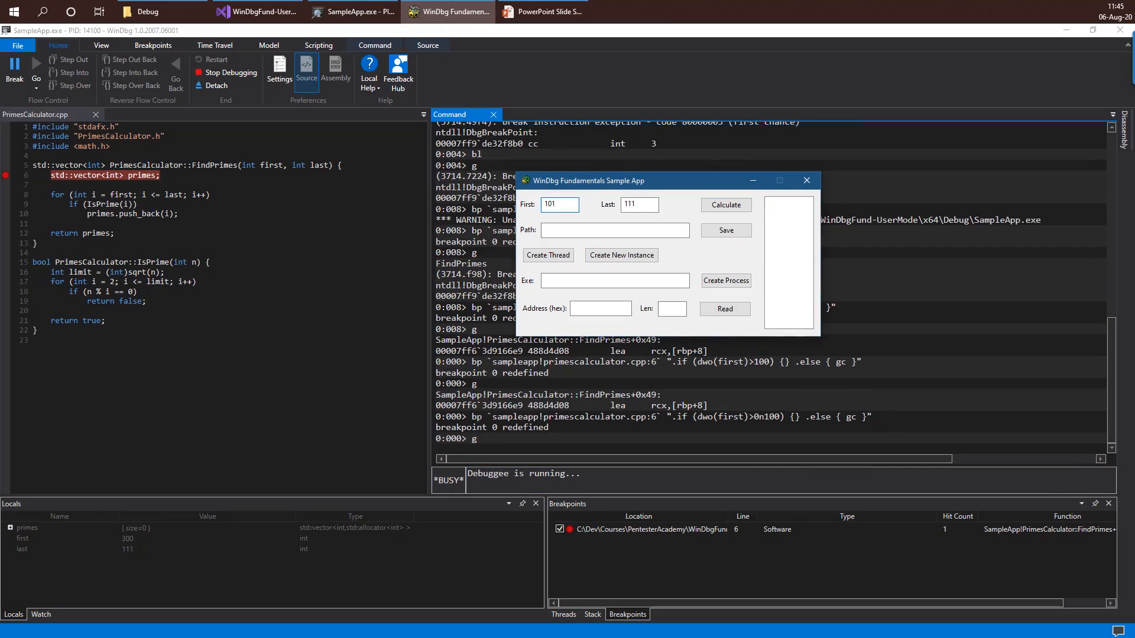
left_click(725, 205)
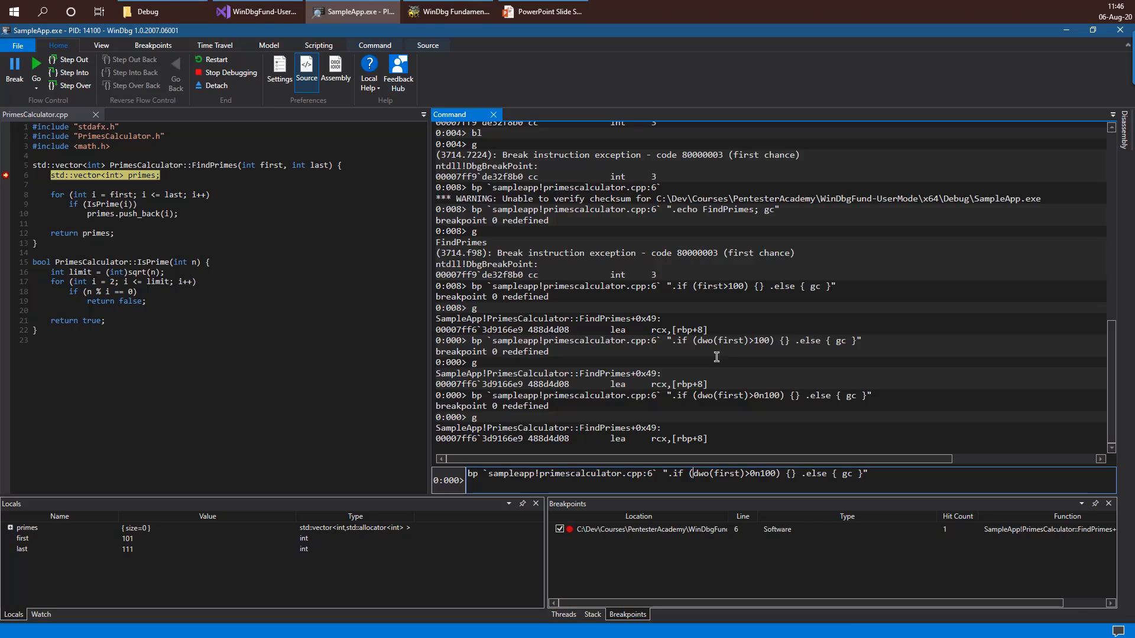
- Replace dwo with the C++ expression @@(first)>0n100 and let the sample app continue with Go
double_click(700, 474)
type("@@")
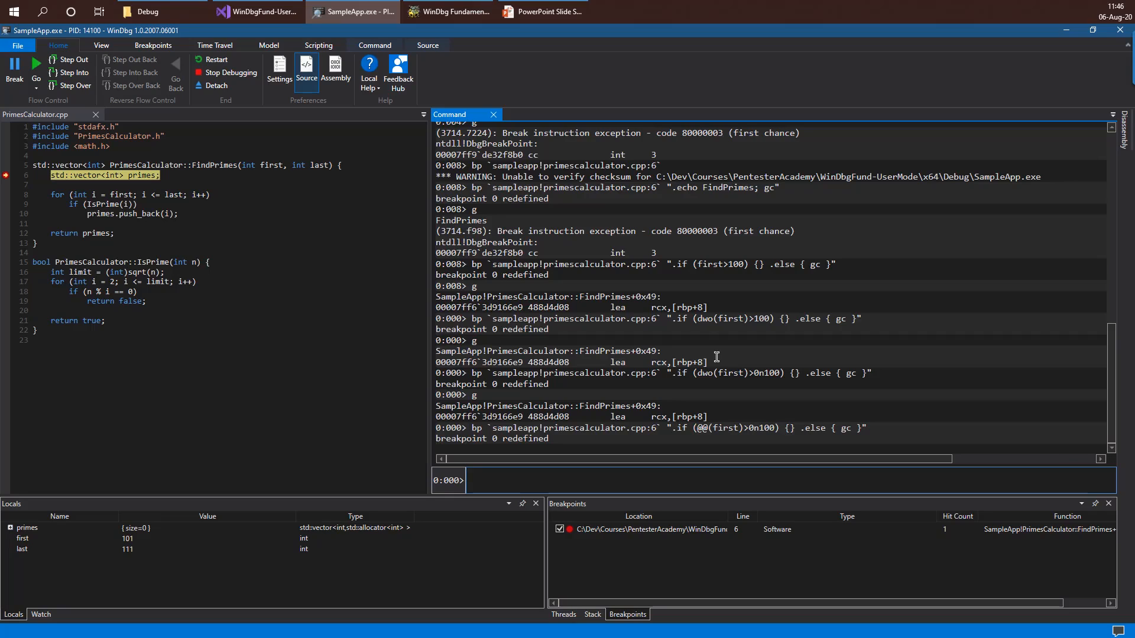
left_click(36, 69)
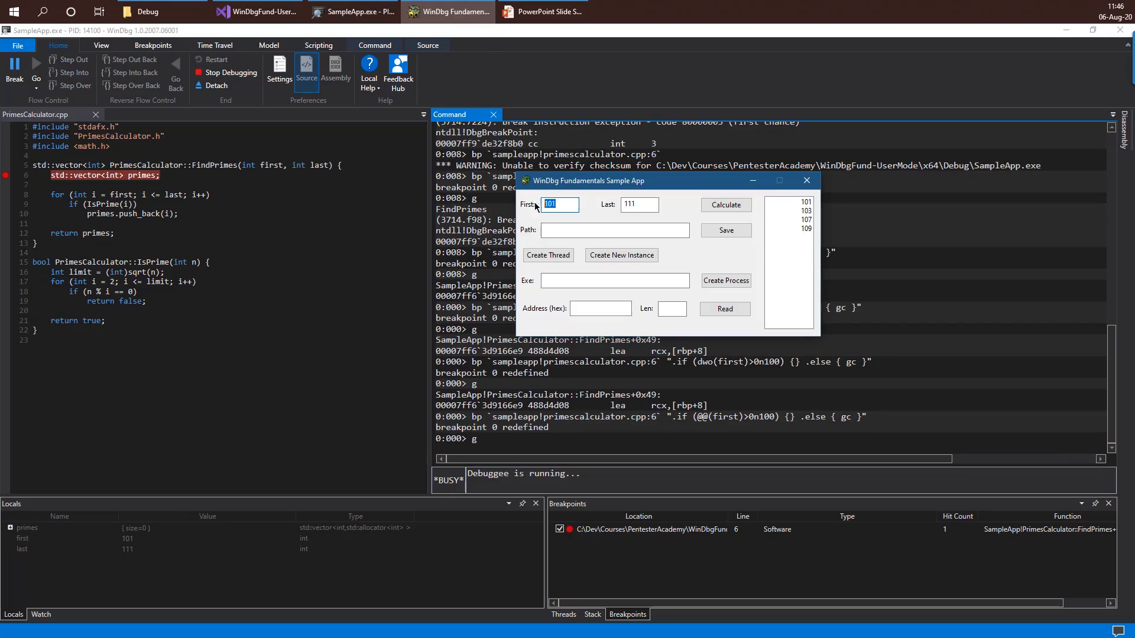
- Enter 101 as the First number in the sample app and calculate to hit FindPrimes
left_click(725, 205)
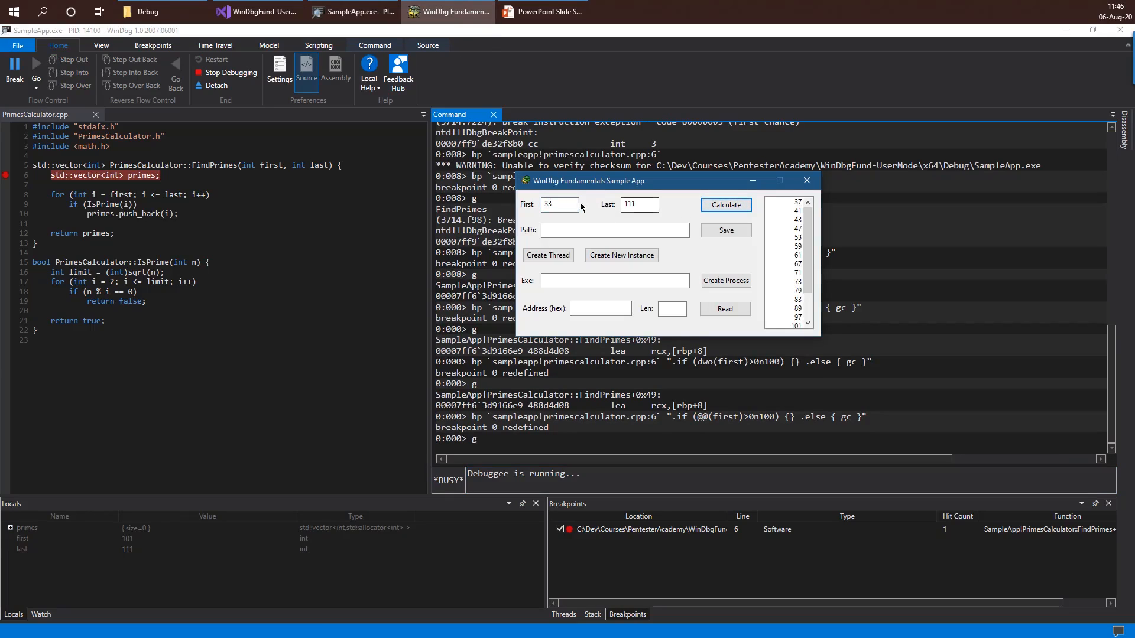
type("101")
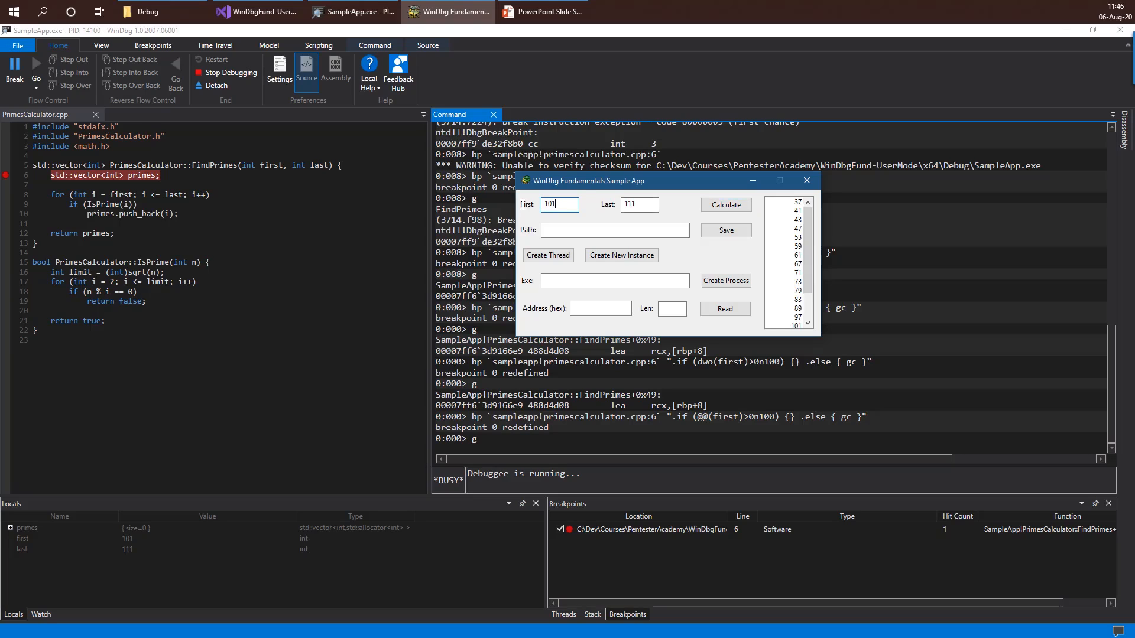
left_click(724, 205)
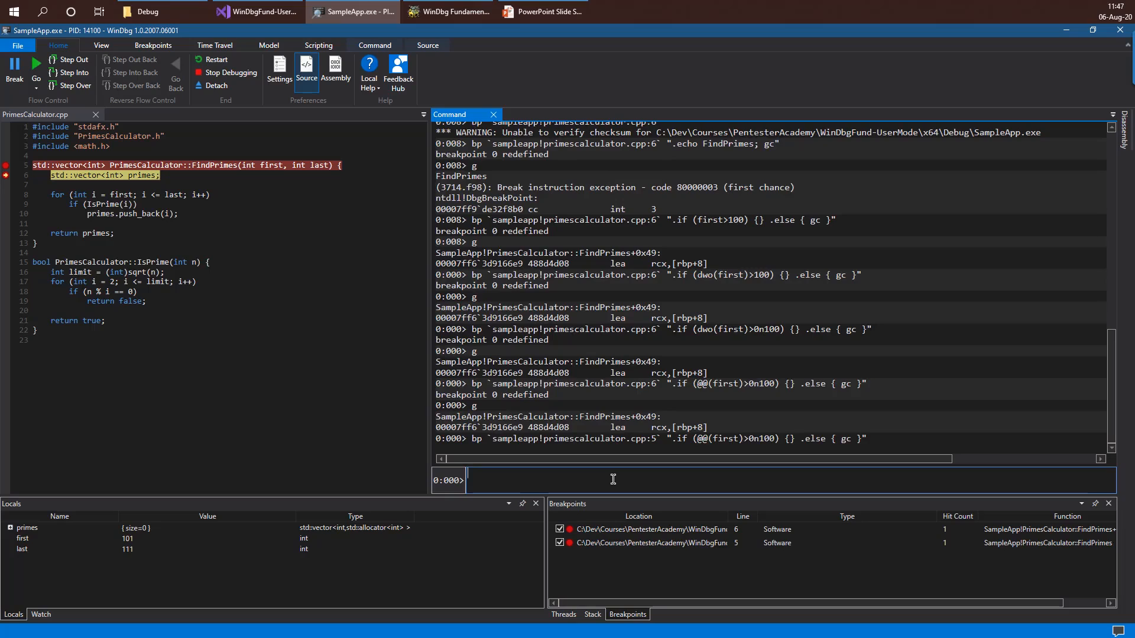
- List the breakpoints, disable one with bd, and resume the debuggee with g
type("bl")
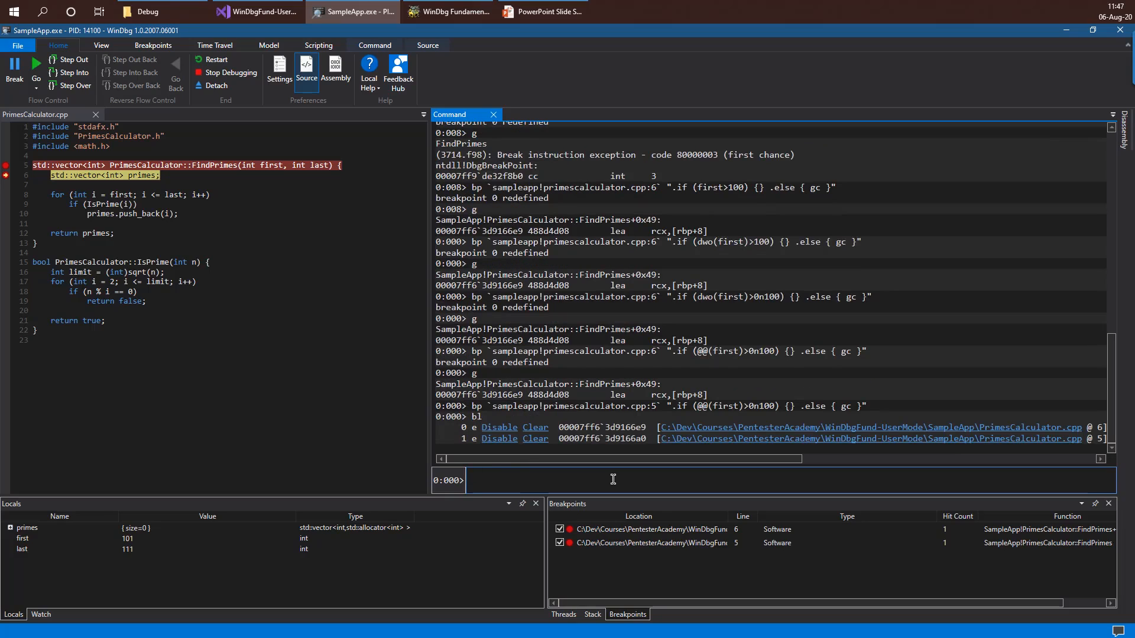
type("bd 1")
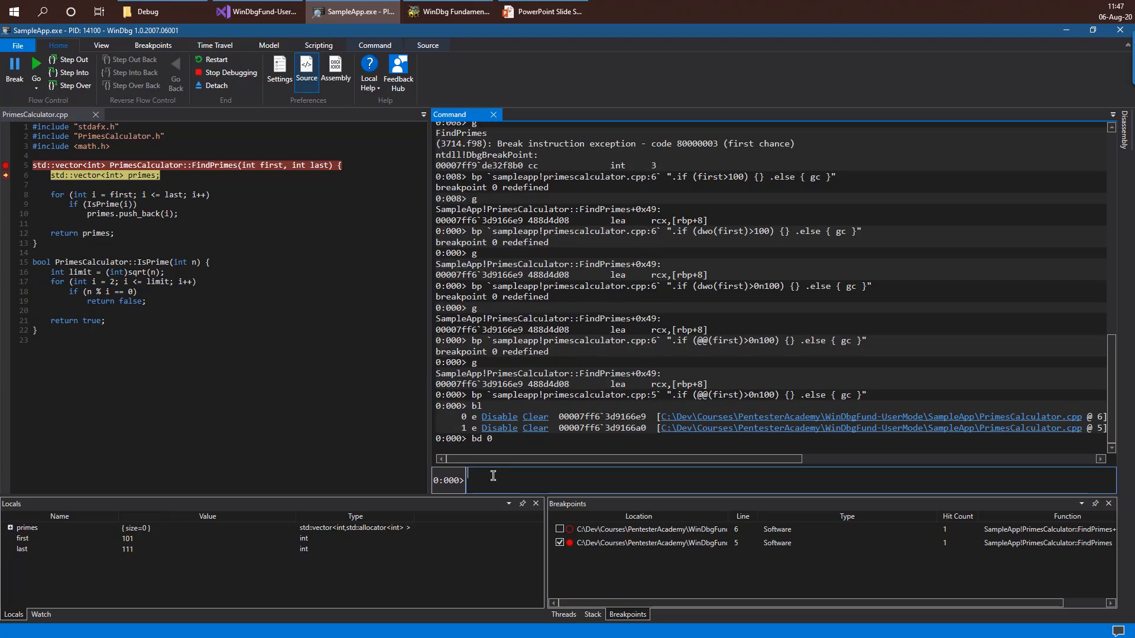
type("g")
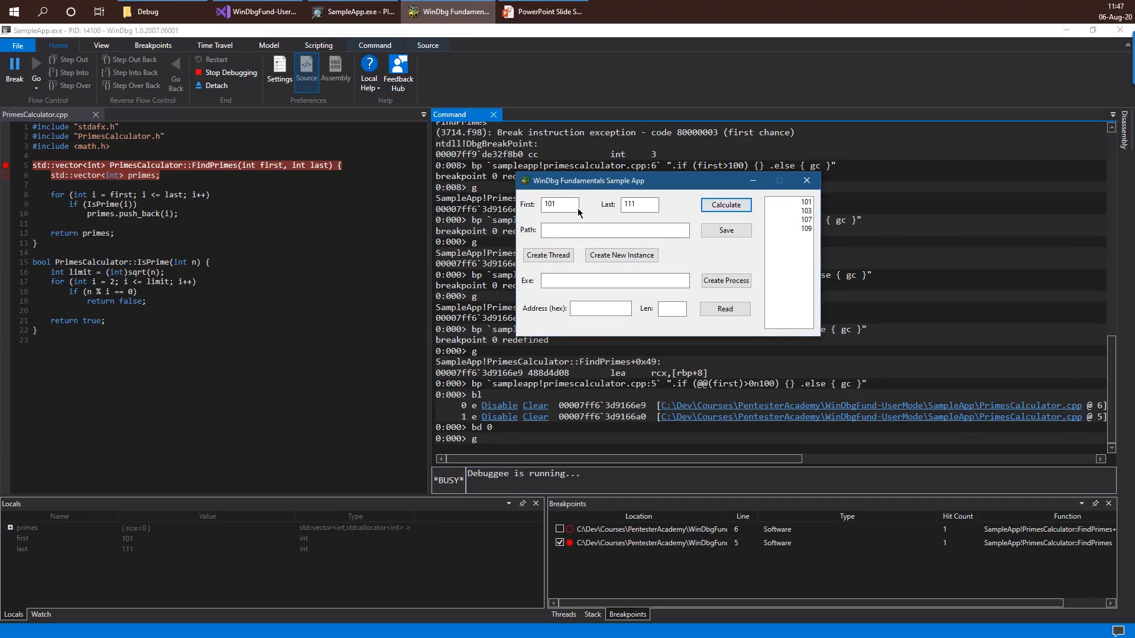
- Break back into the running sample app and disable breakpoint 0
left_click(725, 205)
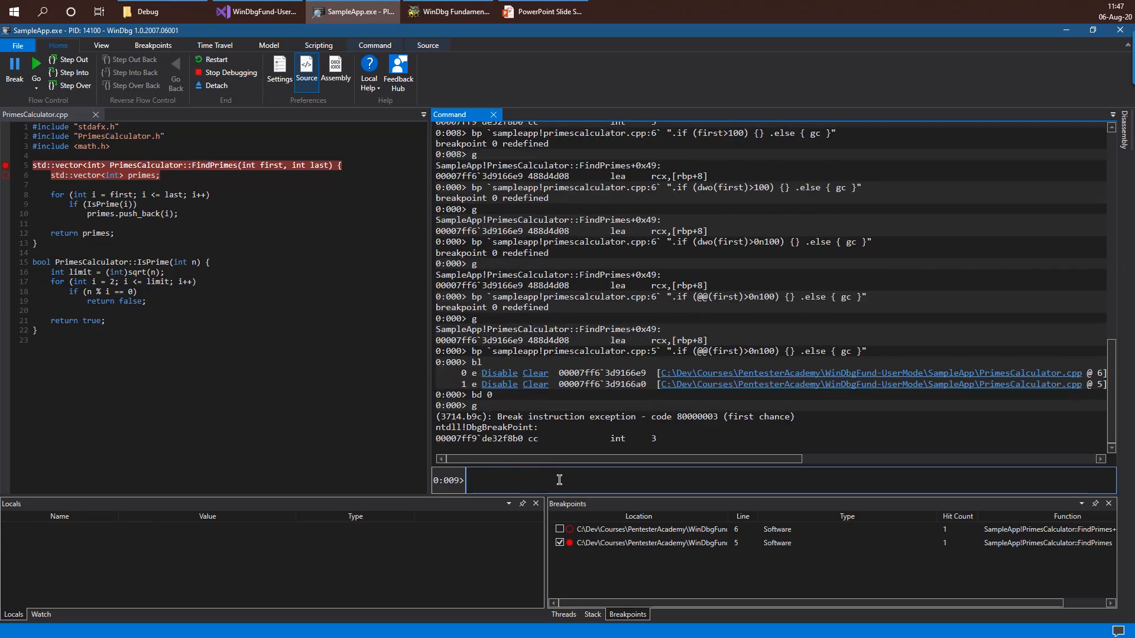
type("bd 0")
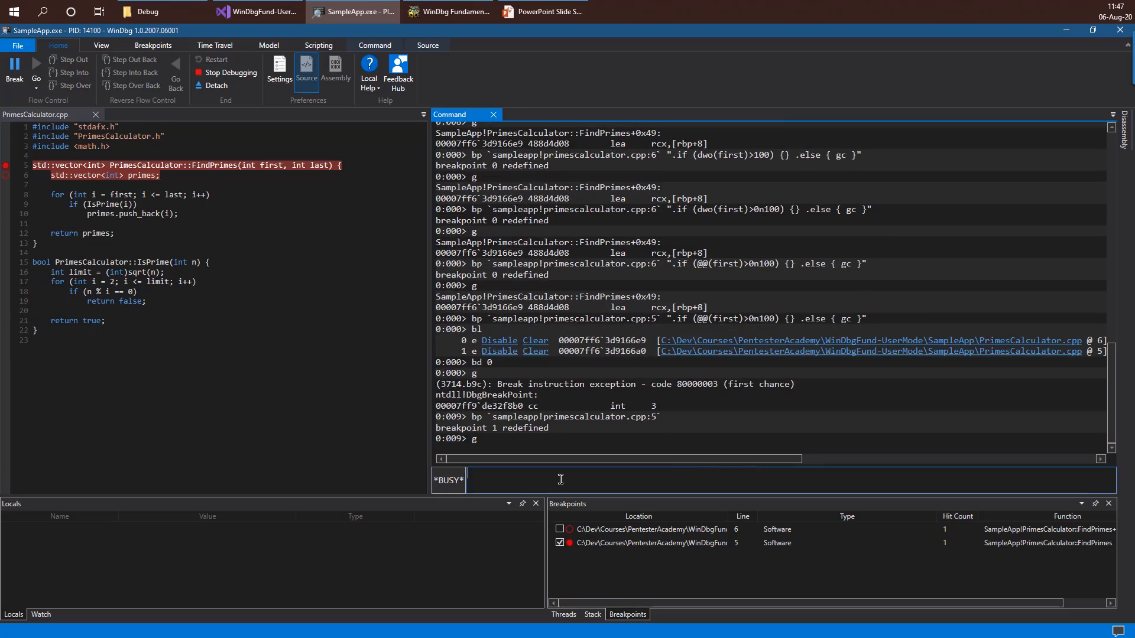
- Run a new calculation in the sample app to hit breakpoint 1 on line 5
left_click(701, 209)
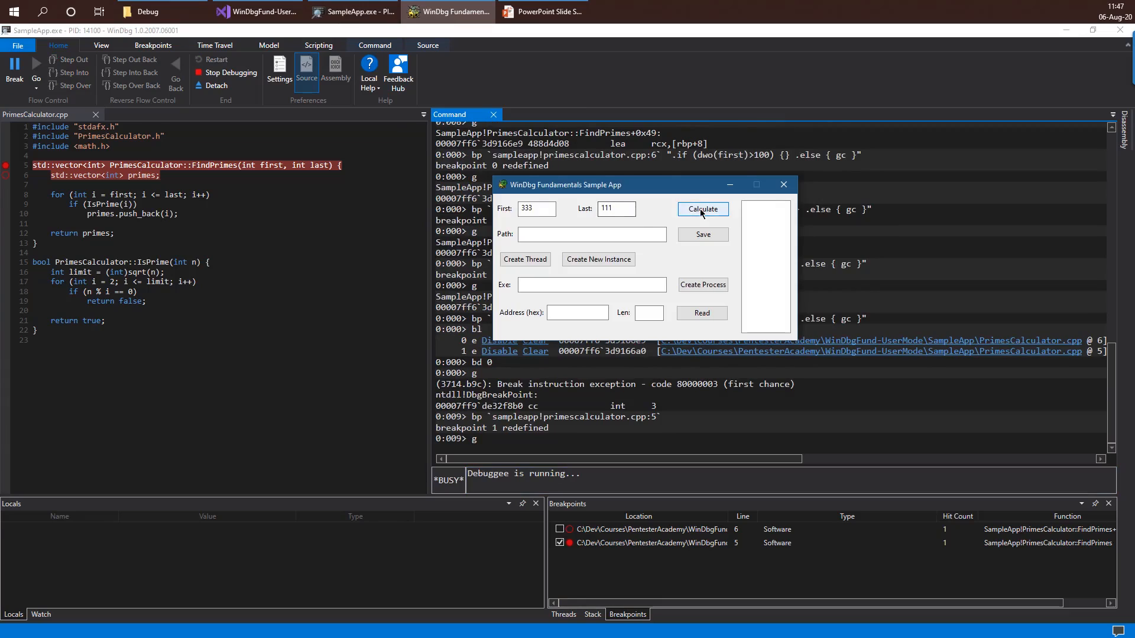
left_click(701, 209)
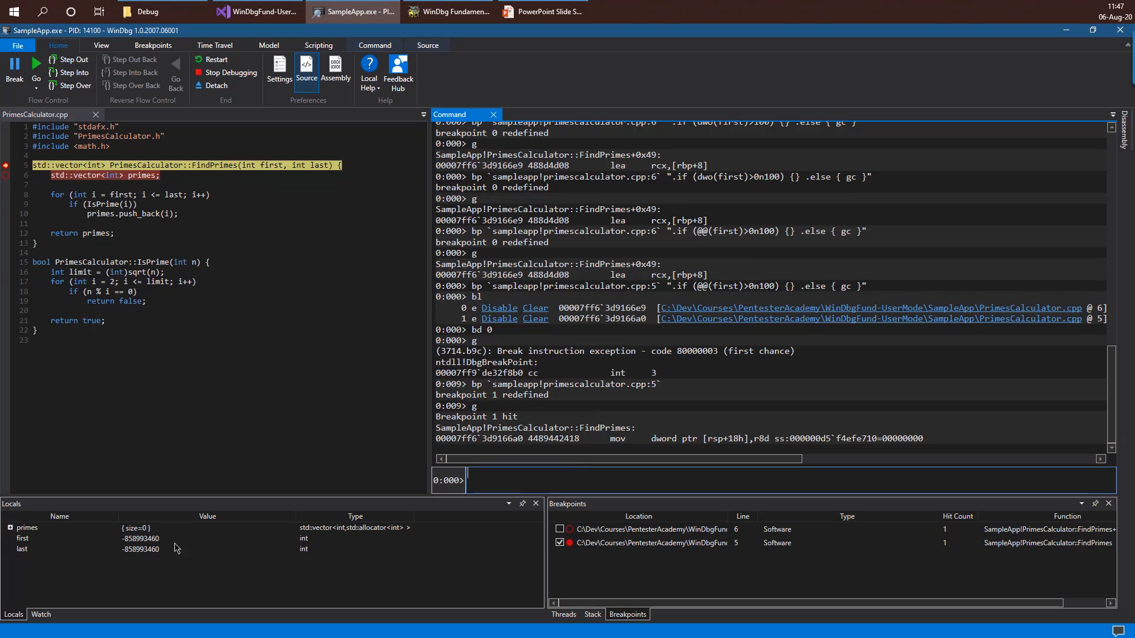
- Inspect the uninitialized first and last values in Locals without changing them
double_click(141, 549)
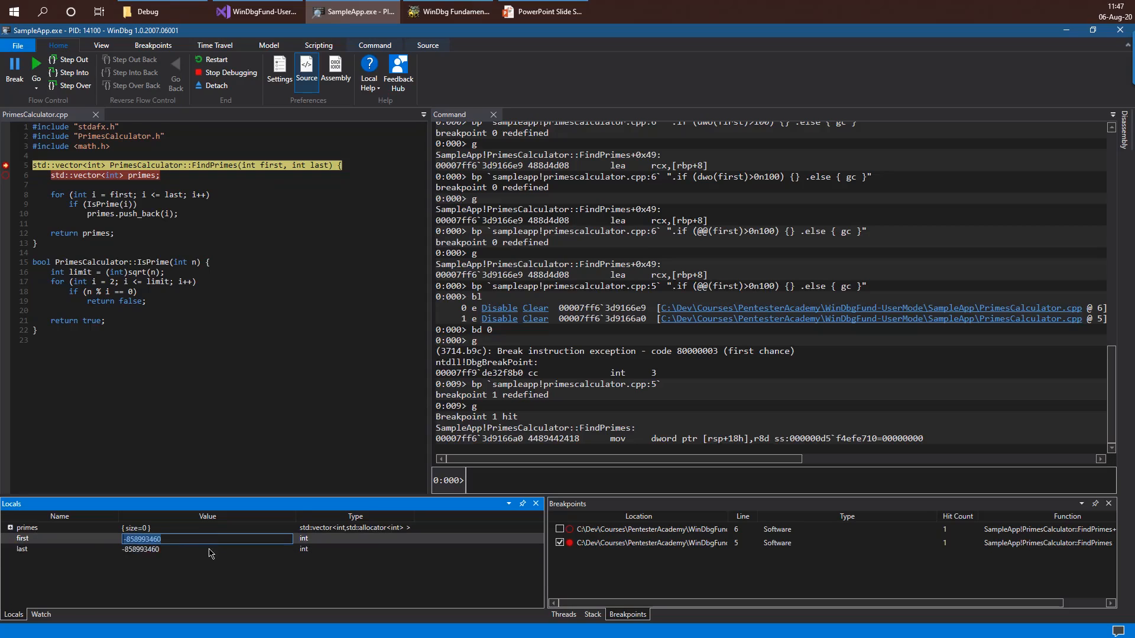
left_click(208, 549)
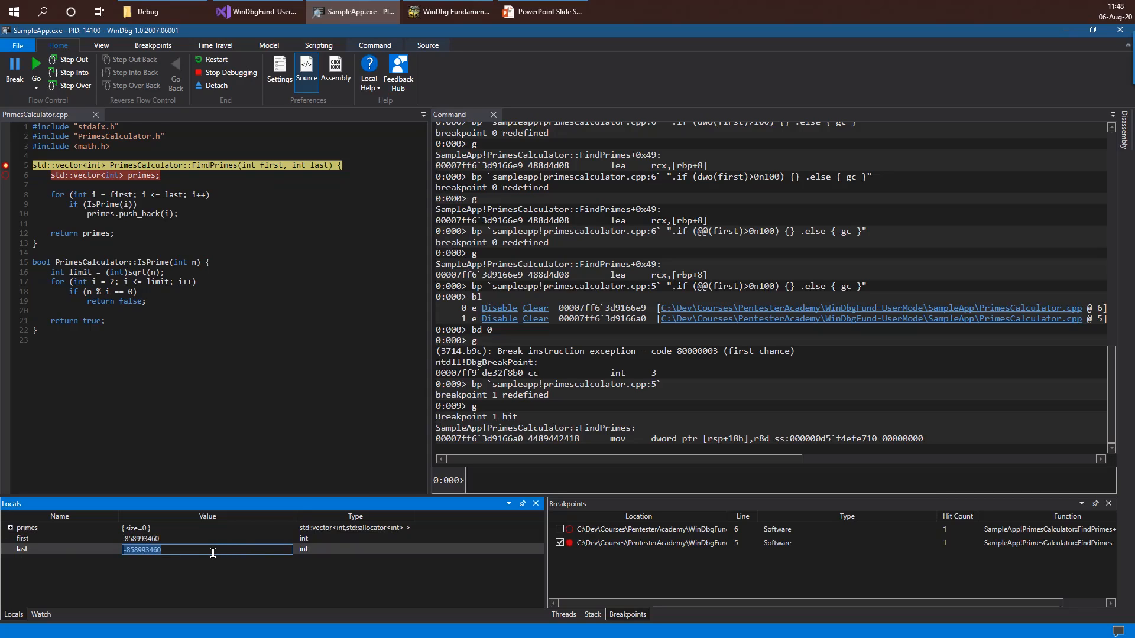
mouse_move(193, 542)
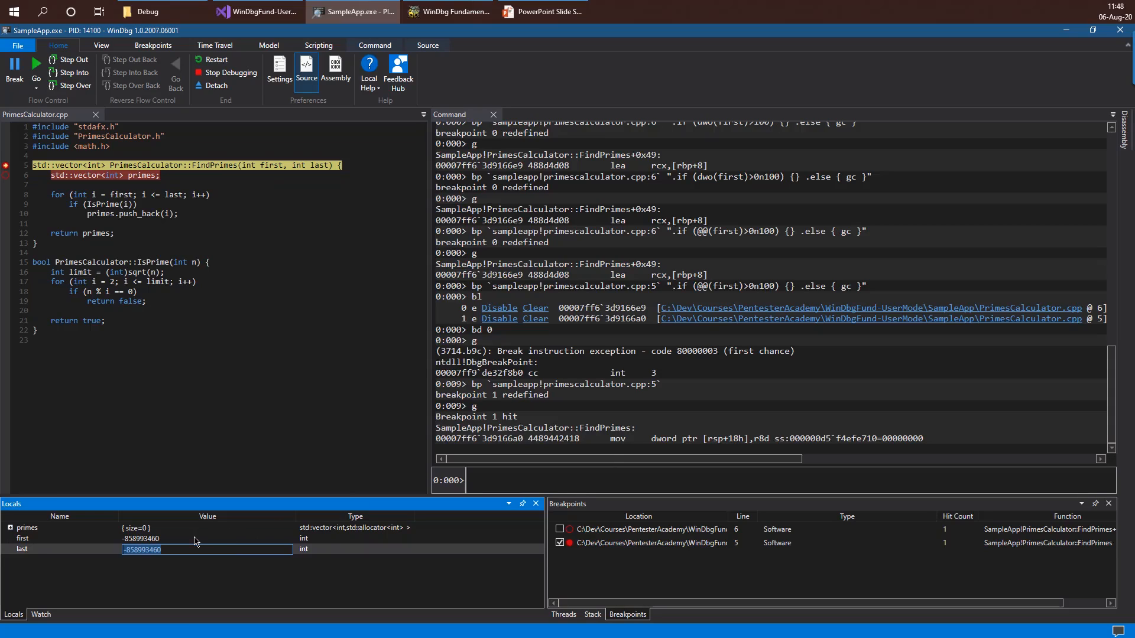
left_click(208, 539)
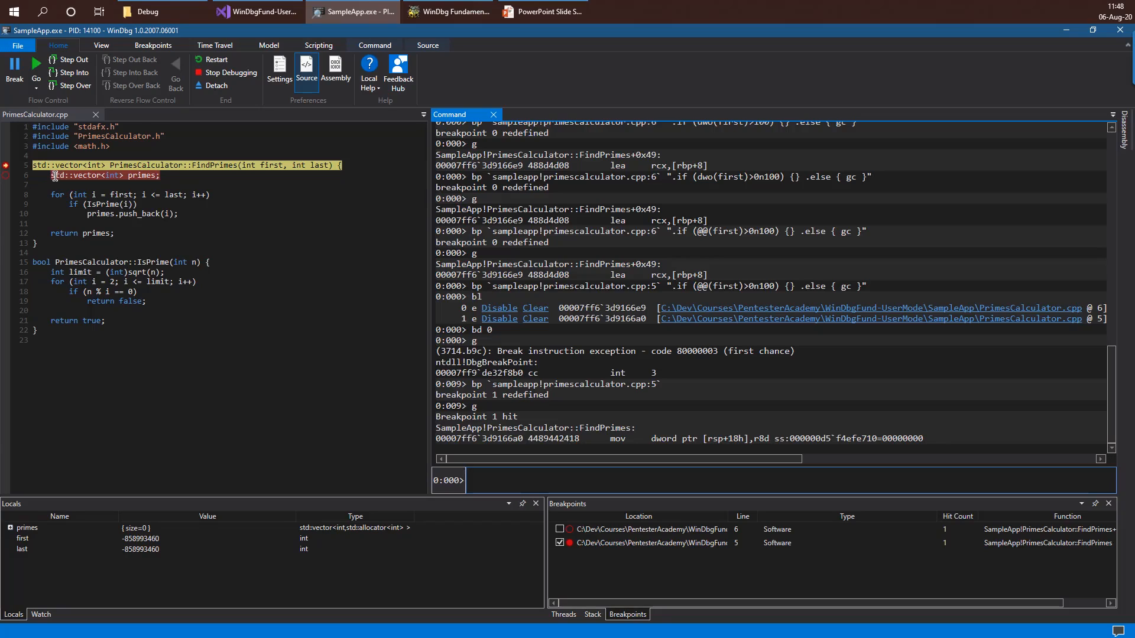
mouse_move(245, 166)
type("bd *")
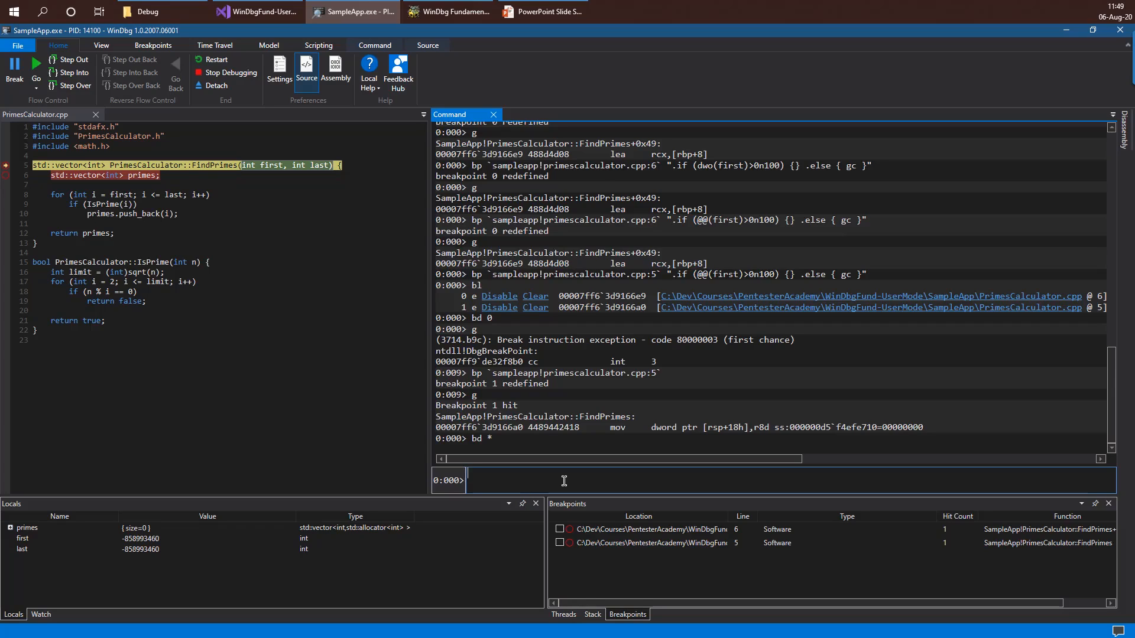
- List the SampleApp CMainDlg symbols with x sampleapp!cmaindlg::*, correcting the class-name typo
type("x")
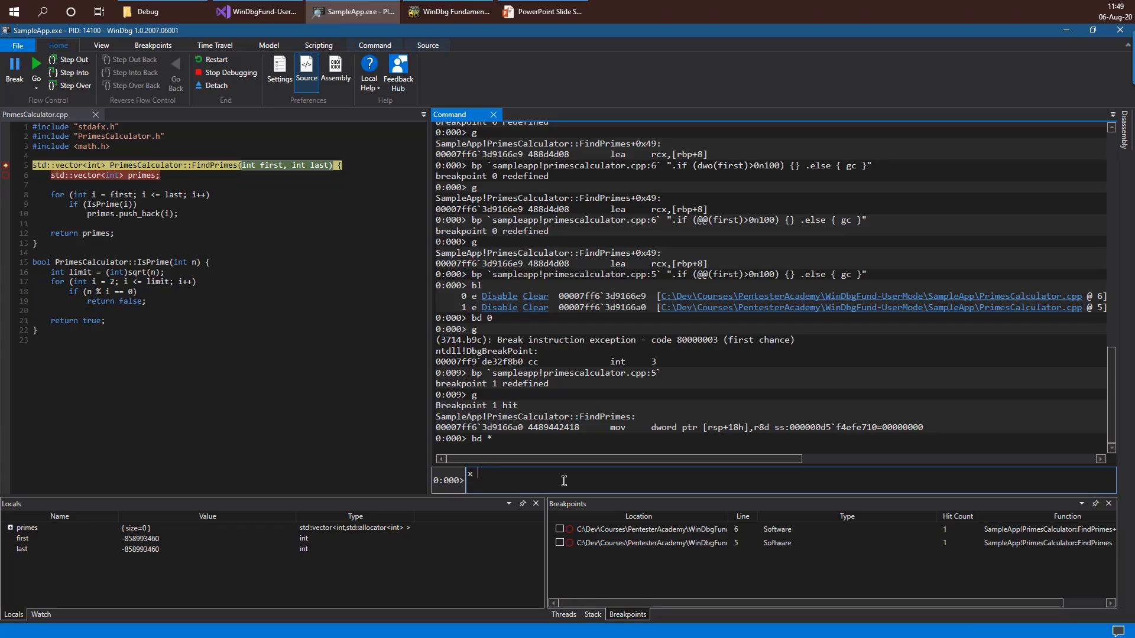
type("sampleapp!")
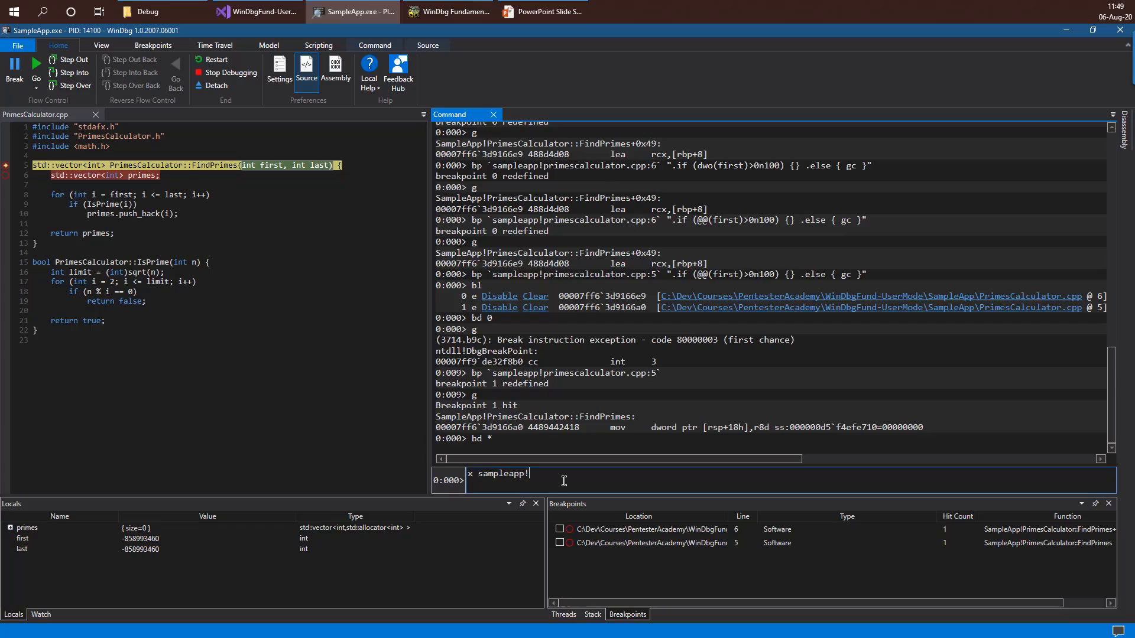
type("cm")
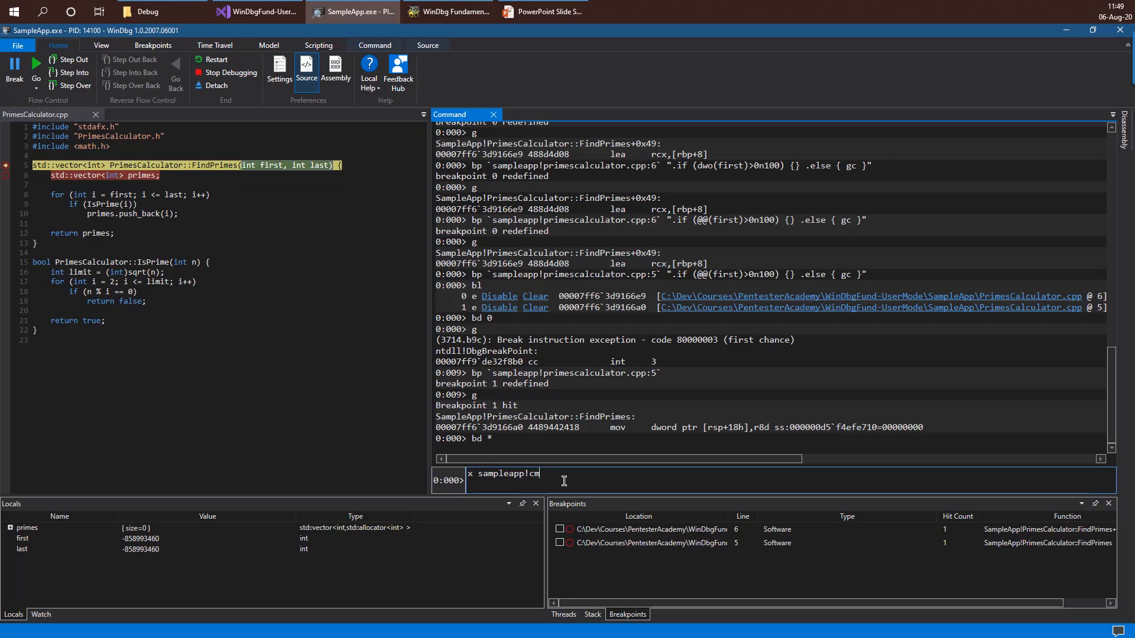
type("iandlg")
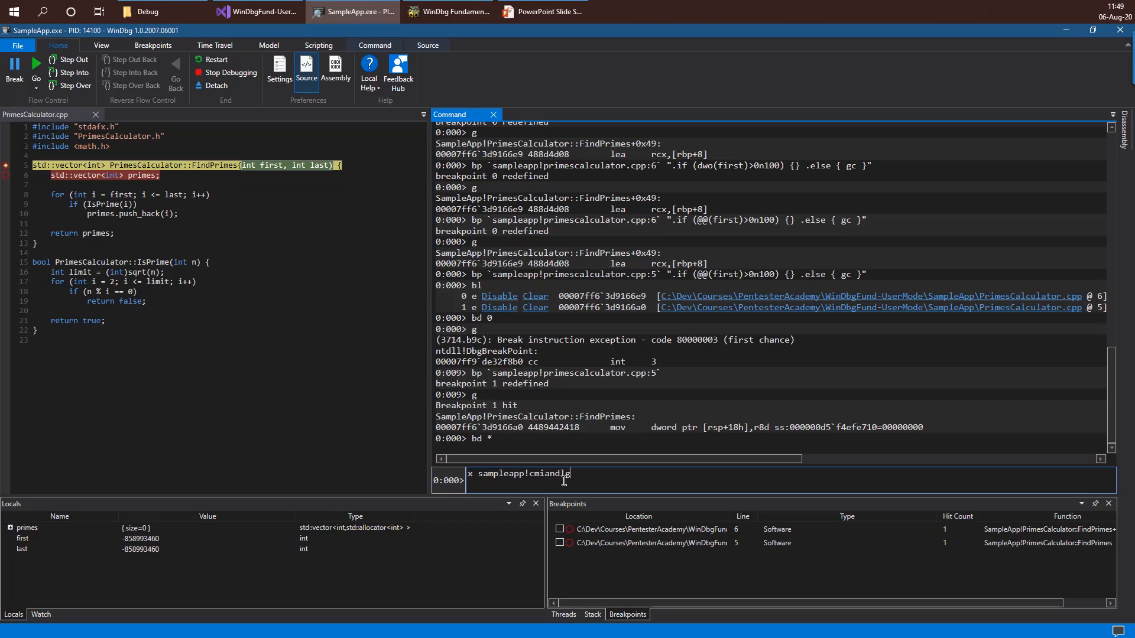
type("::*")
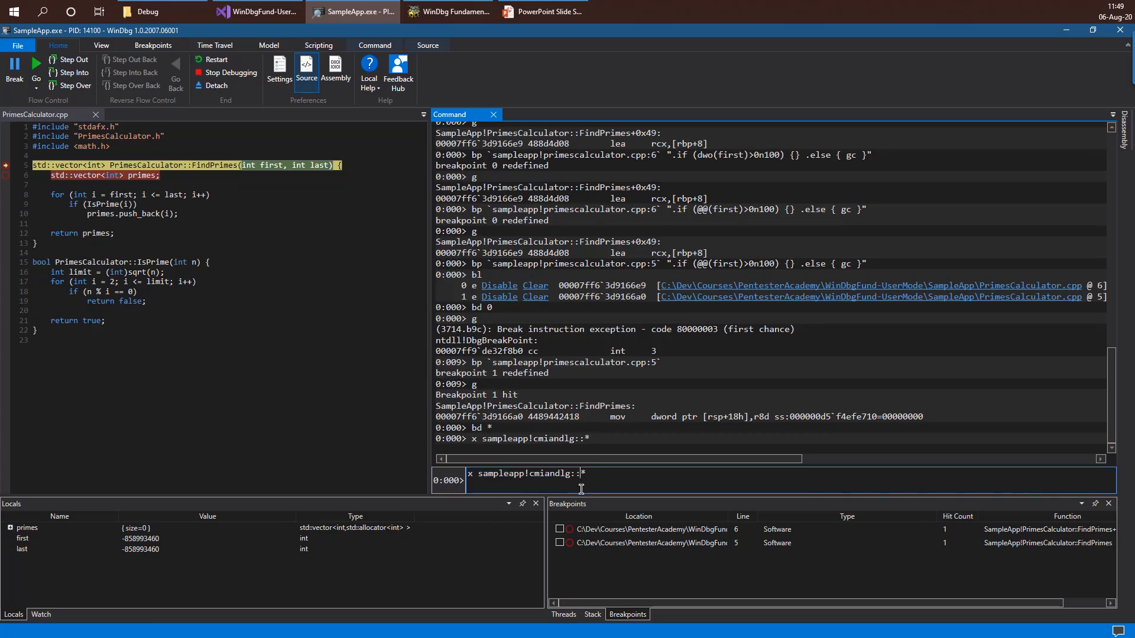
double_click(540, 473)
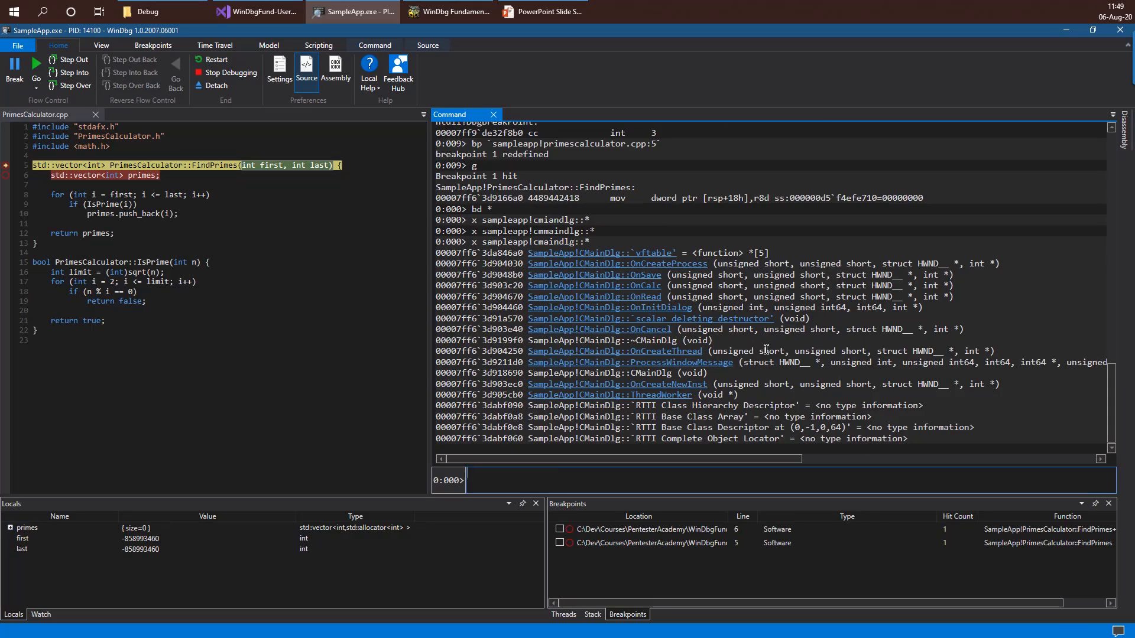
mouse_move(657, 296)
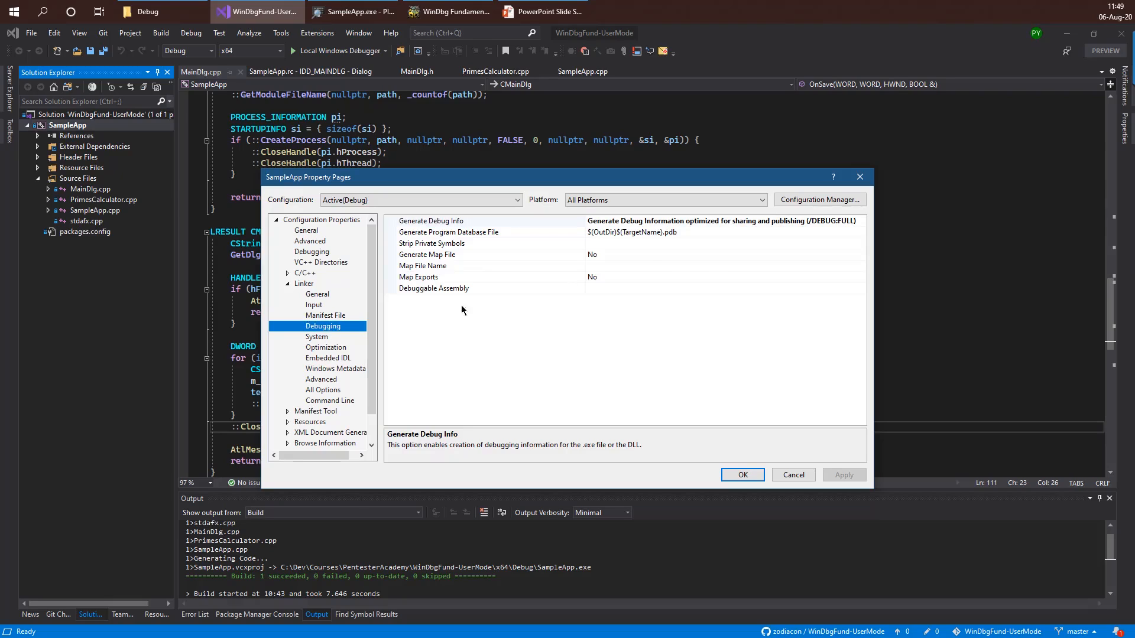
- Set the linker's Generate Debug Info to /DEBUG:FULL and confirm the property pages
left_click(860, 221)
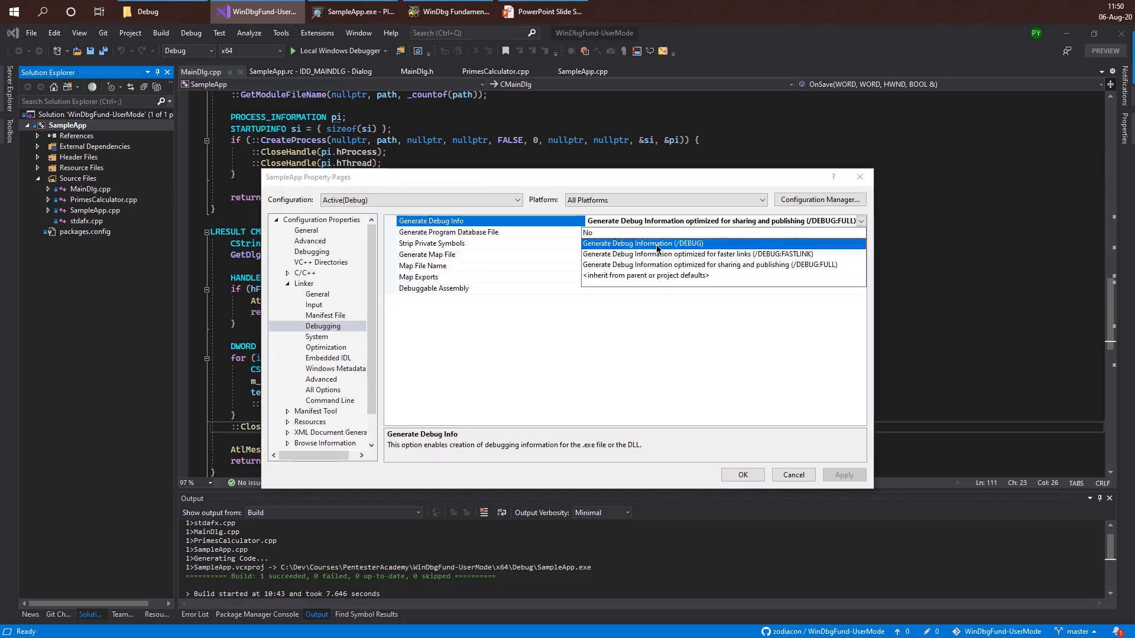
left_click(643, 243)
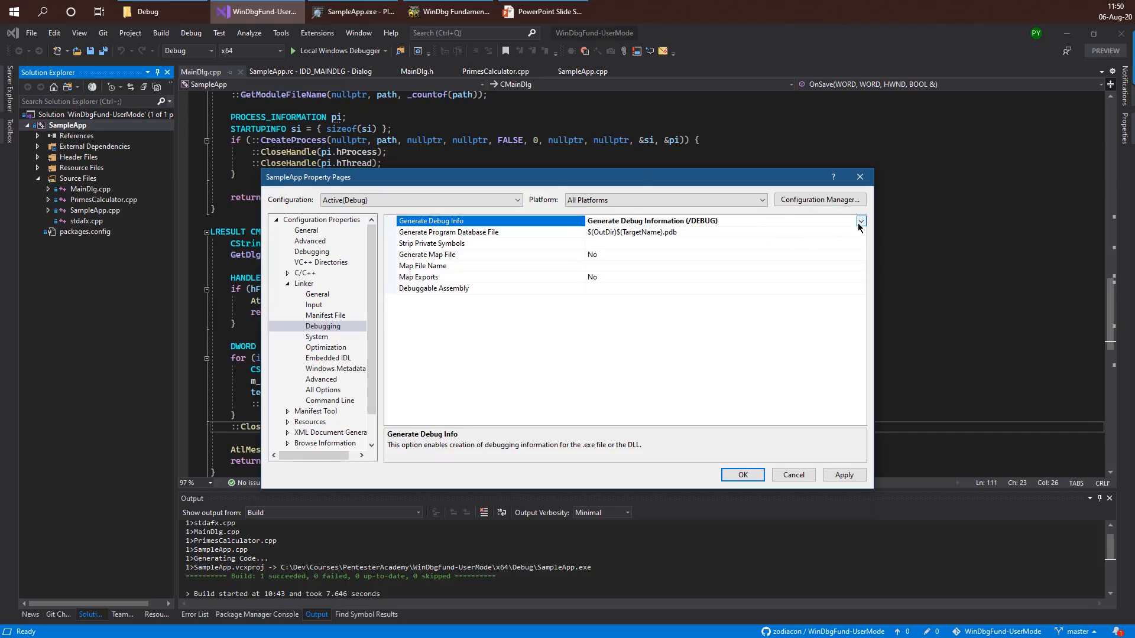
left_click(861, 221)
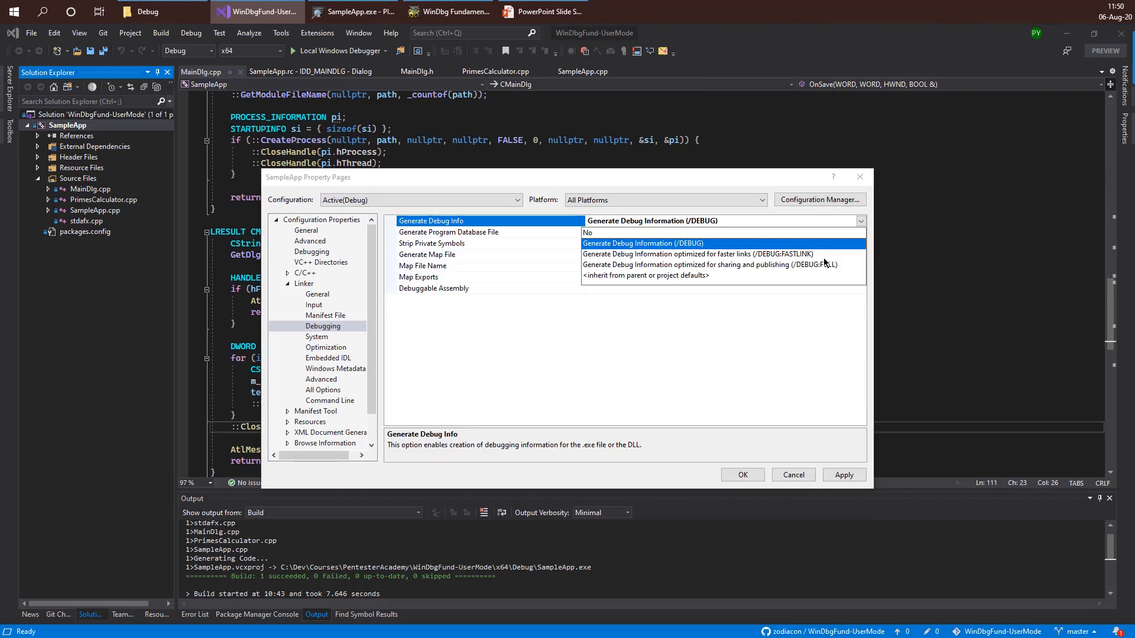
mouse_move(823, 265)
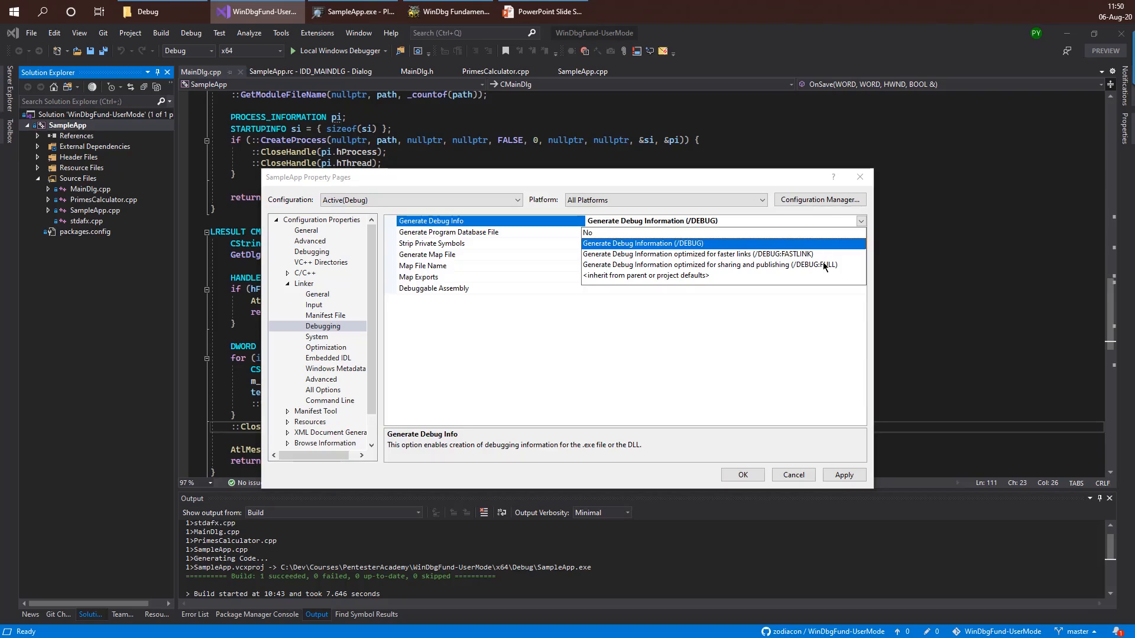
left_click(708, 265)
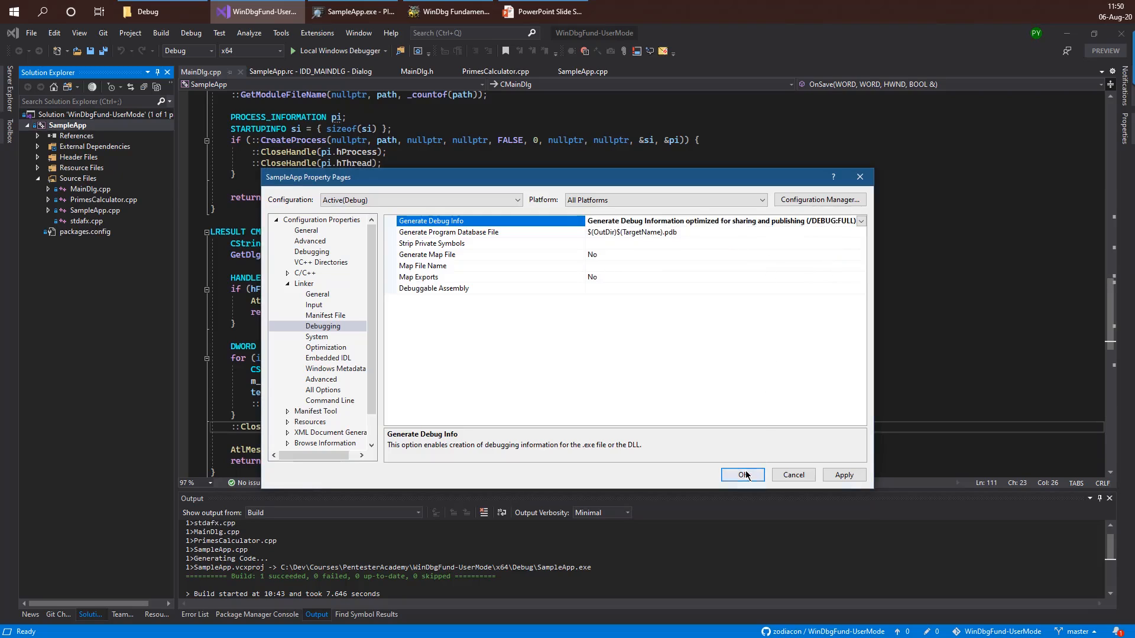
left_click(741, 475)
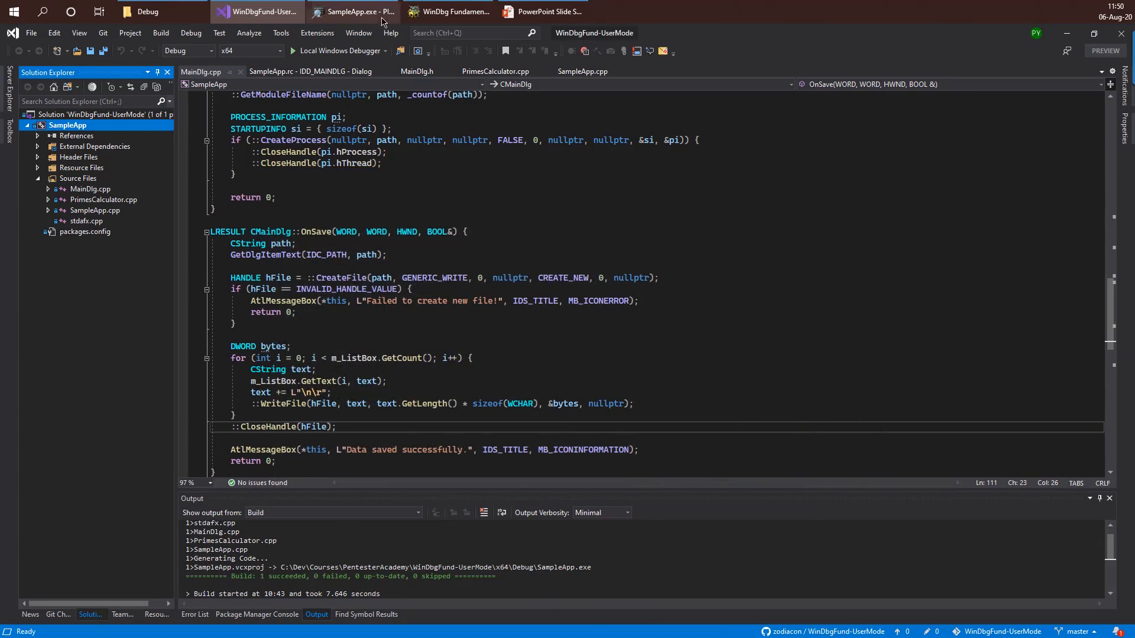
- List loaded modules with lm to confirm SampleApp has private pdb symbols
left_click(353, 11)
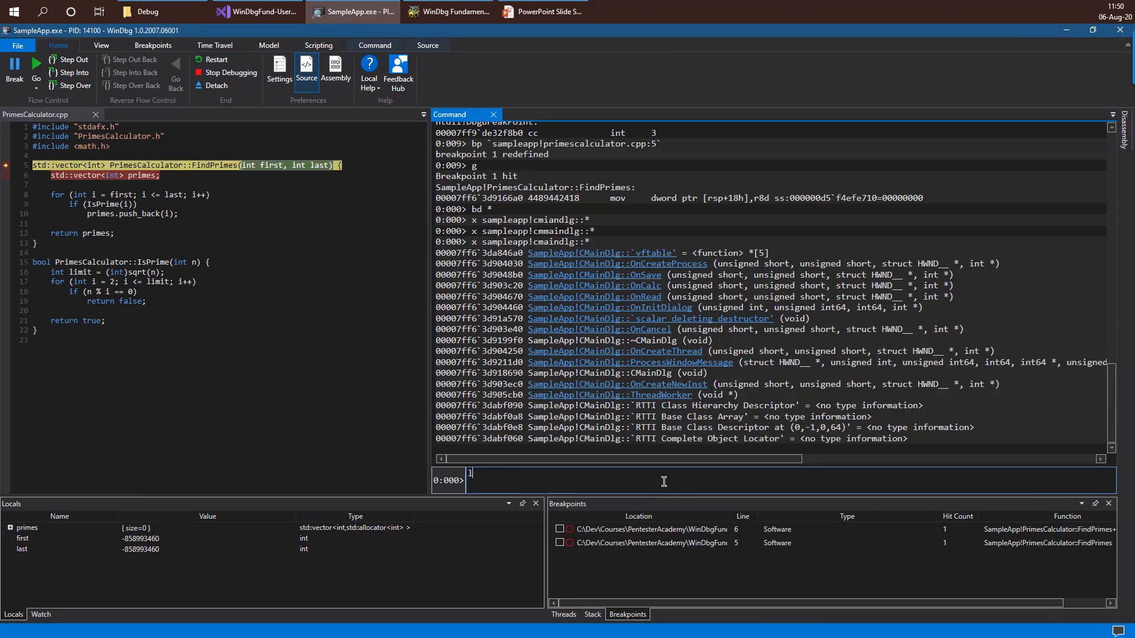
type("lm")
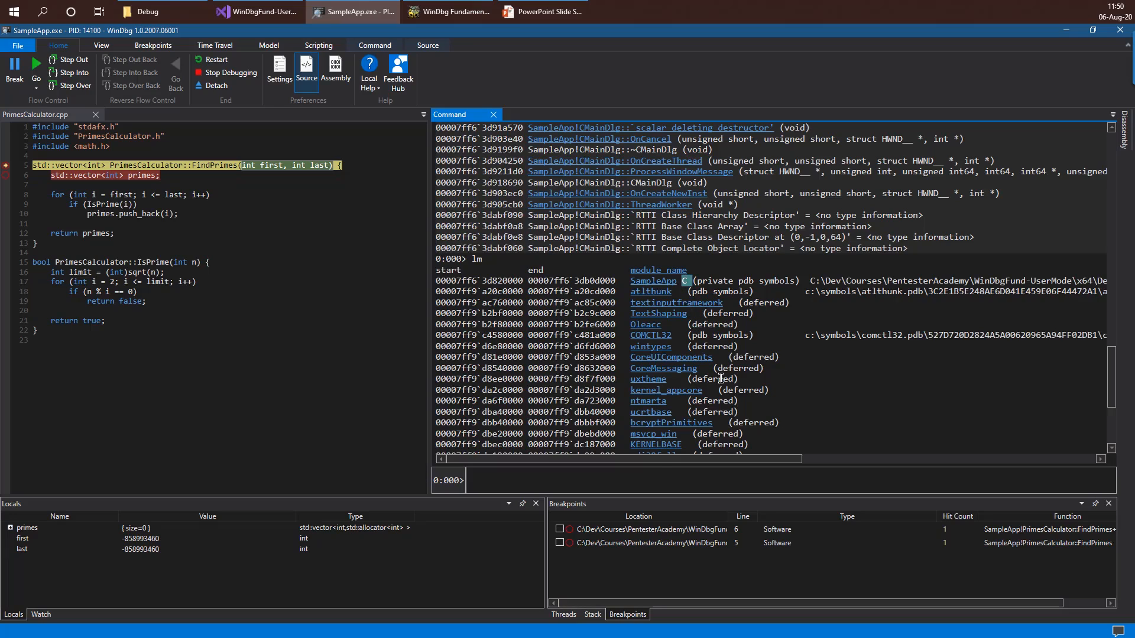
scroll("down", 3)
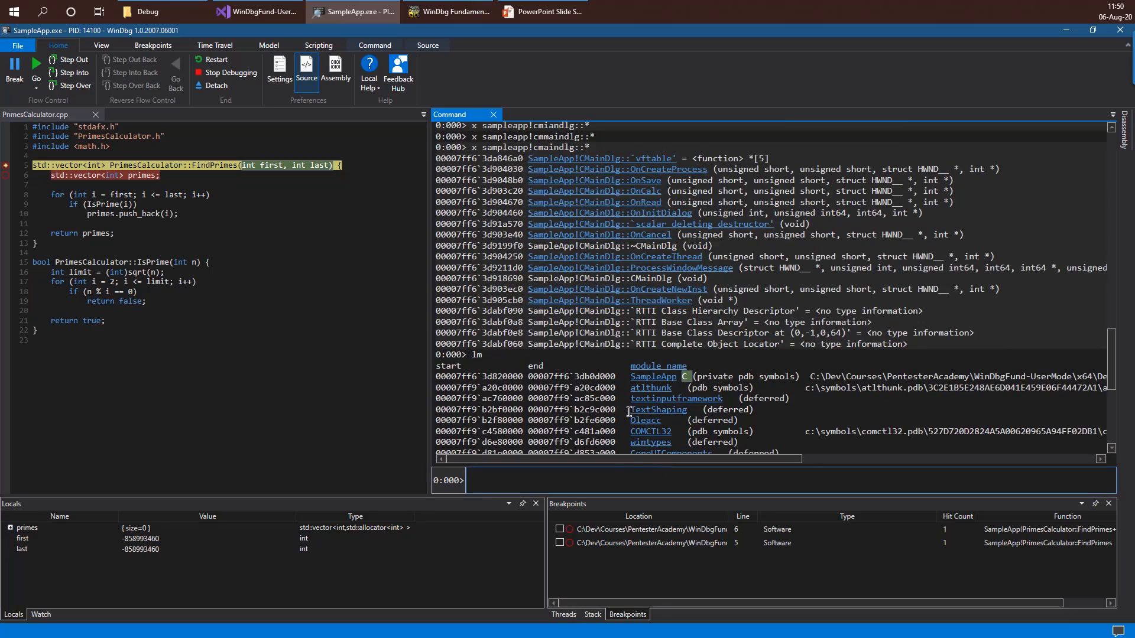
- Set wildcard breakpoints with bm sampleapp!cmaindlg::On* on every On handler
type("bm")
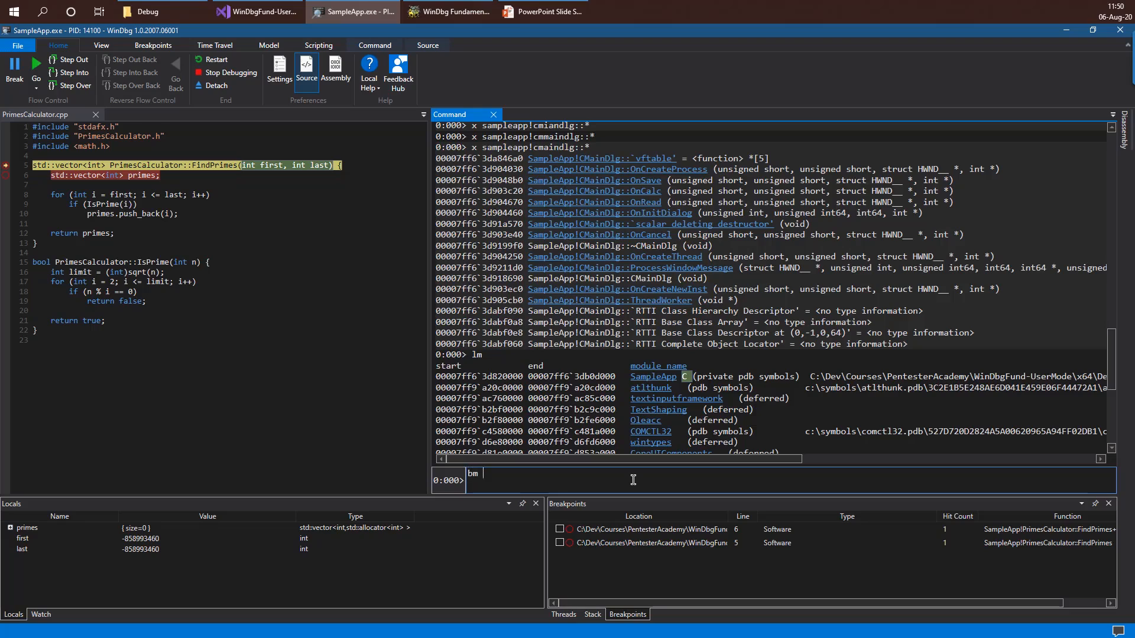
type("sampleapp!")
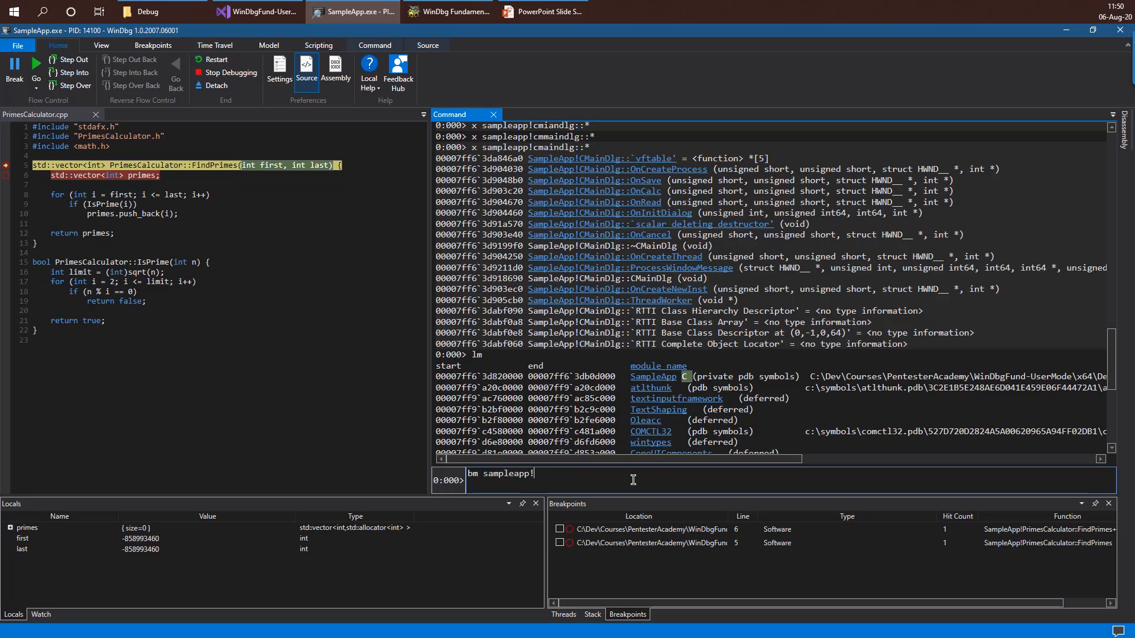
type("cmaindlg")
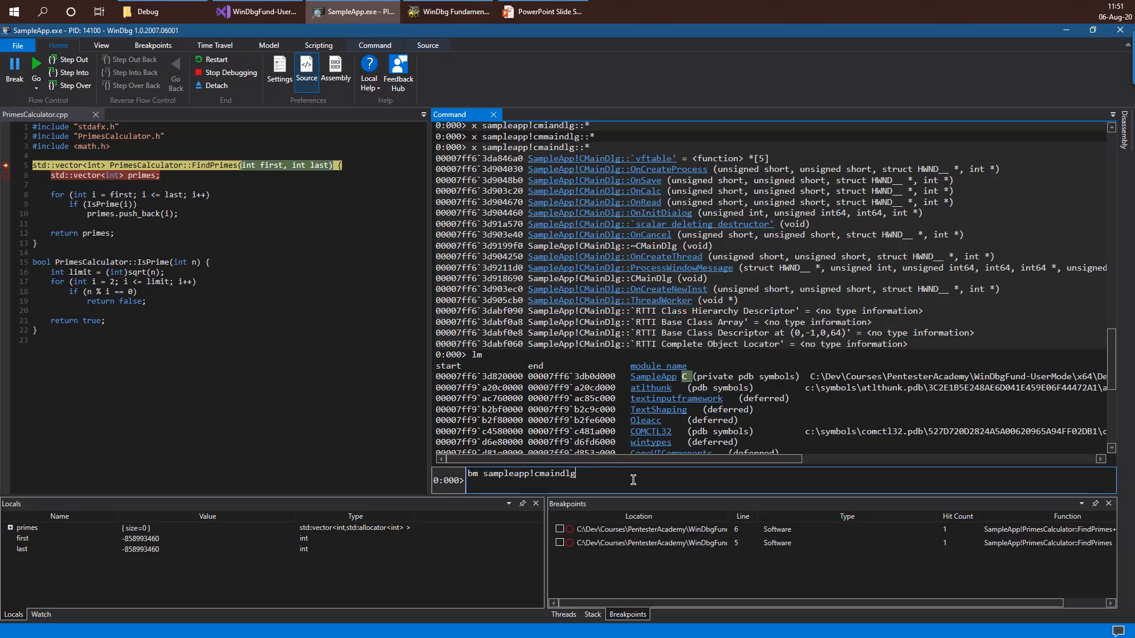
type("::On")
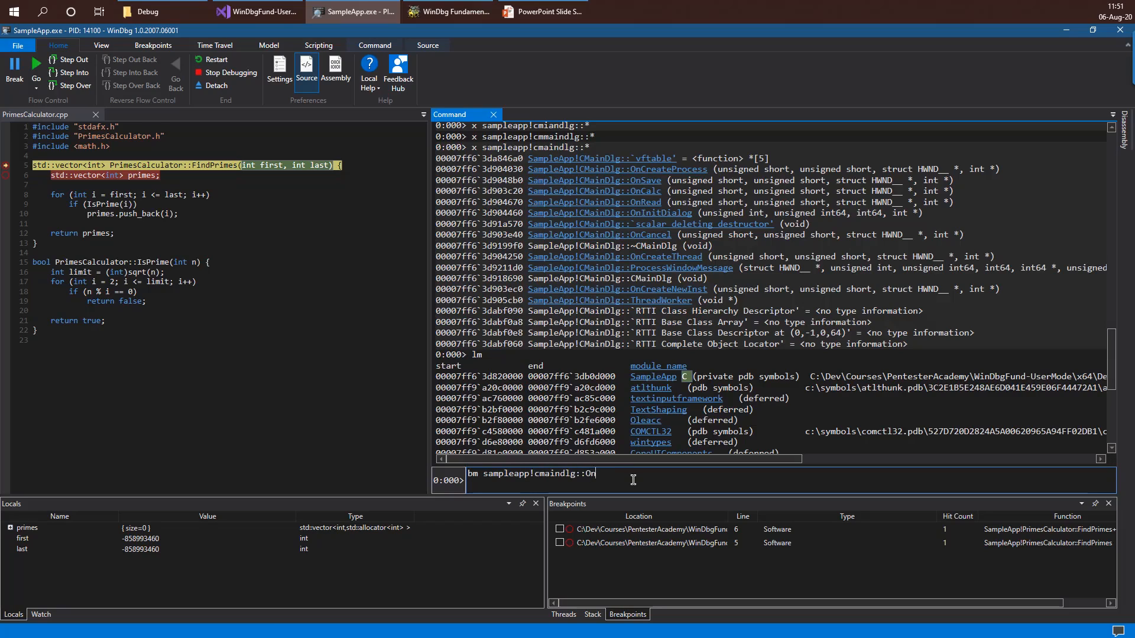
type("*")
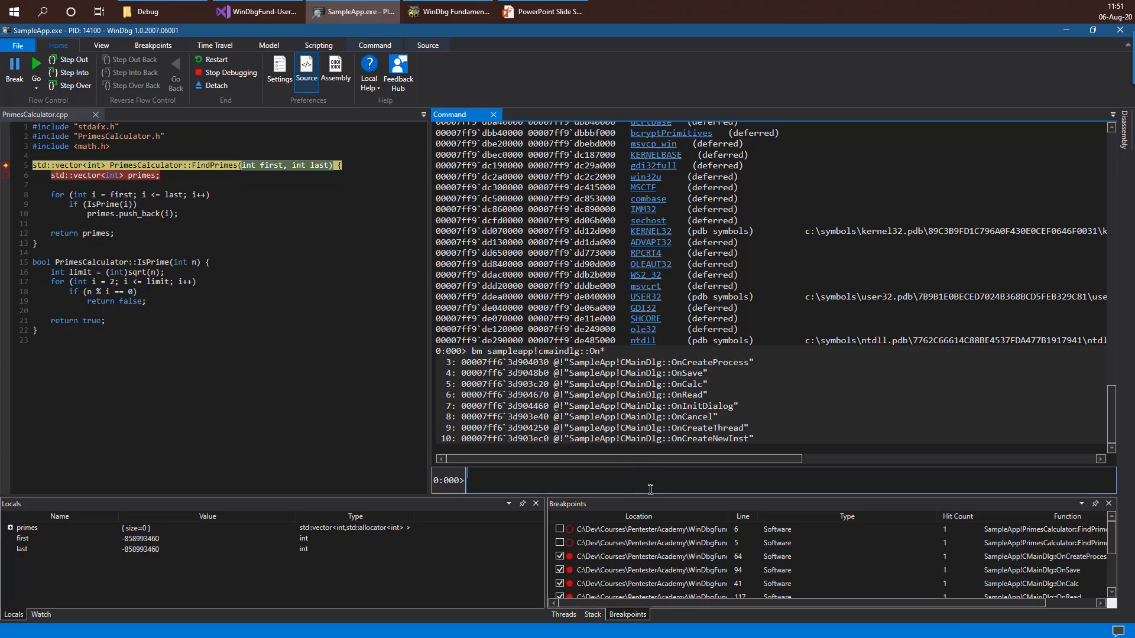
mouse_move(649, 481)
type("g")
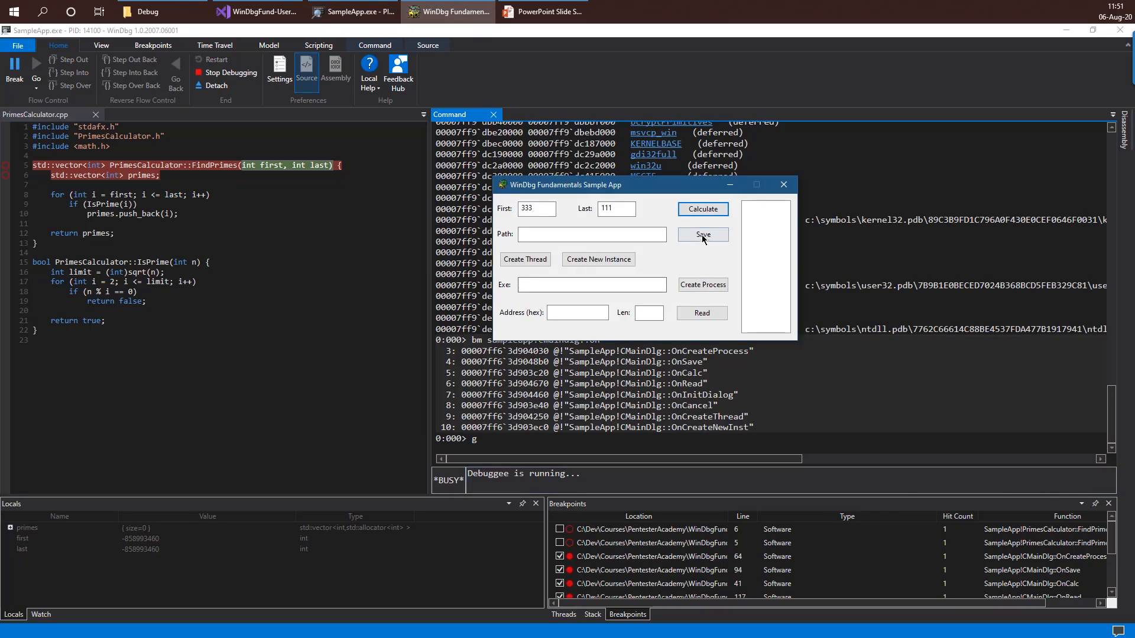
- Save in the sample app to hit the OnSave breakpoint and review MainDlg.cpp source
left_click(701, 234)
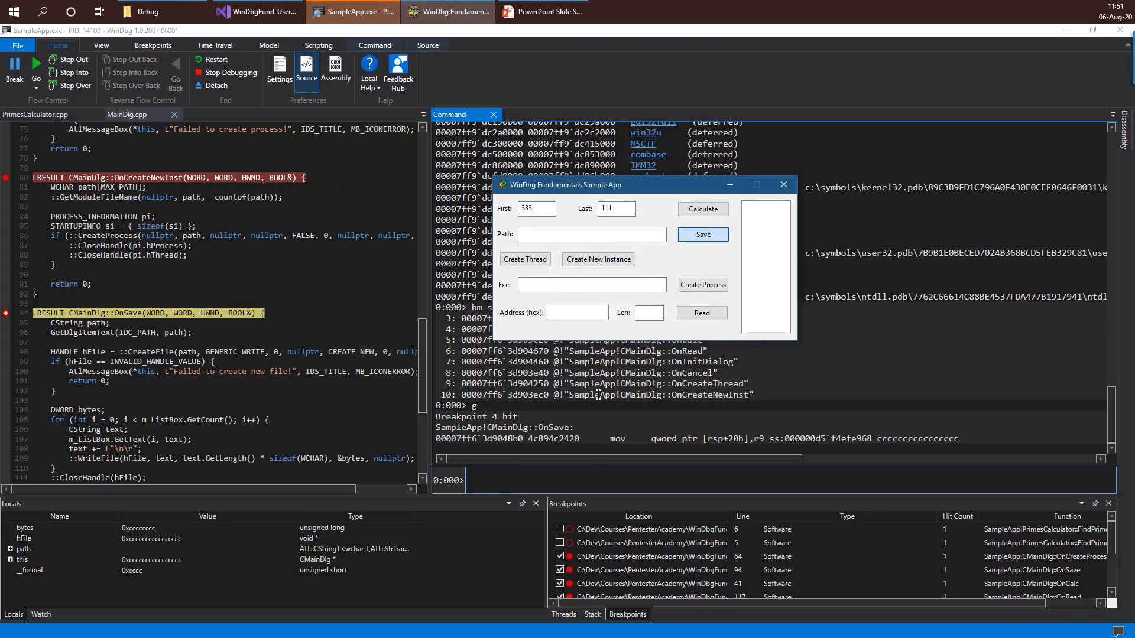
left_click(782, 185)
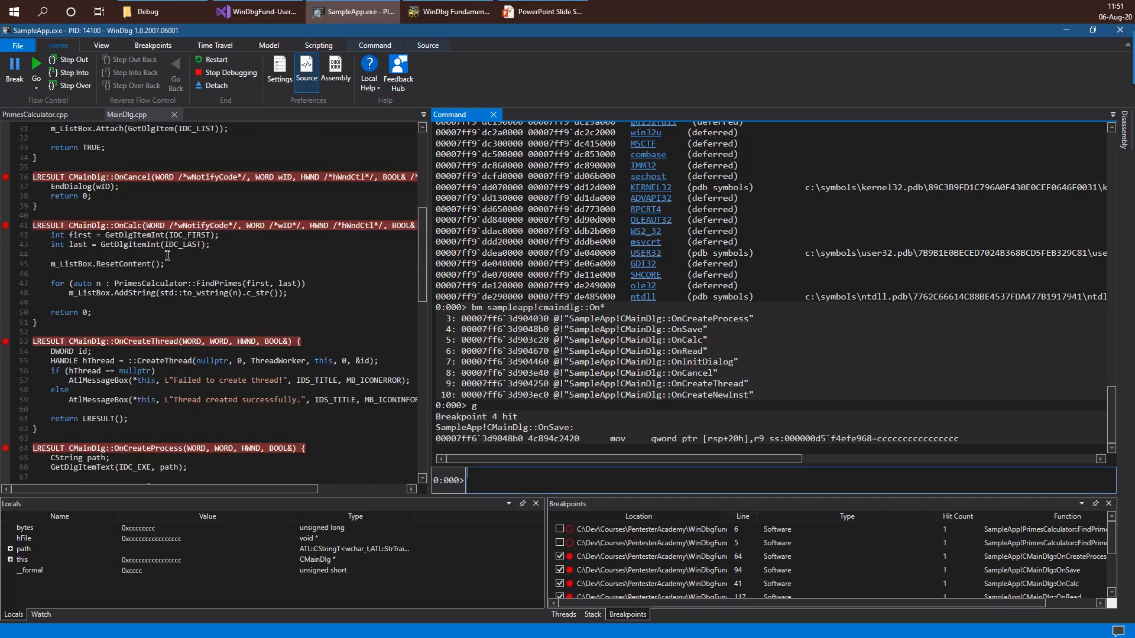
scroll("down", 3)
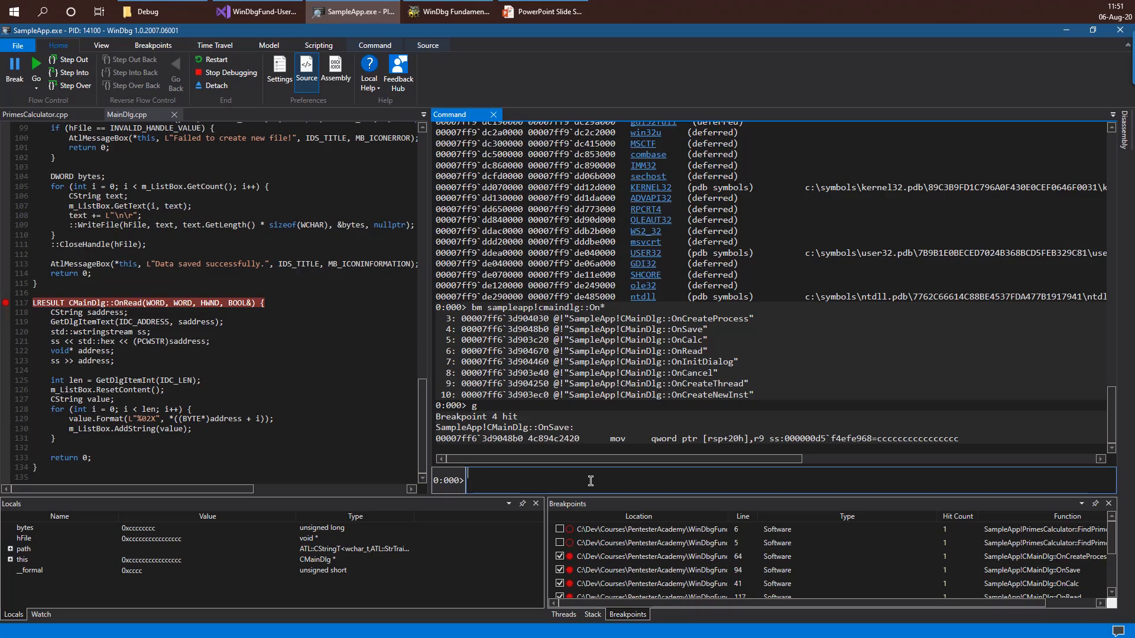
- Set wildcard breakpoints with bm kernel32!createfile* on every CreateFile variant
type("bm")
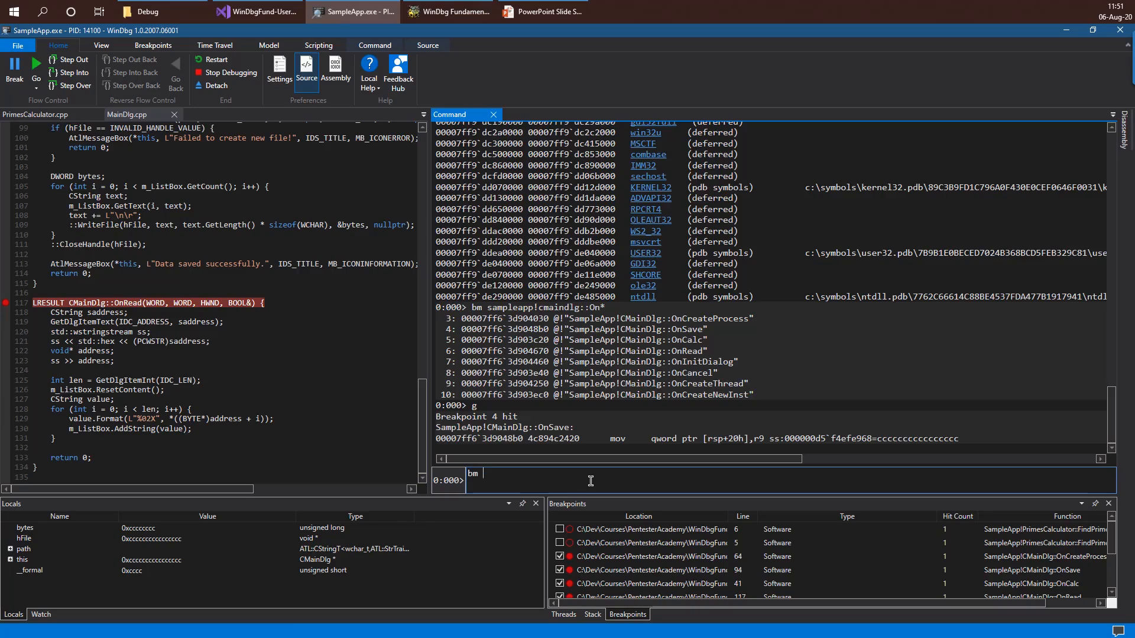
type("kernel32")
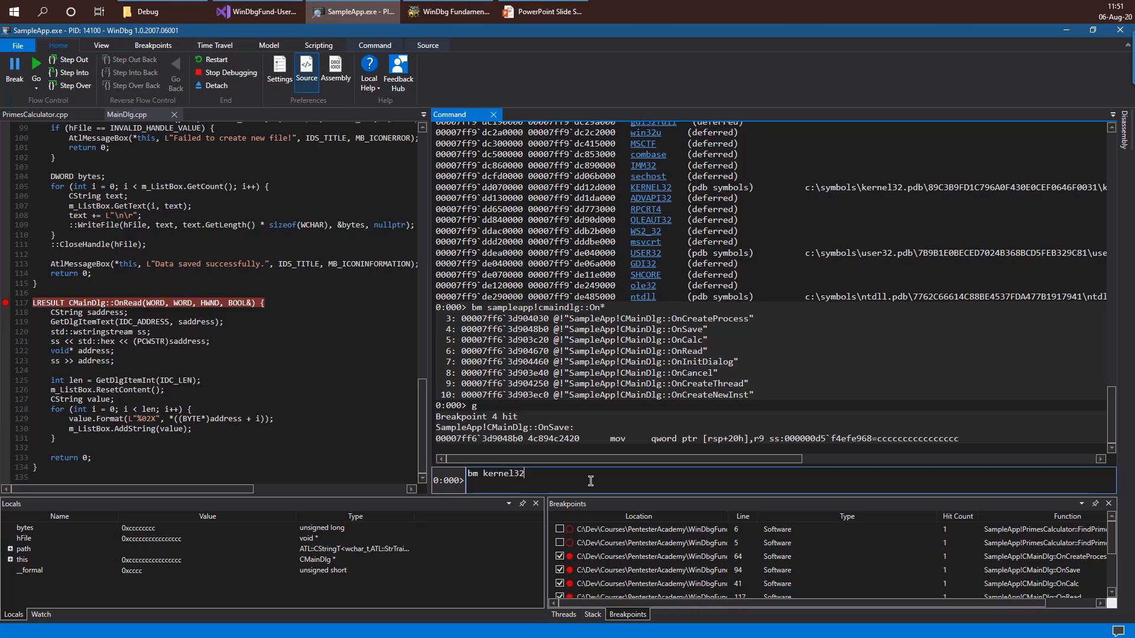
type("!crea")
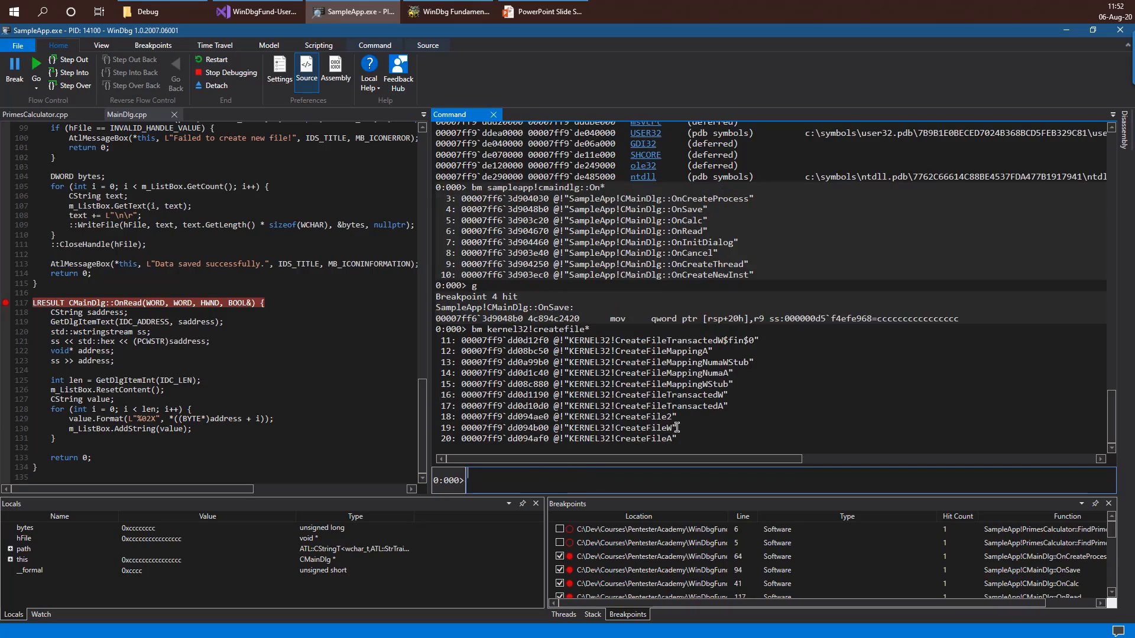
mouse_move(671, 354)
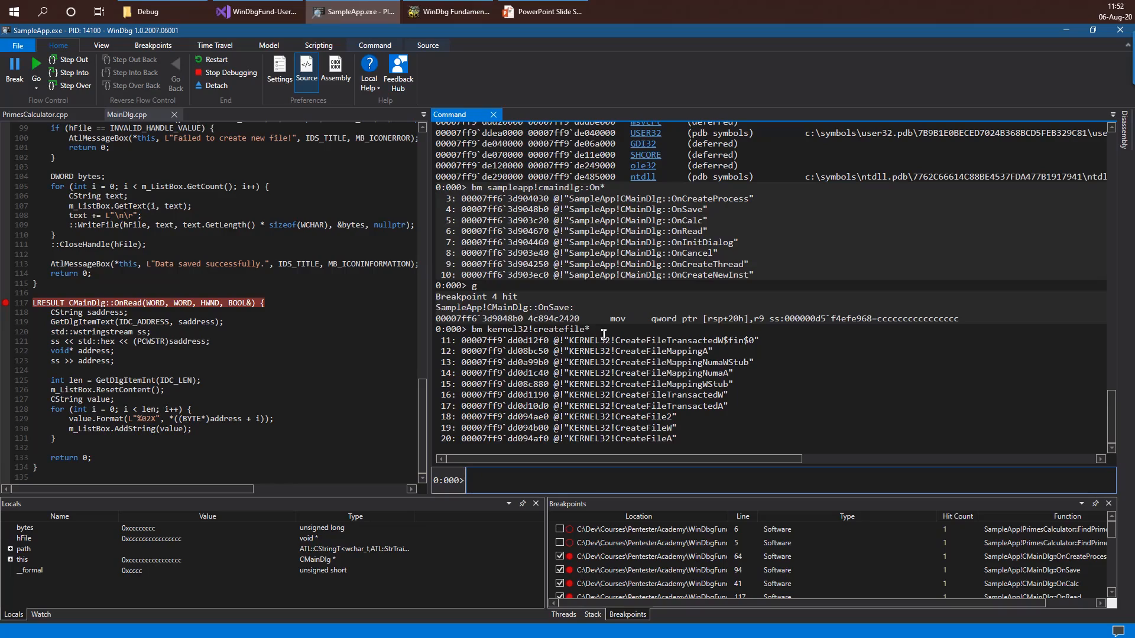
mouse_move(601, 474)
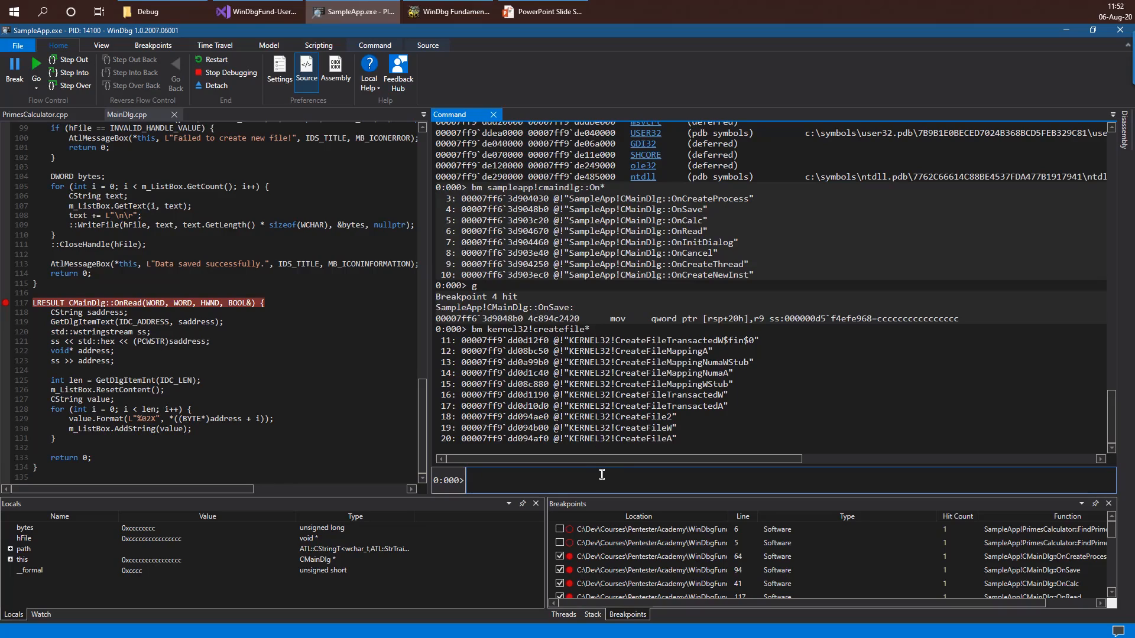